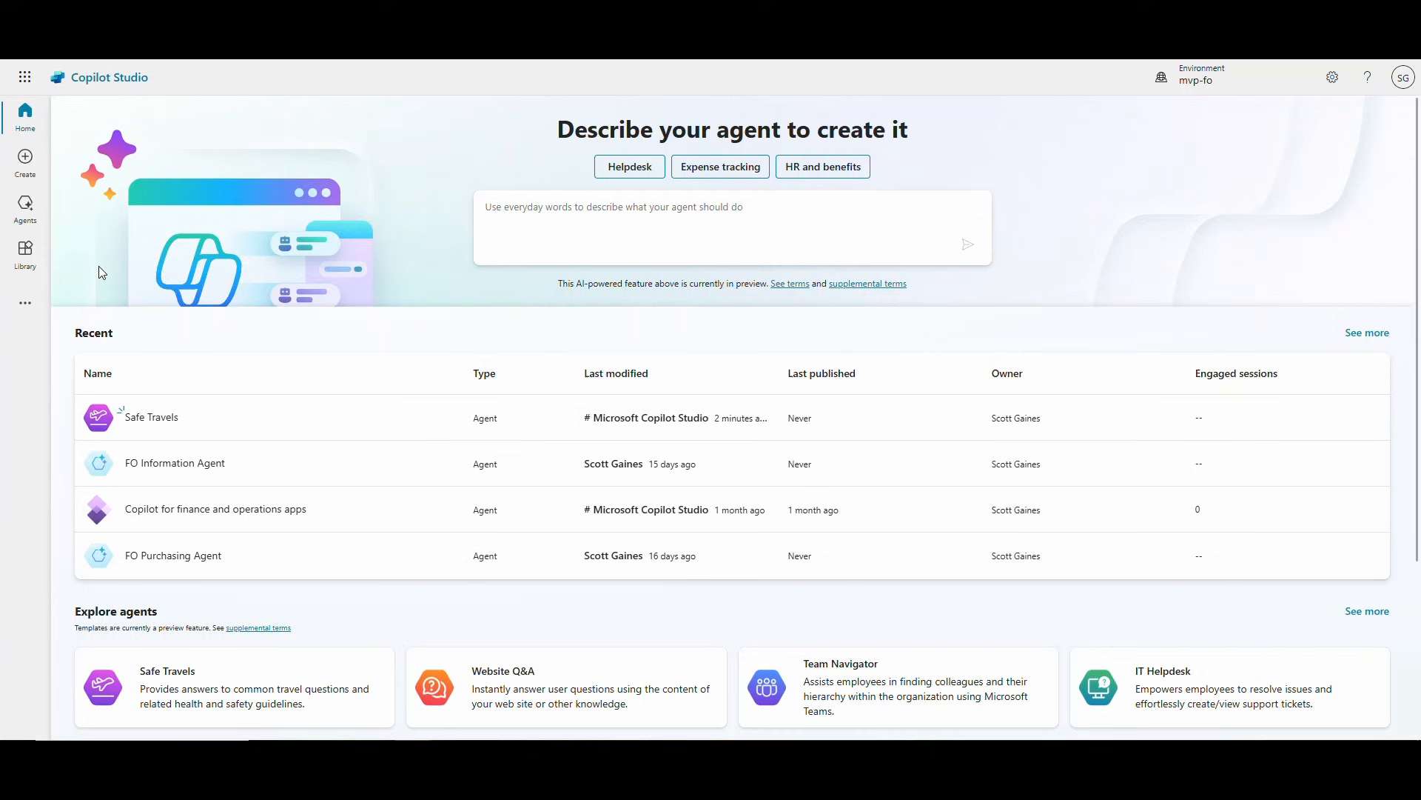
pyautogui.moveTo(150, 417)
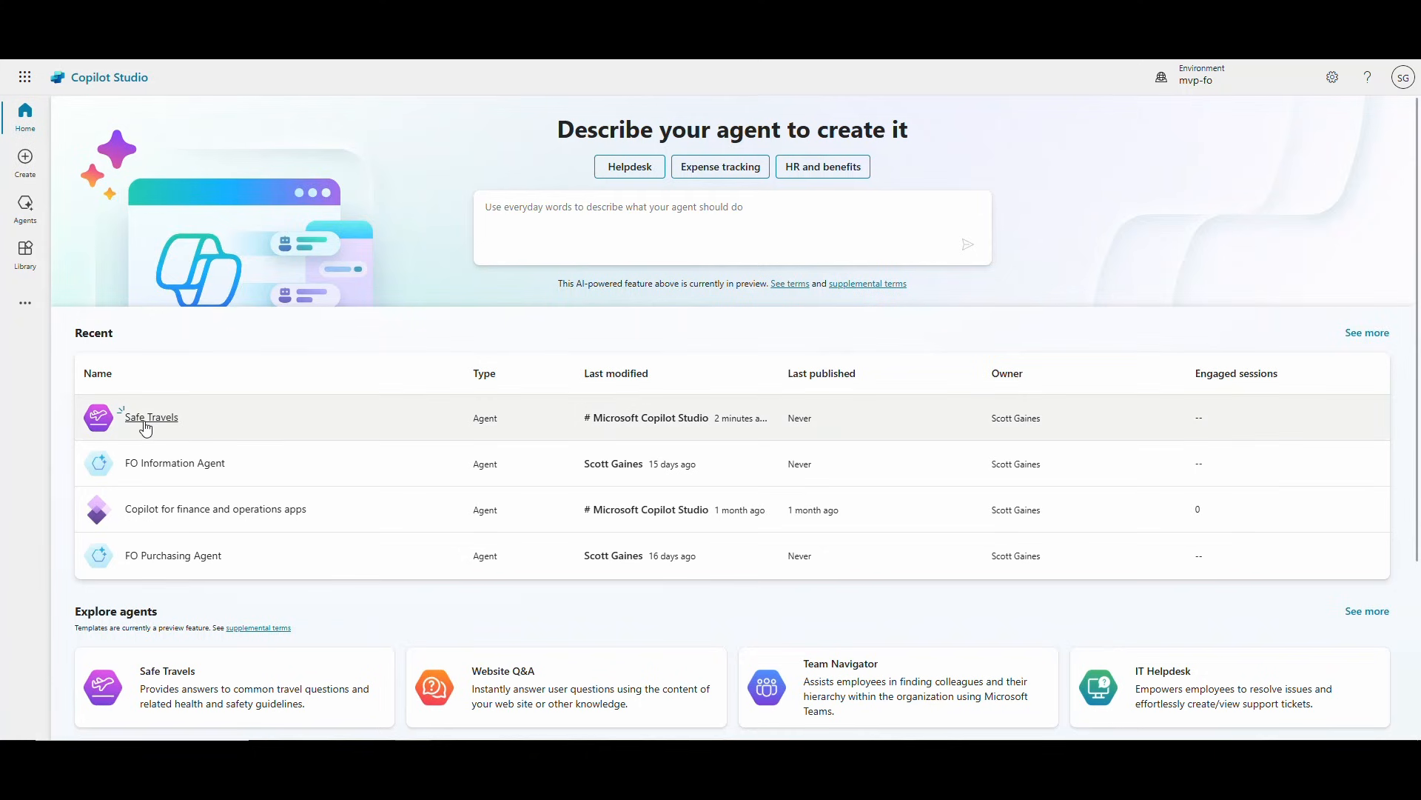
# Step: Open the Safe Travels agent from the Recent agents list
pyautogui.click(151, 417)
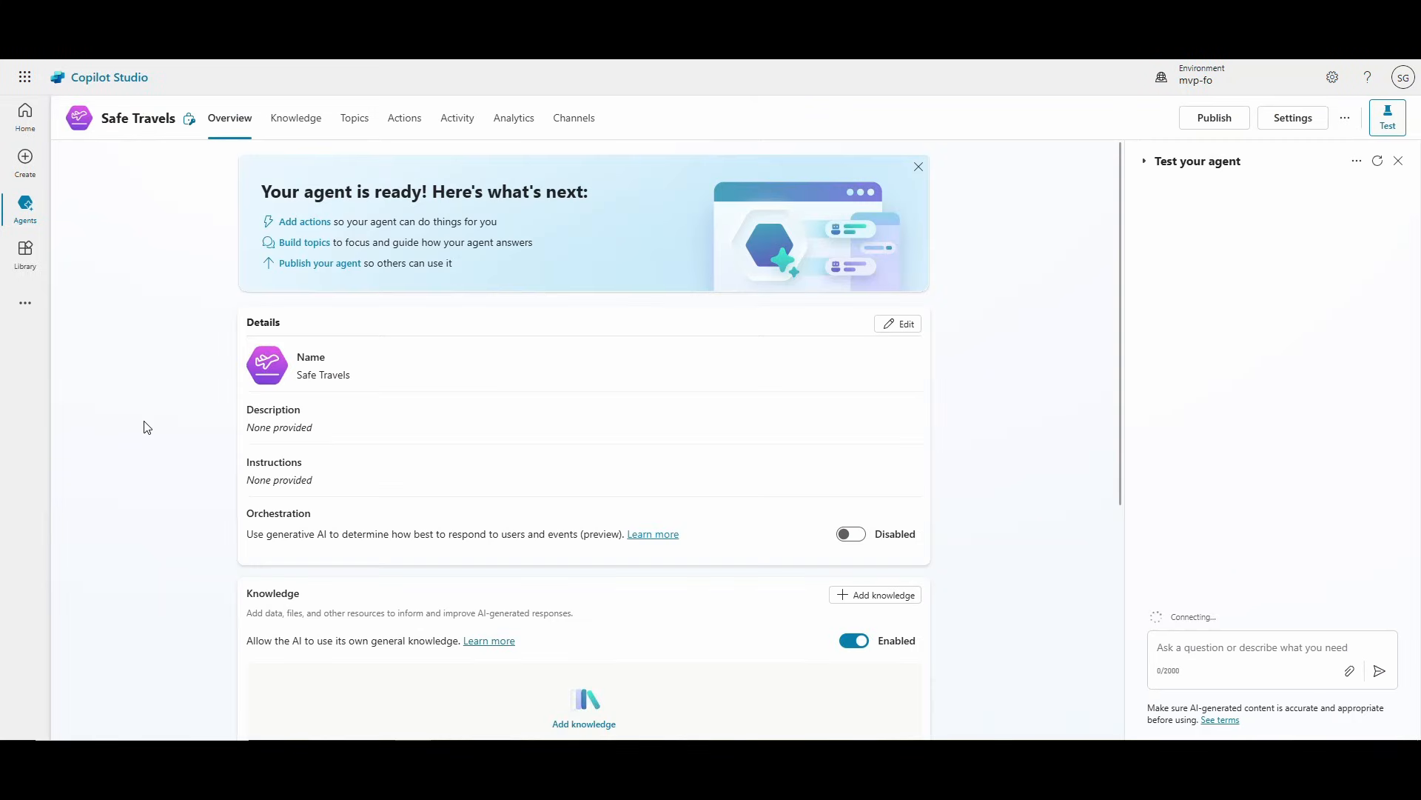
pyautogui.moveTo(881, 364)
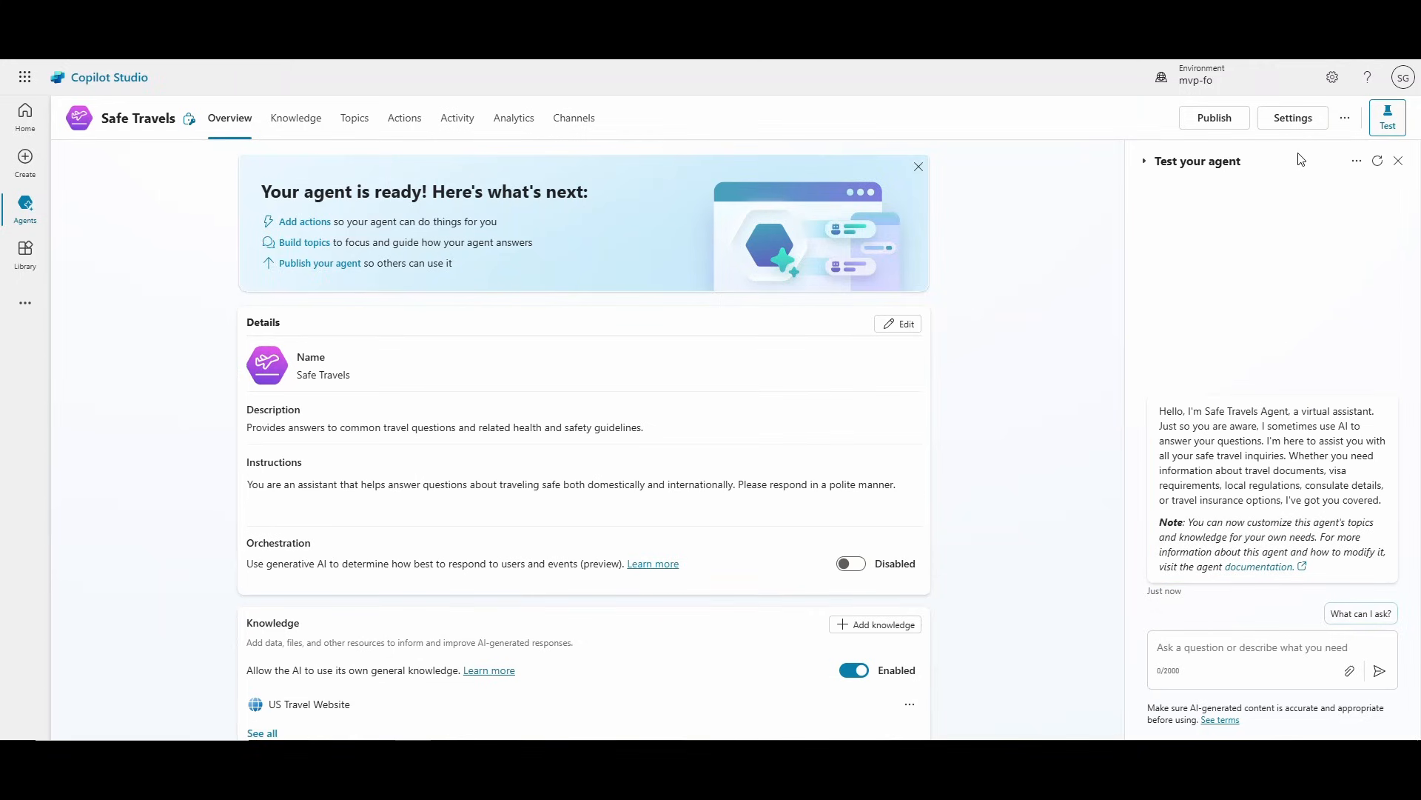
# Step: Set the Safe Travels agent's security authentication to No authentication and confirm saving it
pyautogui.click(1291, 118)
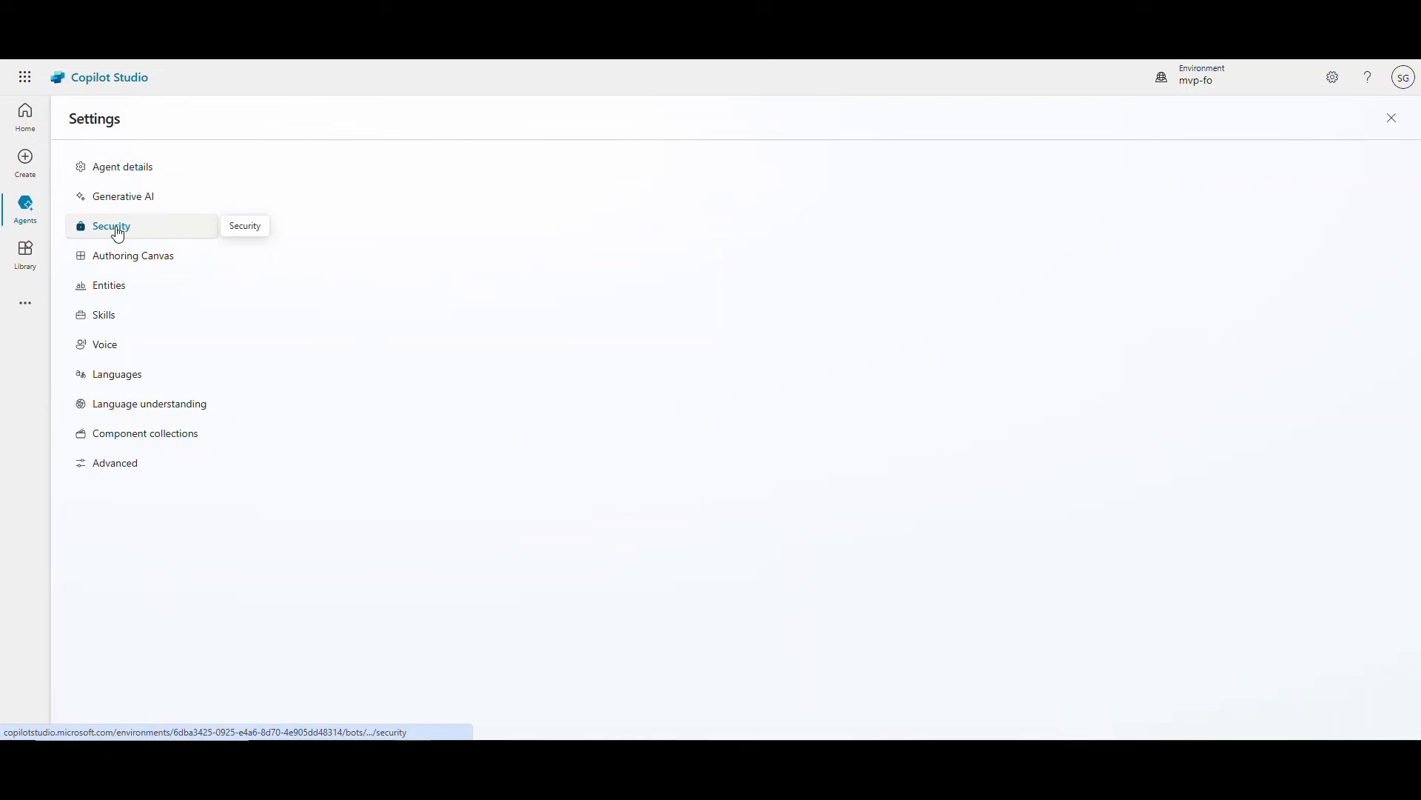
pyautogui.click(112, 225)
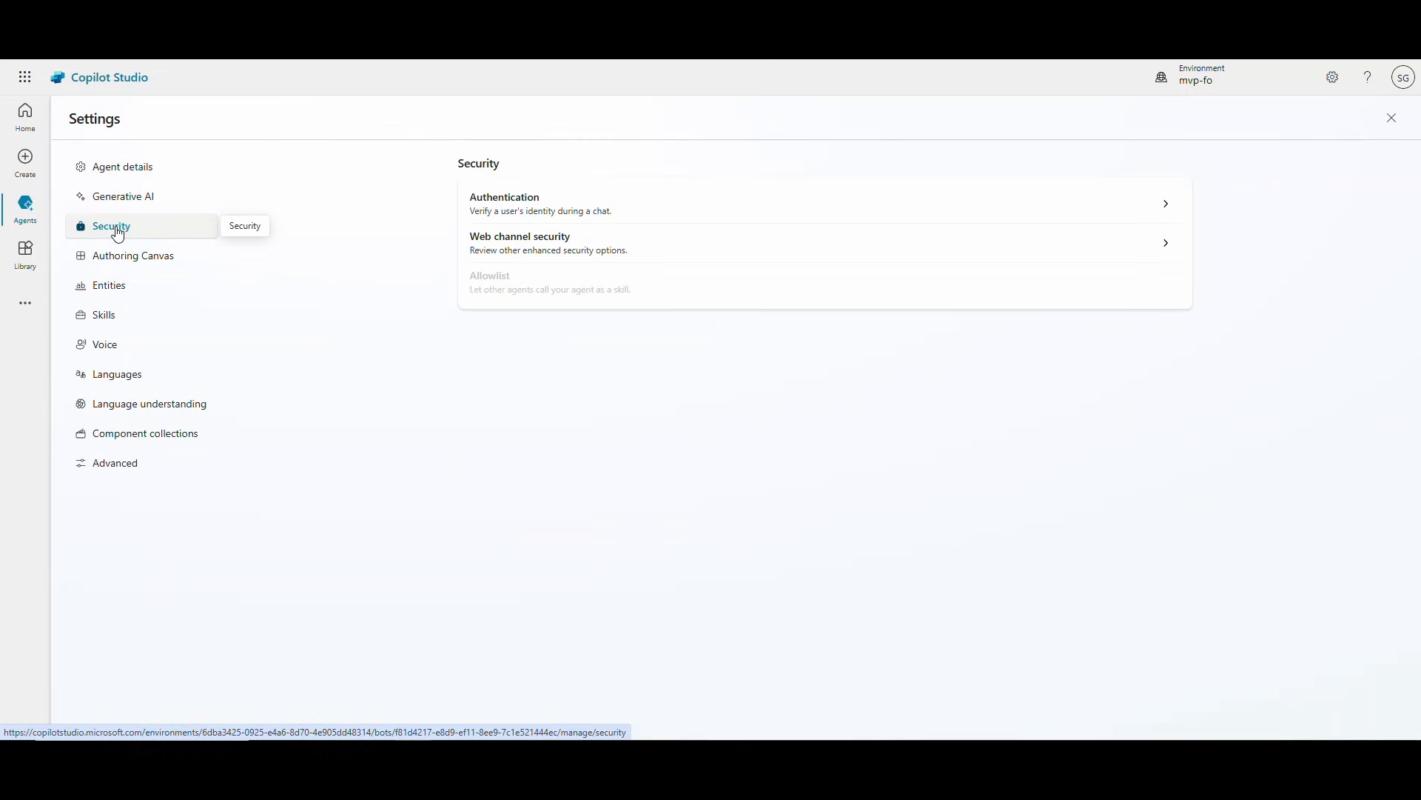
pyautogui.moveTo(521, 207)
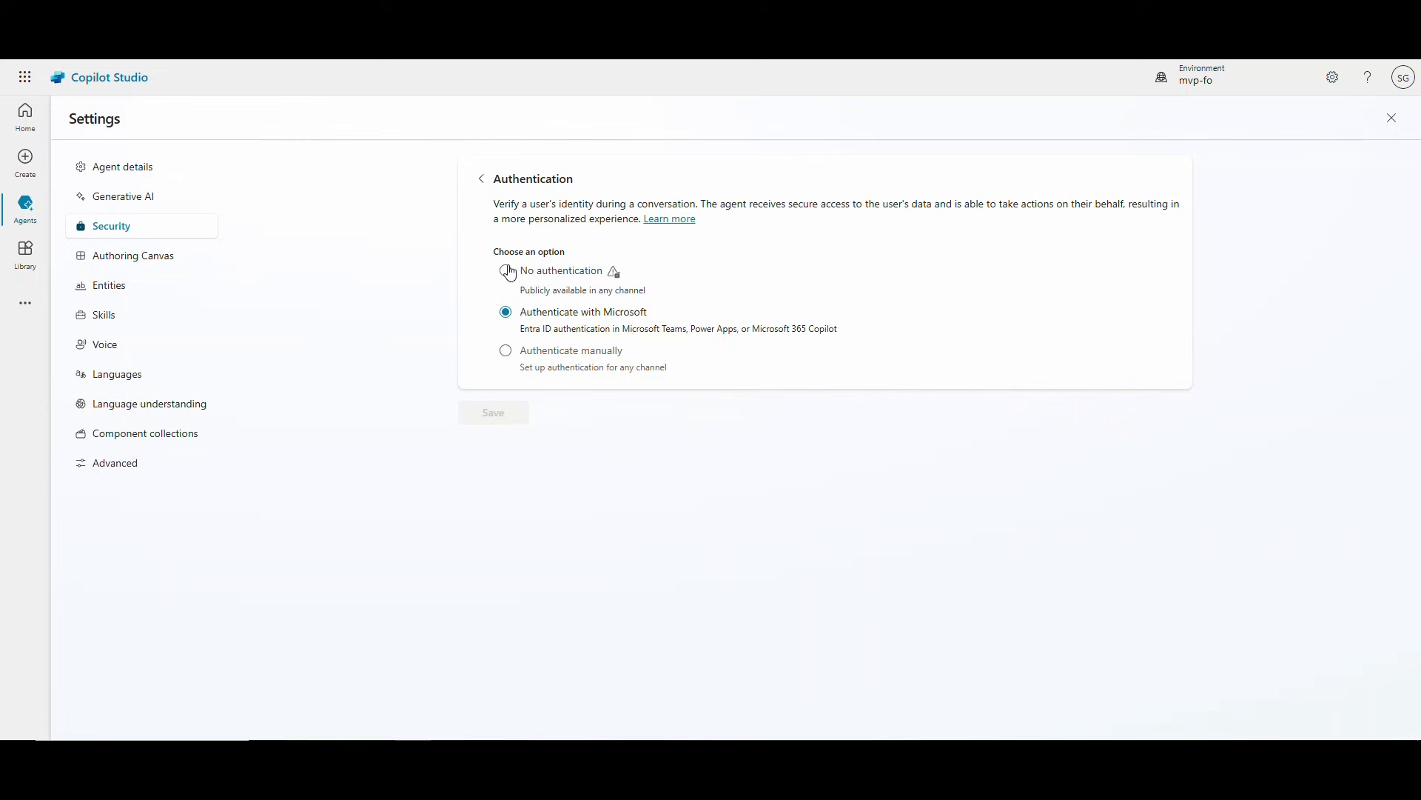
pyautogui.click(506, 271)
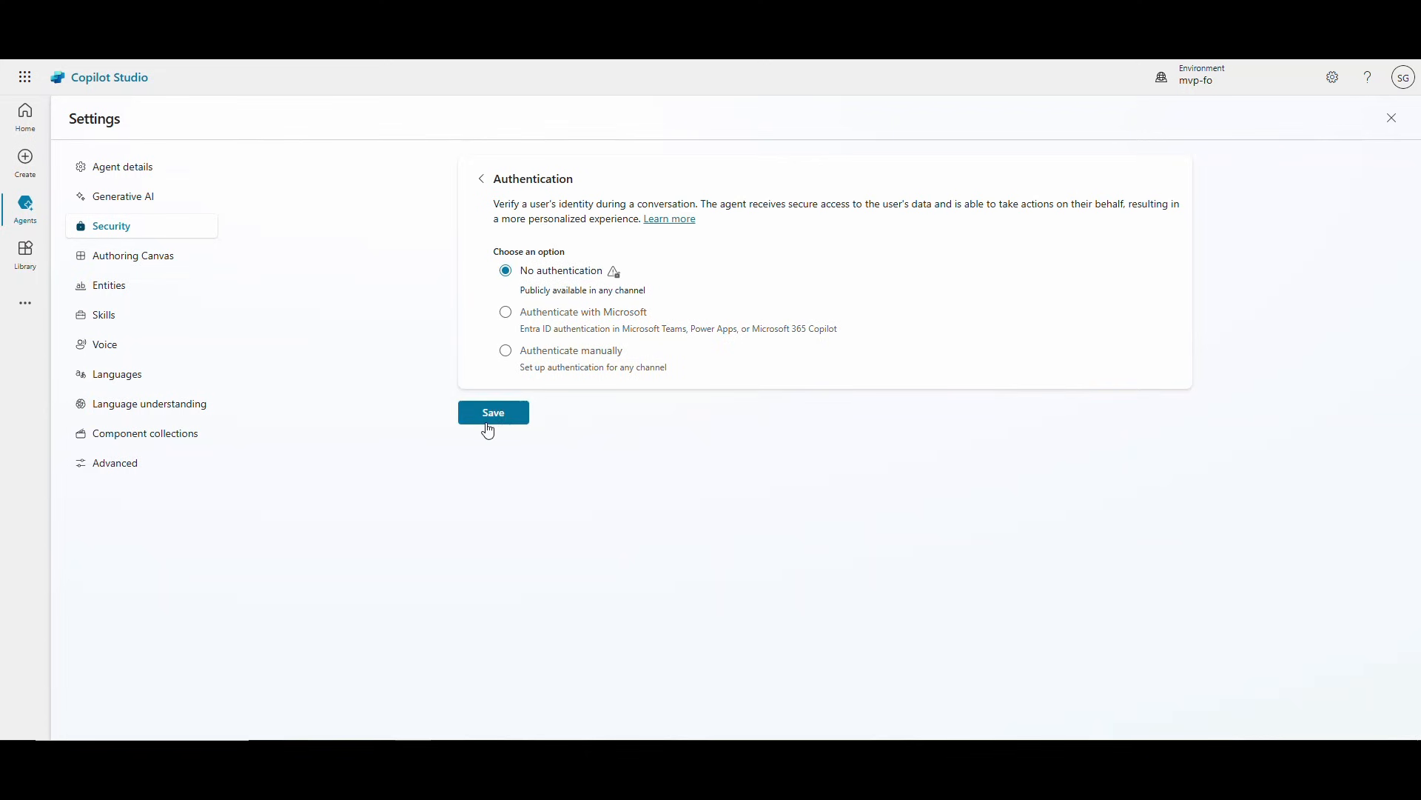
pyautogui.click(492, 419)
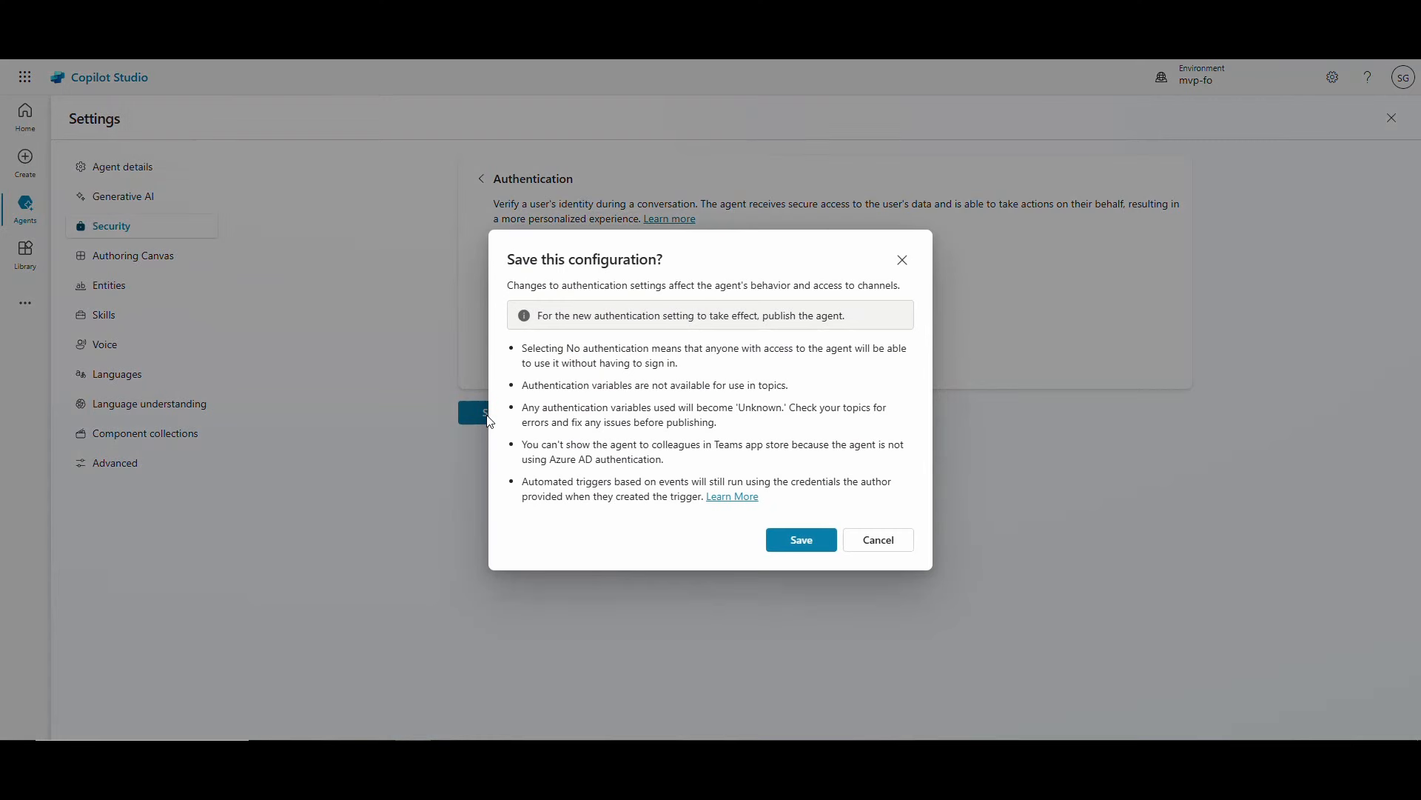
pyautogui.moveTo(863, 618)
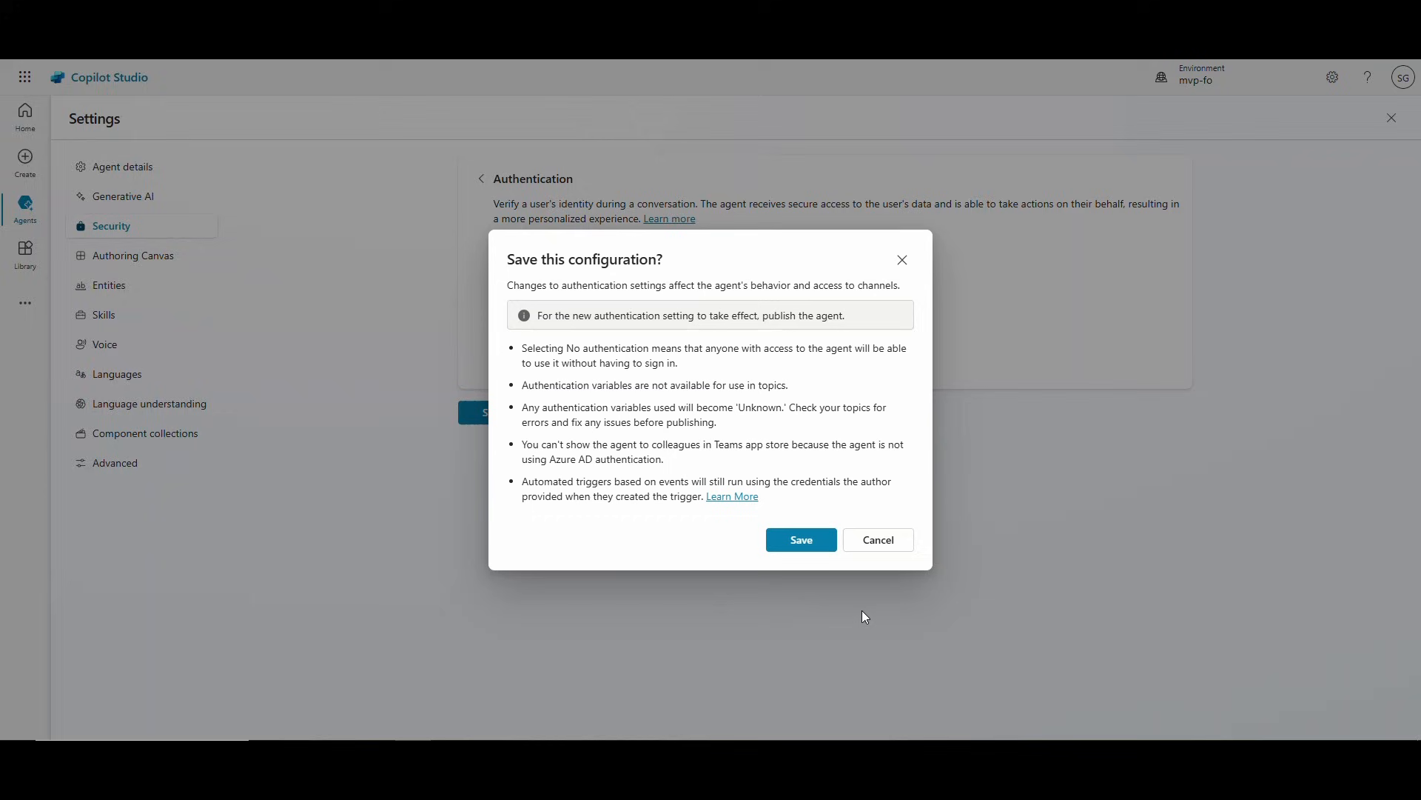
pyautogui.moveTo(800, 540)
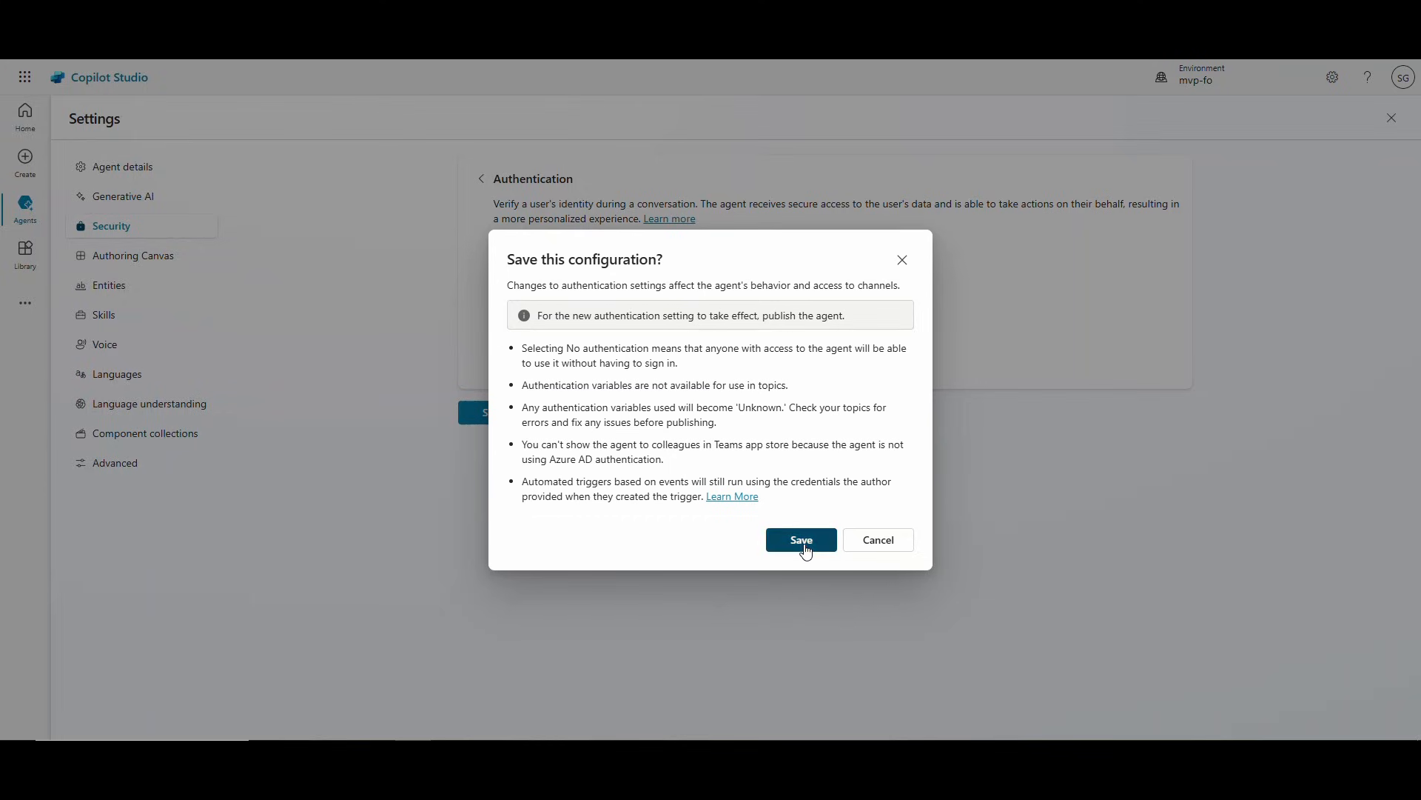
pyautogui.click(800, 540)
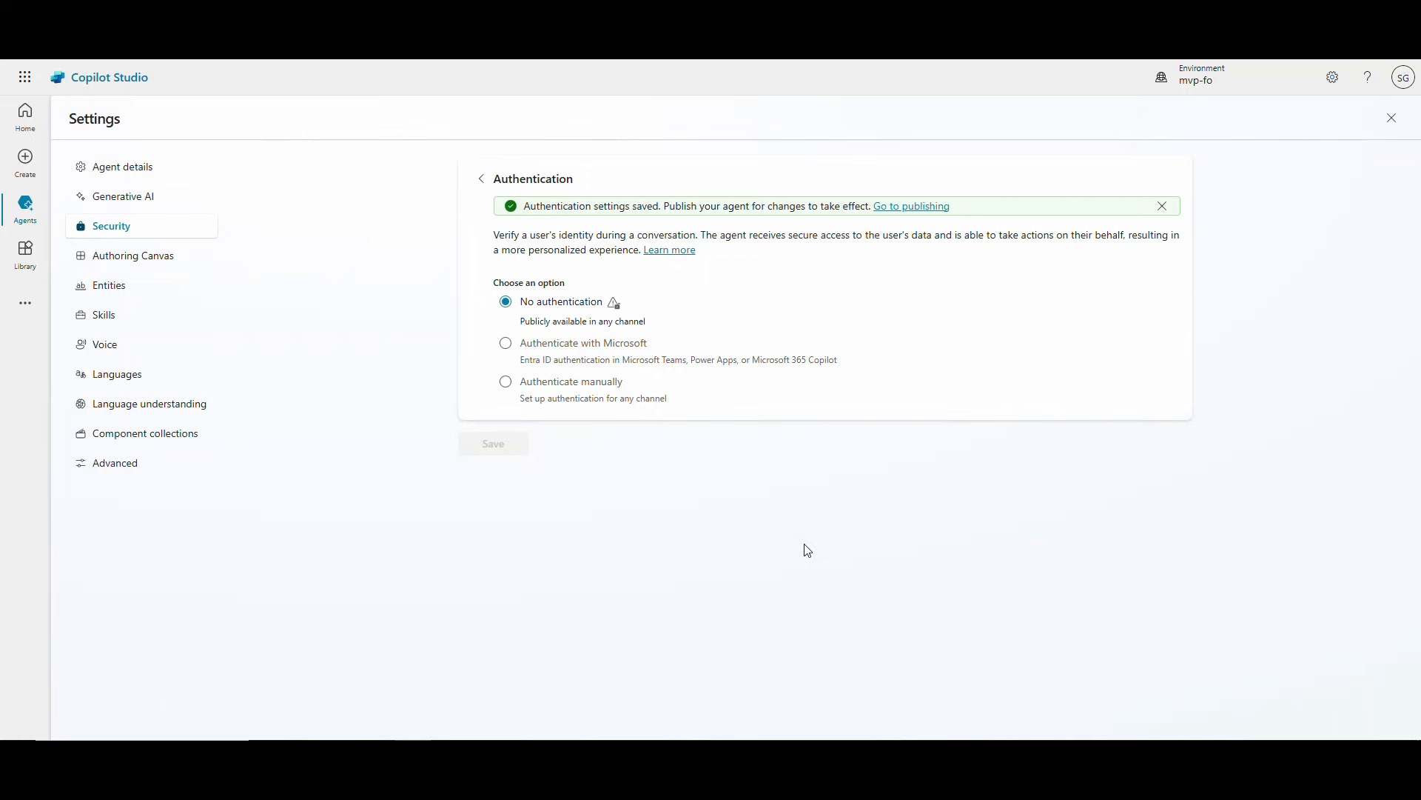
pyautogui.moveTo(1393, 117)
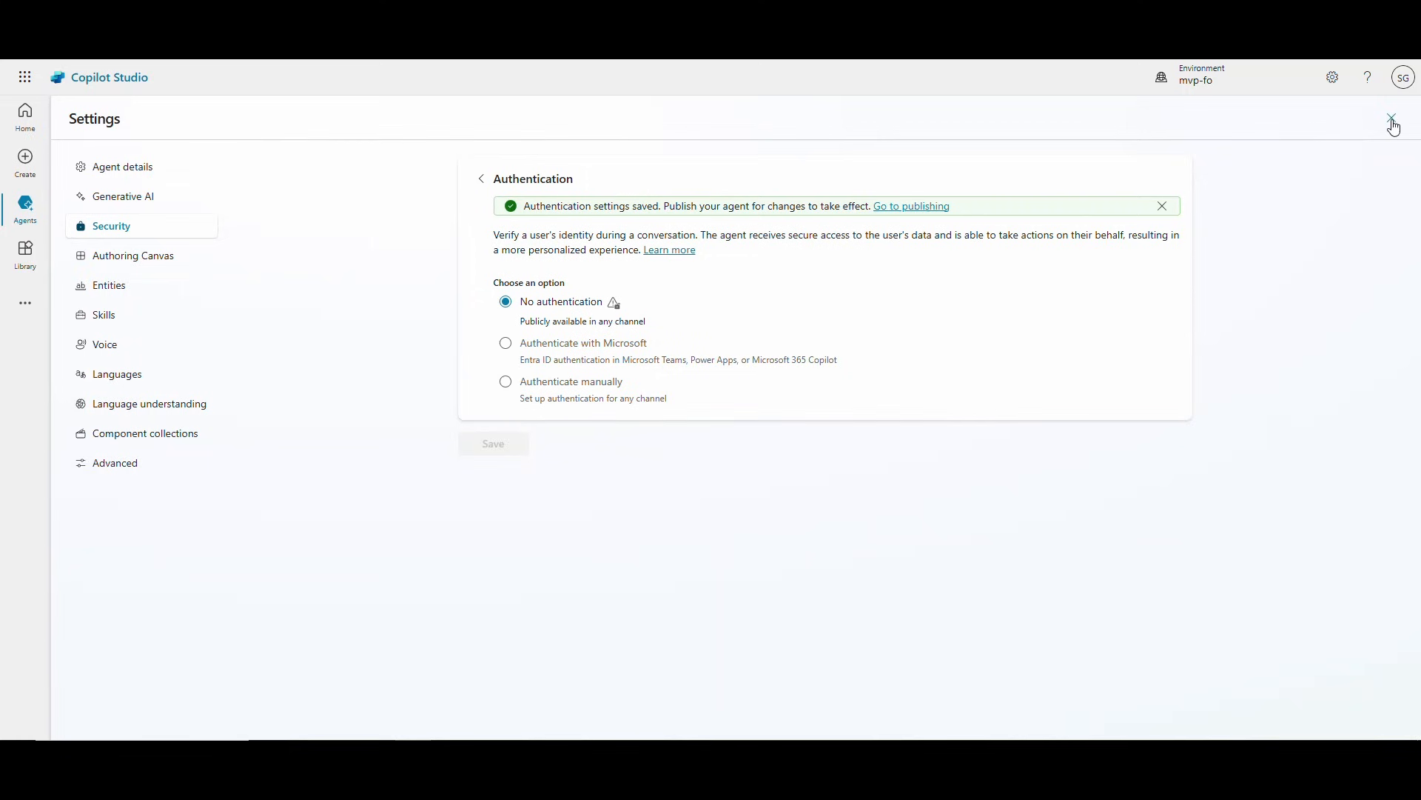
# Step: Leave Settings and publish the Safe Travels agent, confirming the publish dialog
pyautogui.click(1389, 118)
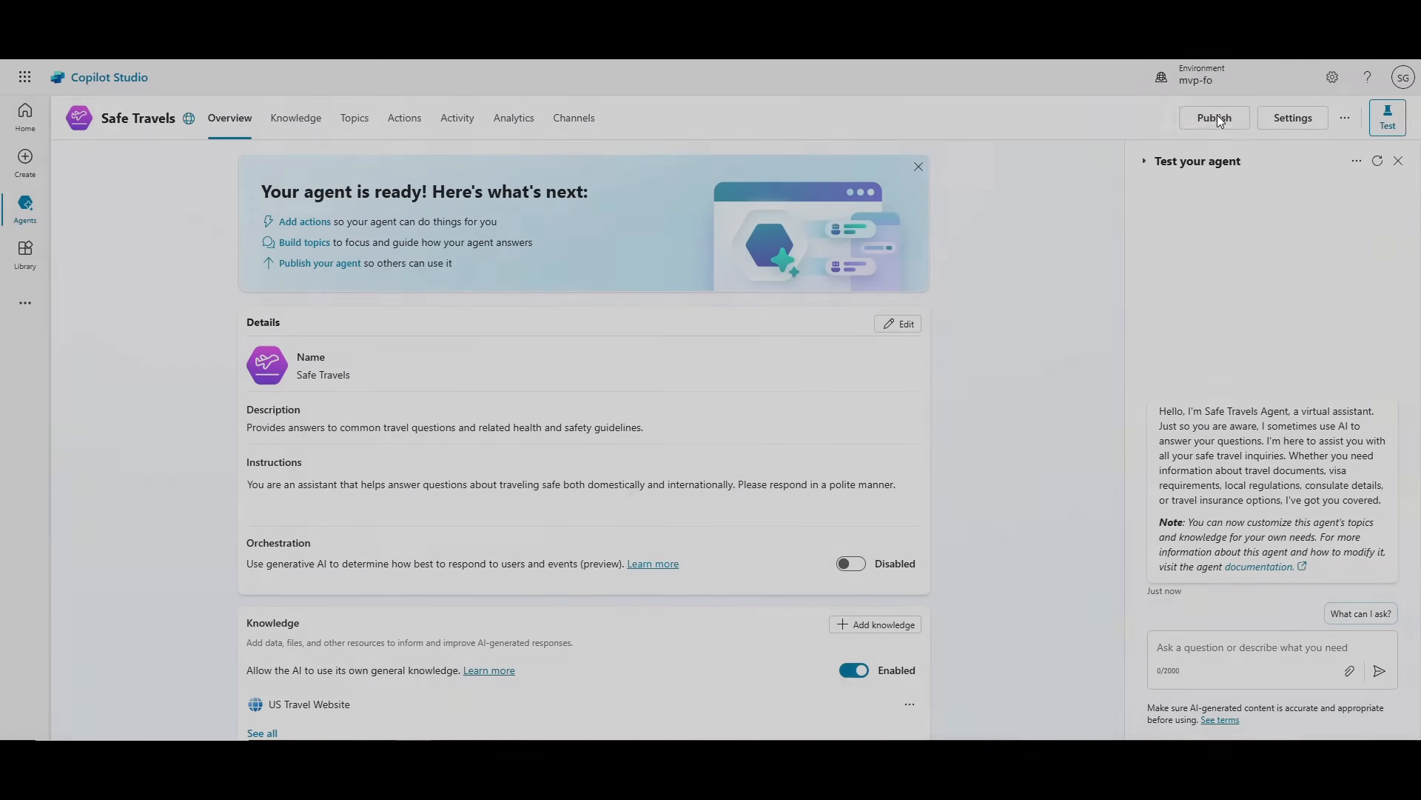
pyautogui.click(1214, 117)
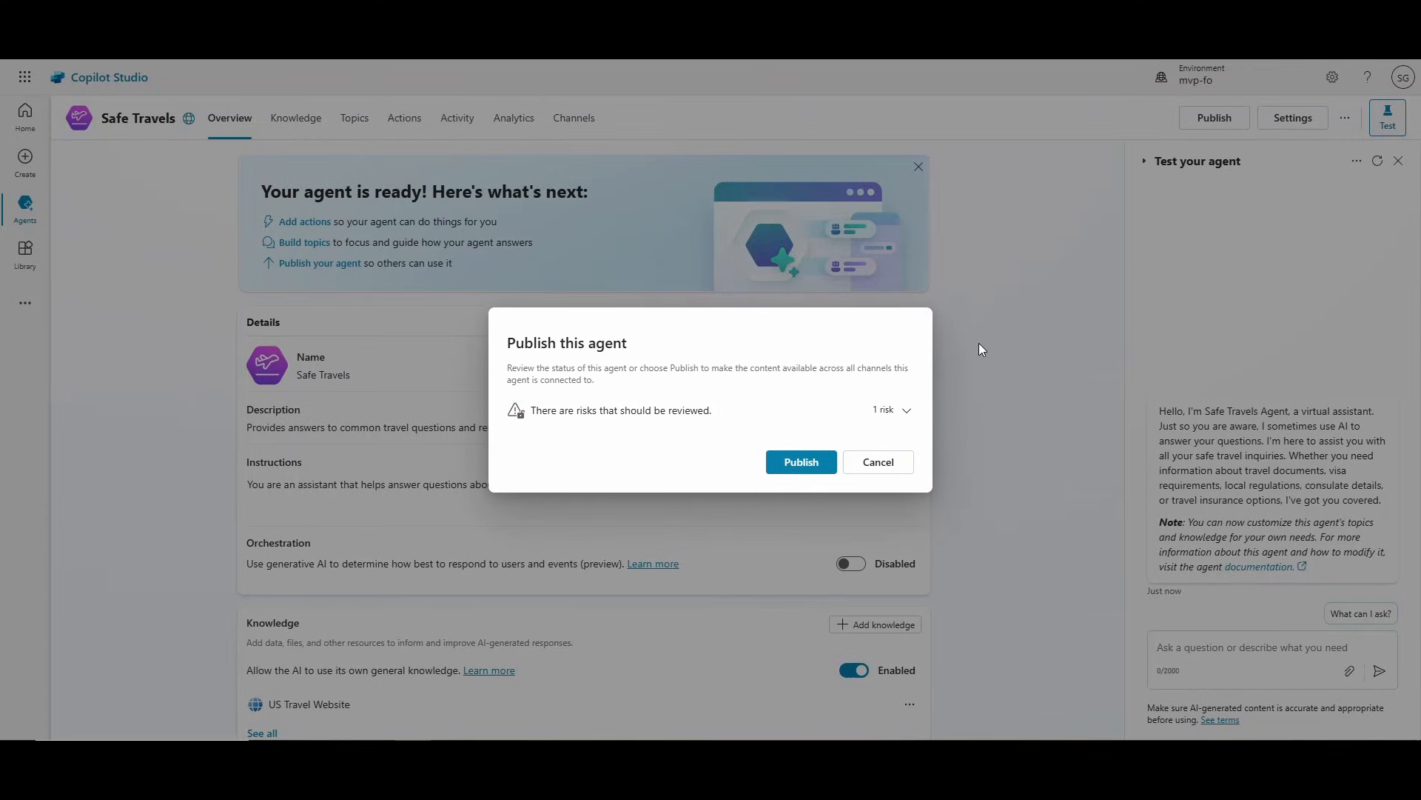
pyautogui.click(799, 461)
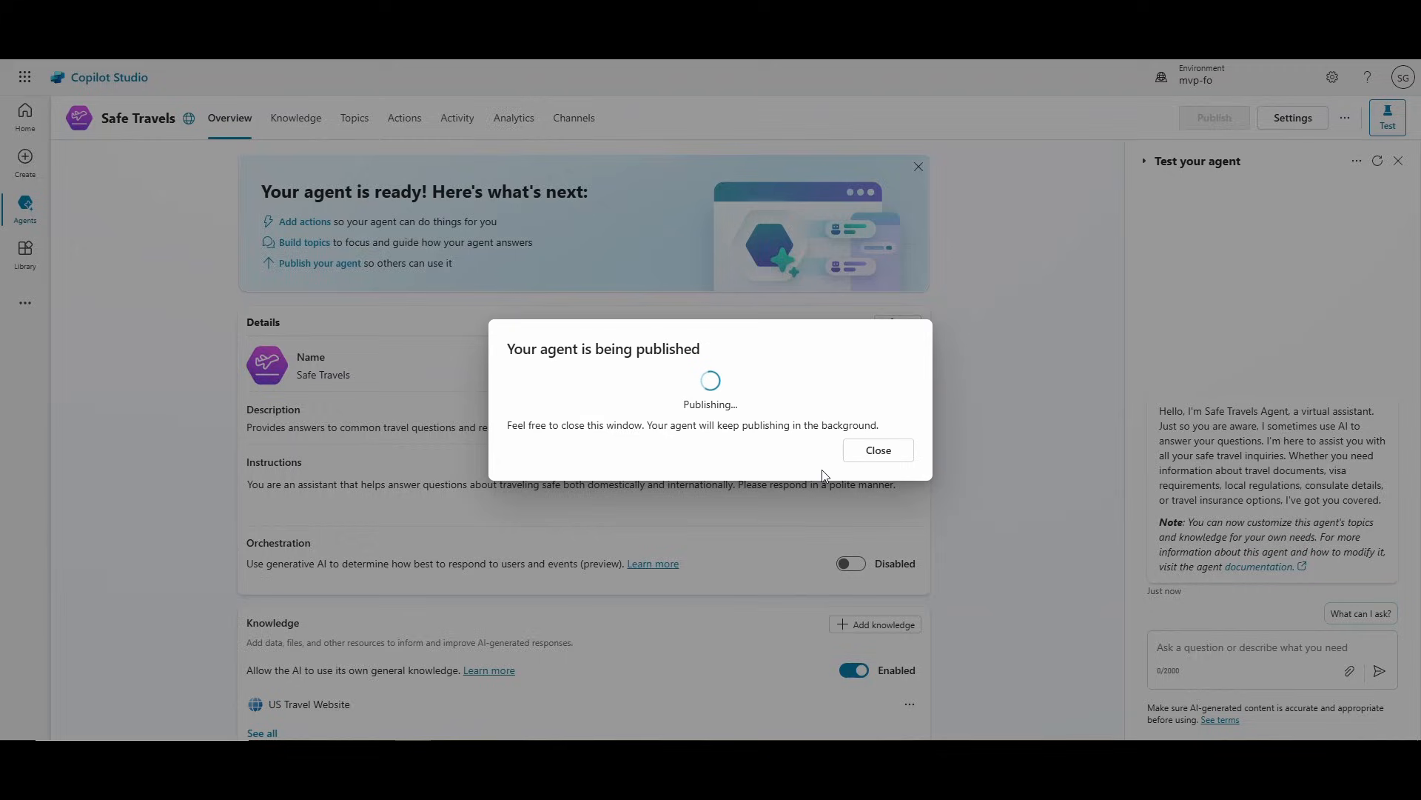
pyautogui.click(876, 450)
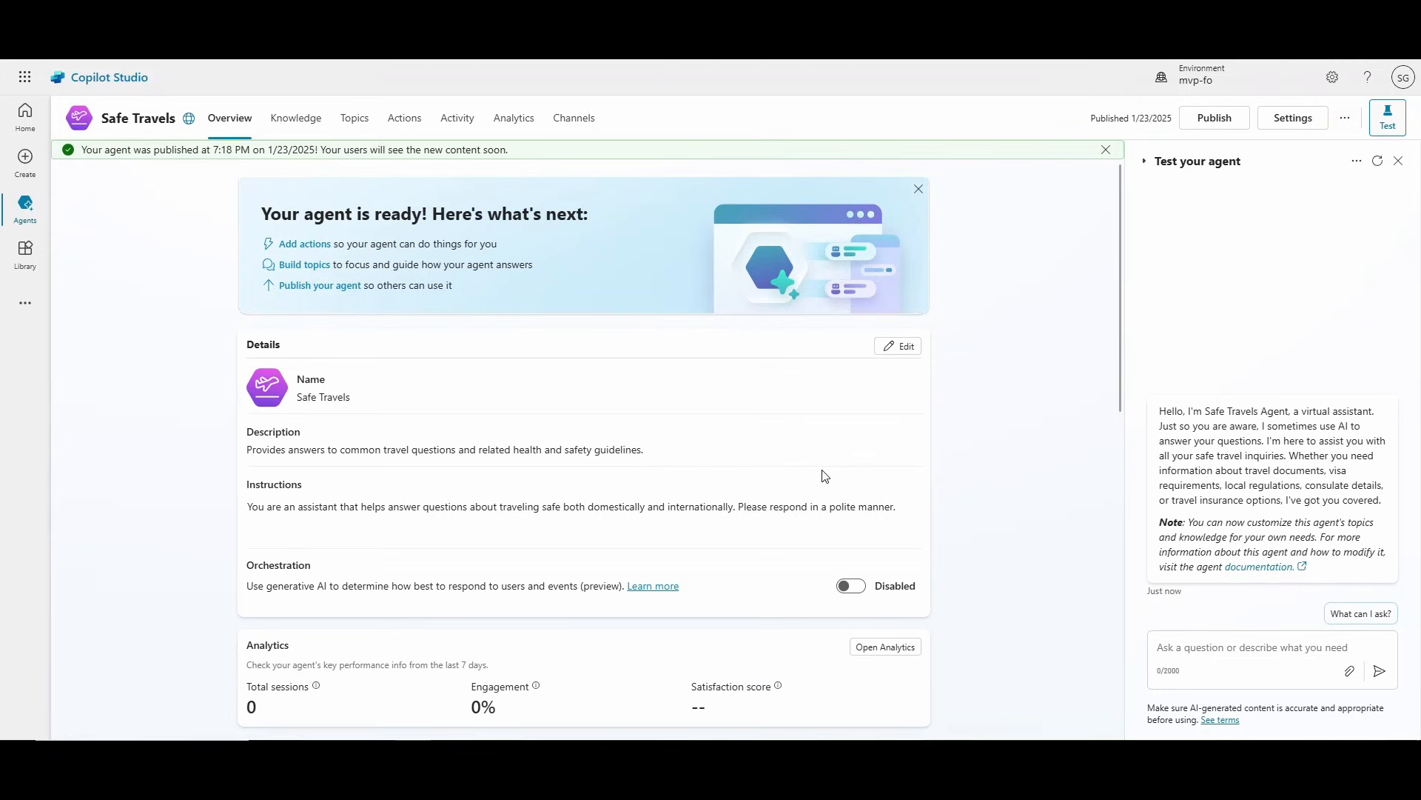
pyautogui.moveTo(619, 117)
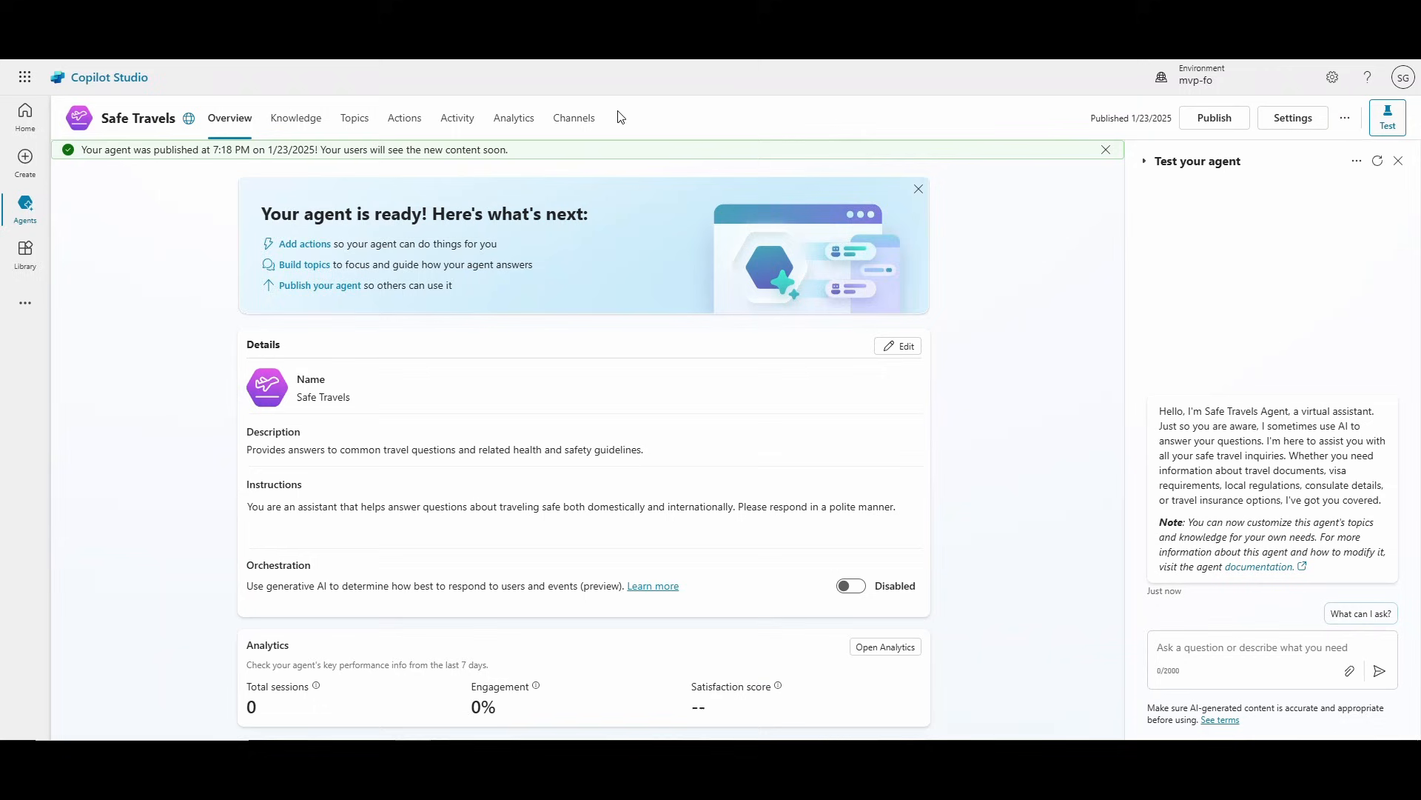
# Step: Copy the default embed code from the Custom website channel panel on Channels
pyautogui.click(573, 118)
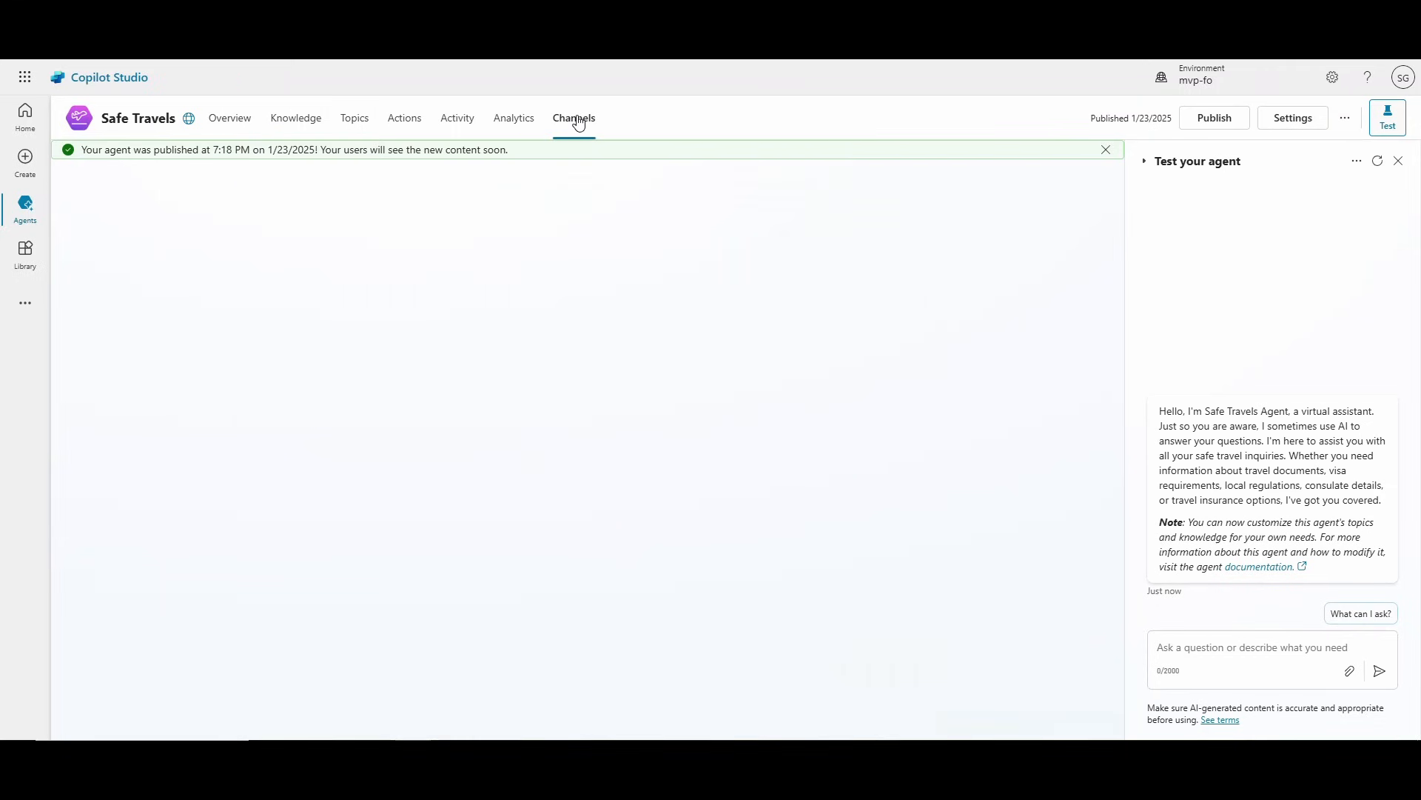
pyautogui.click(573, 118)
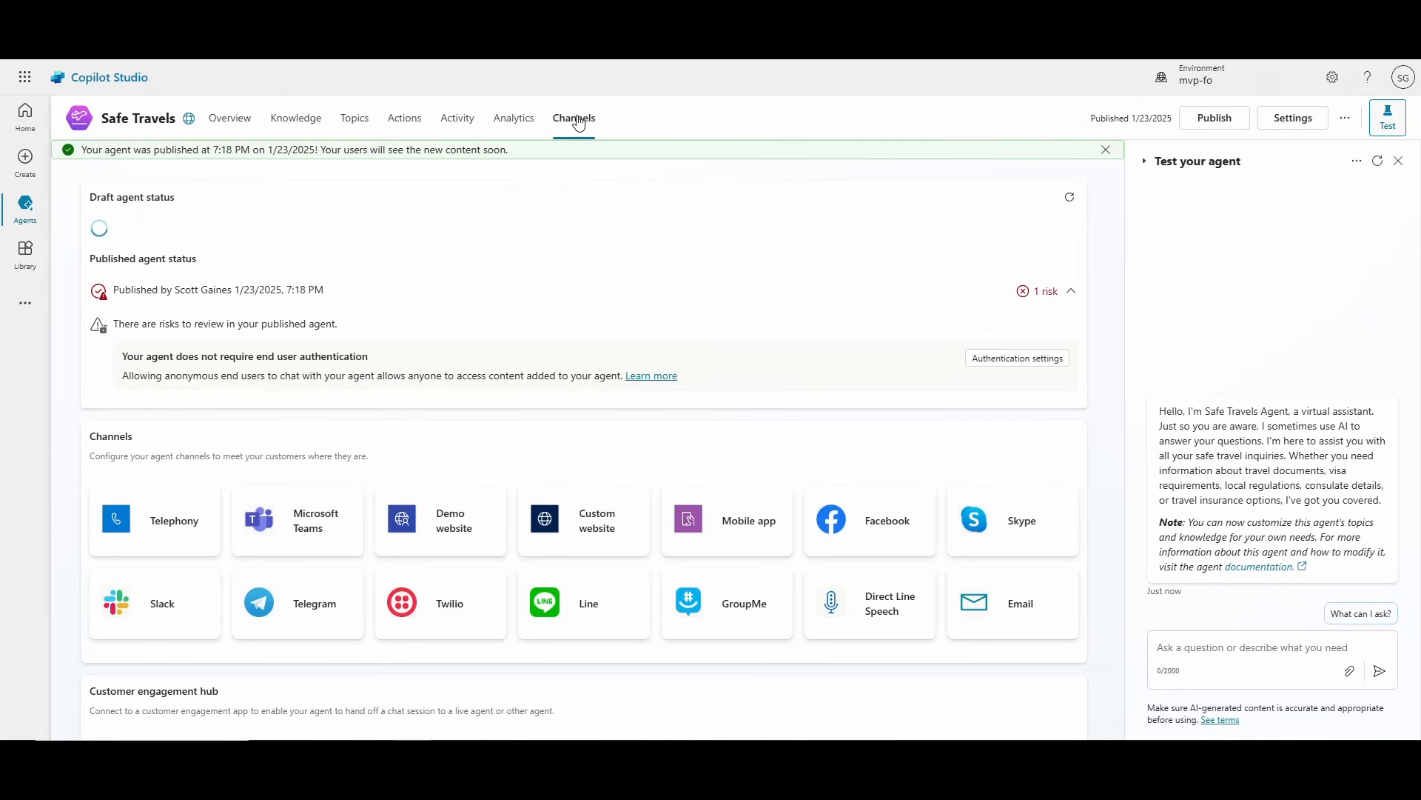
pyautogui.click(1106, 149)
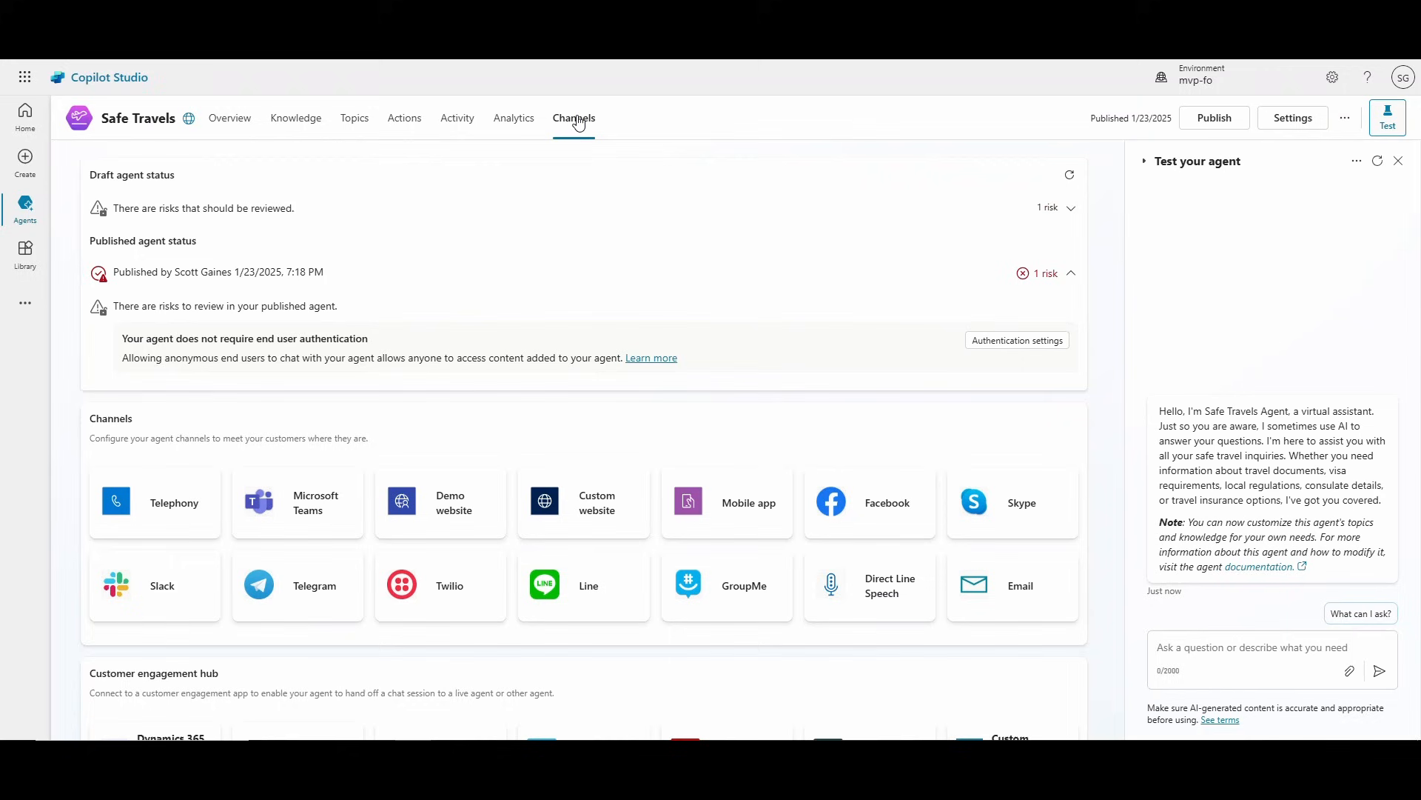
pyautogui.moveTo(584, 502)
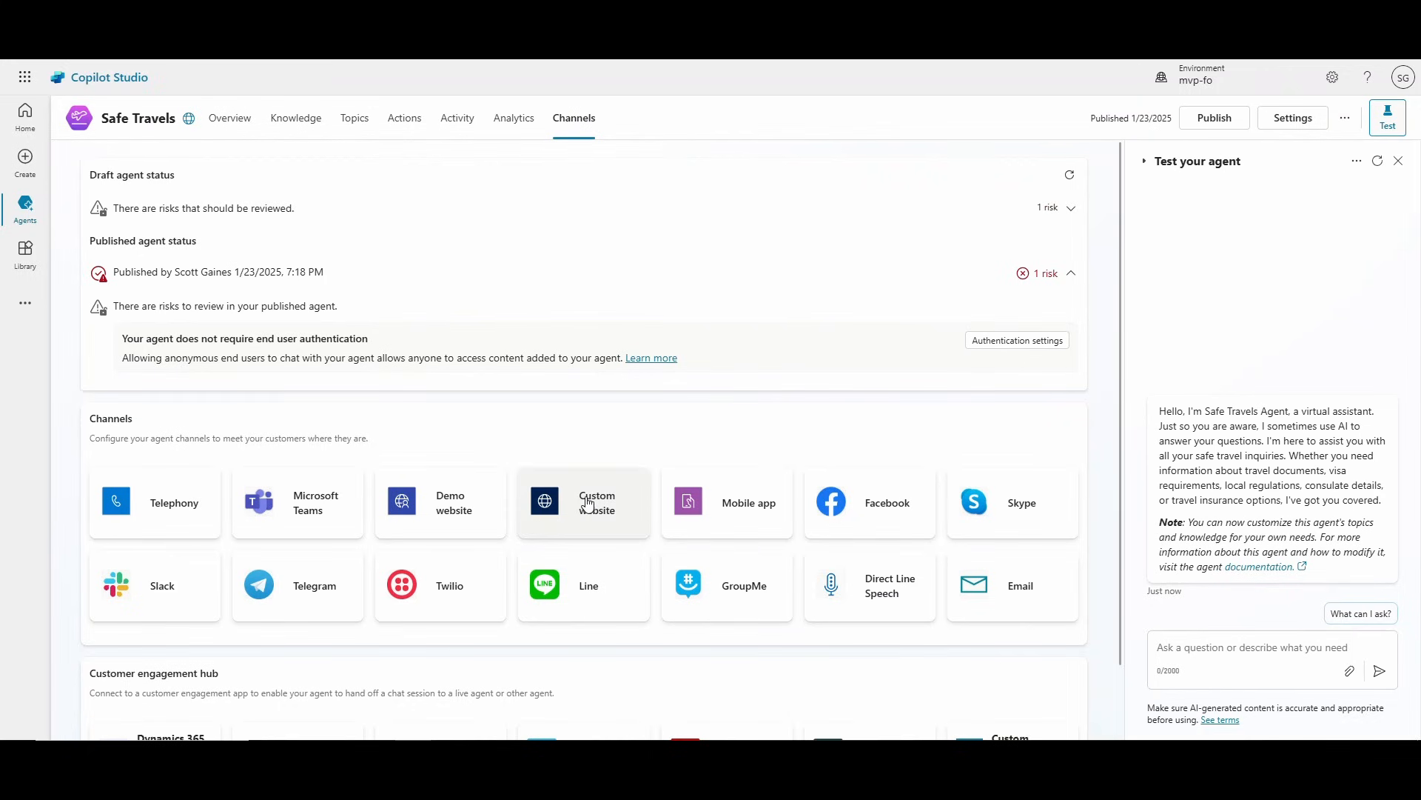
pyautogui.click(584, 502)
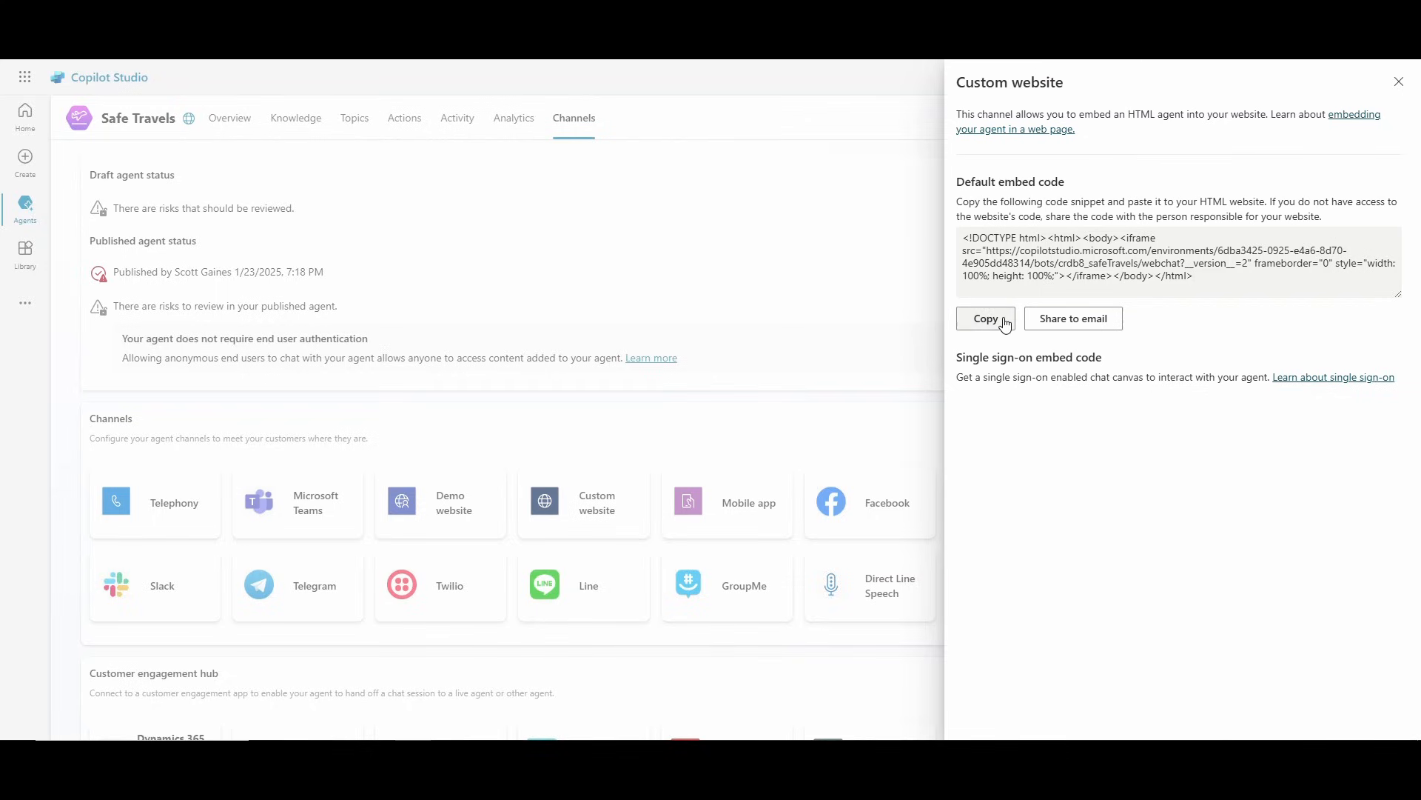
pyautogui.click(984, 318)
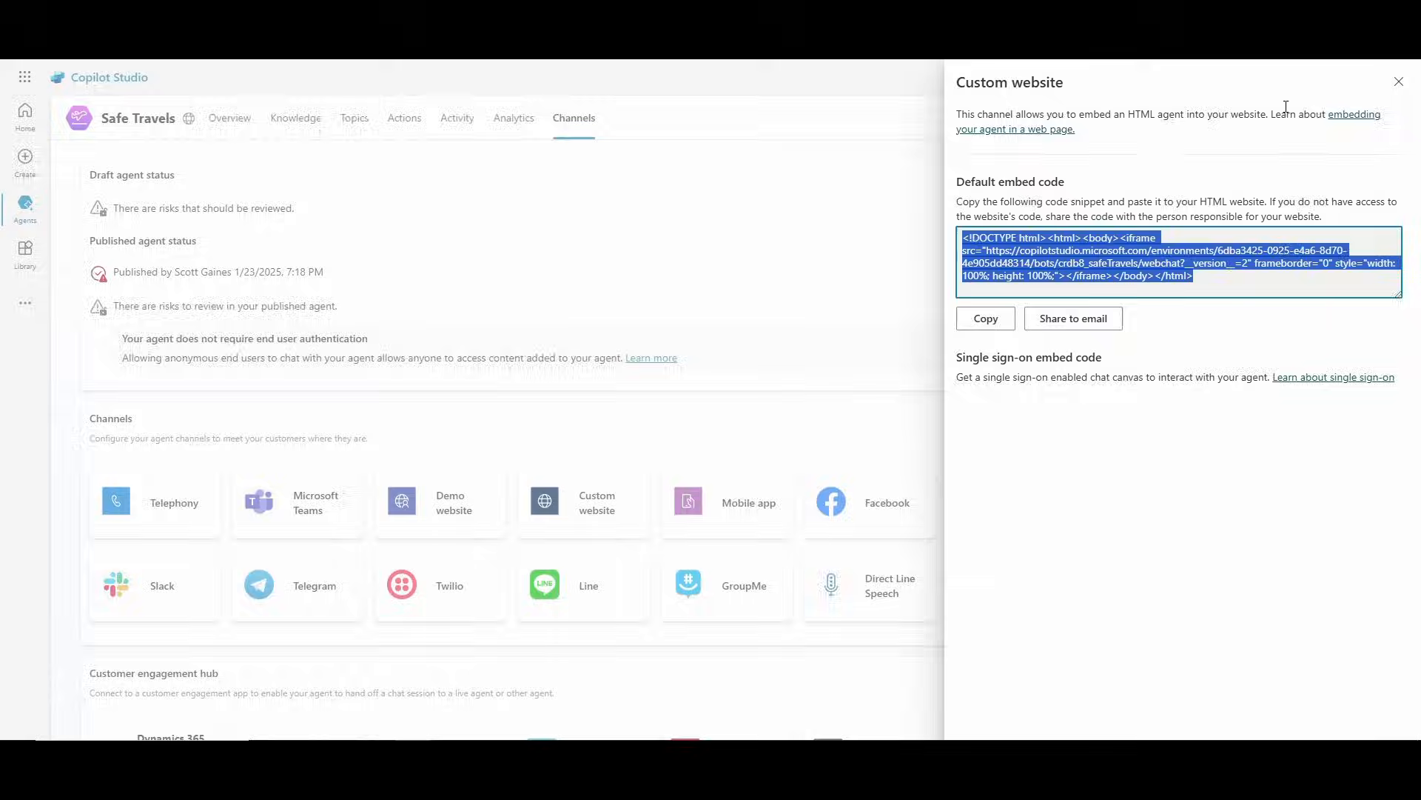
pyautogui.click(1398, 80)
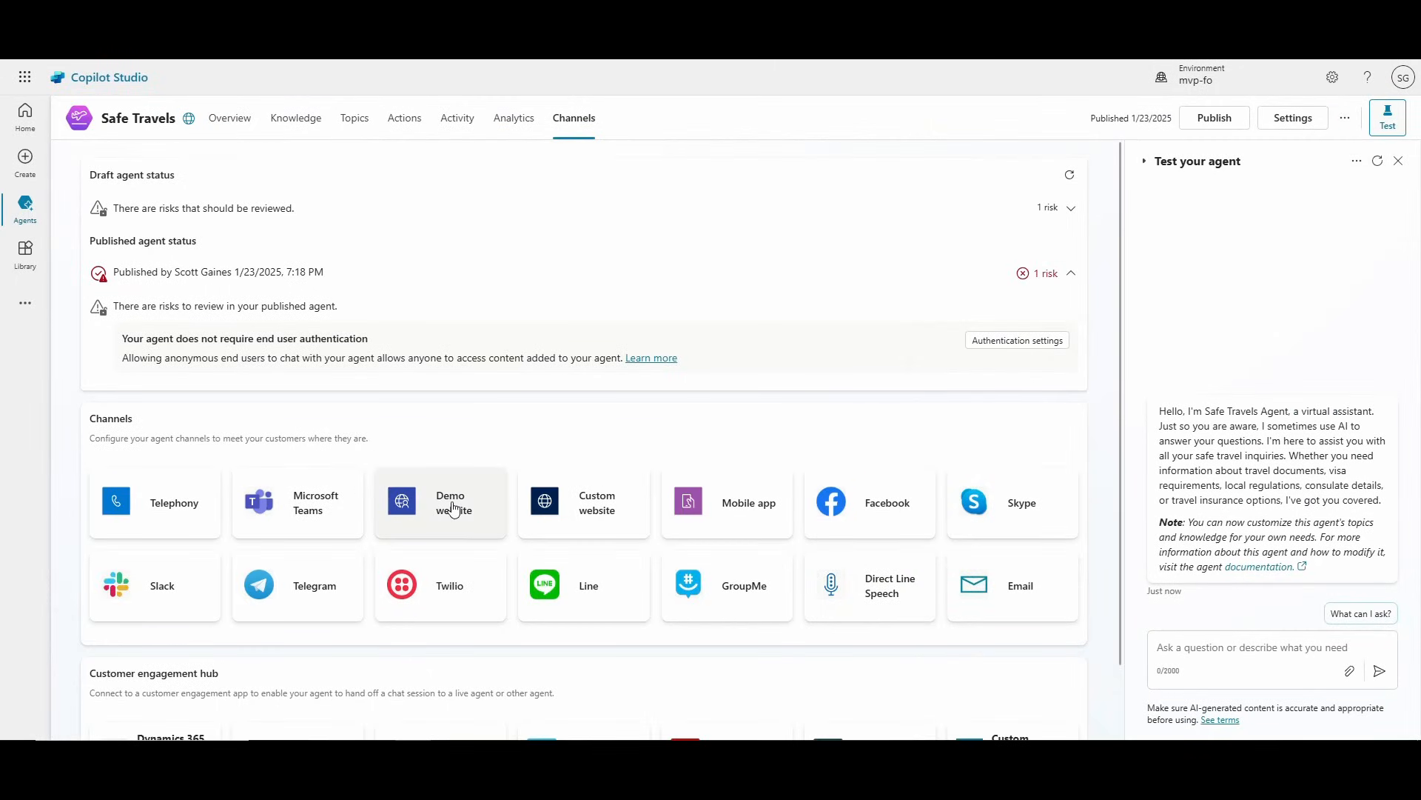
# Step: Copy the Safe Travels demo website link from the Demo website channel
pyautogui.click(440, 502)
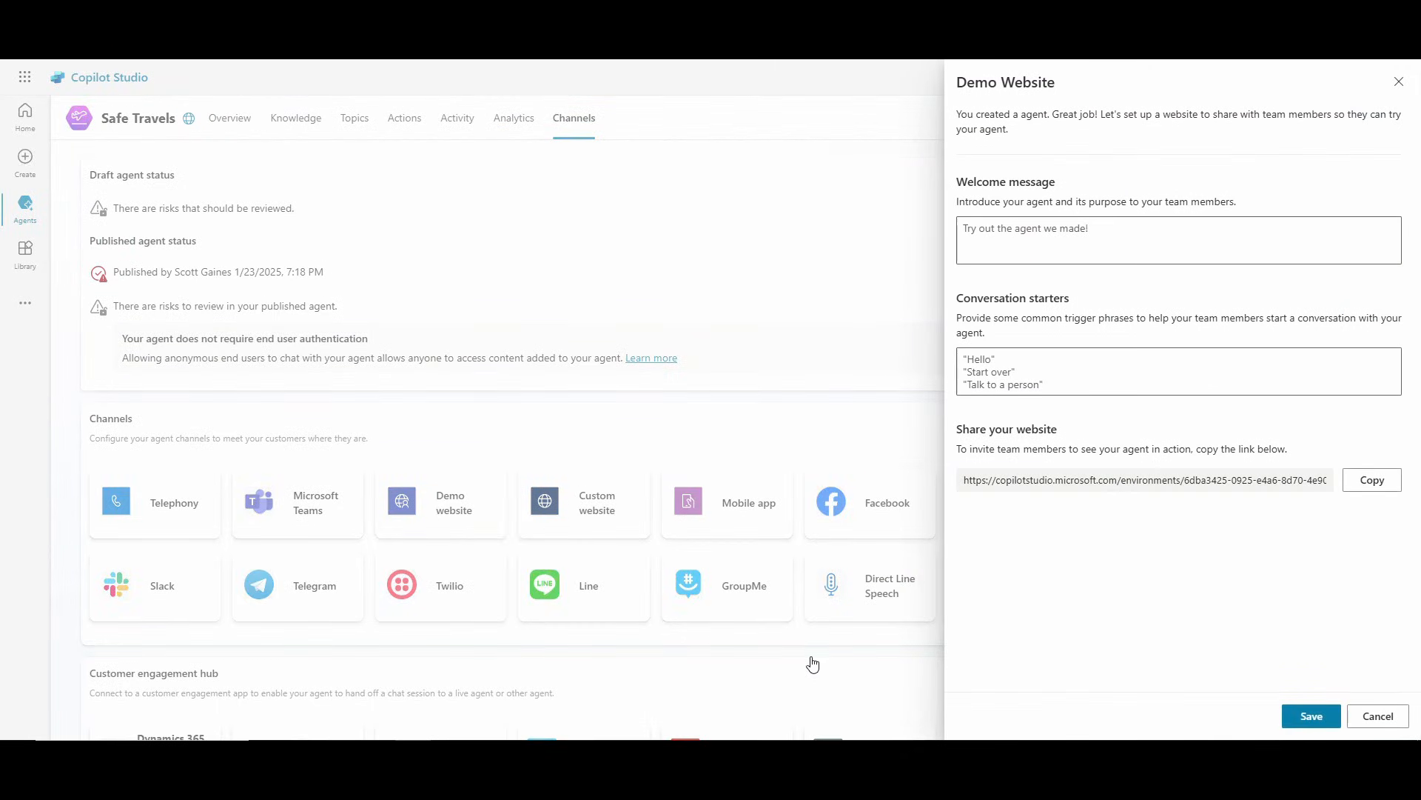
pyautogui.moveTo(1302, 462)
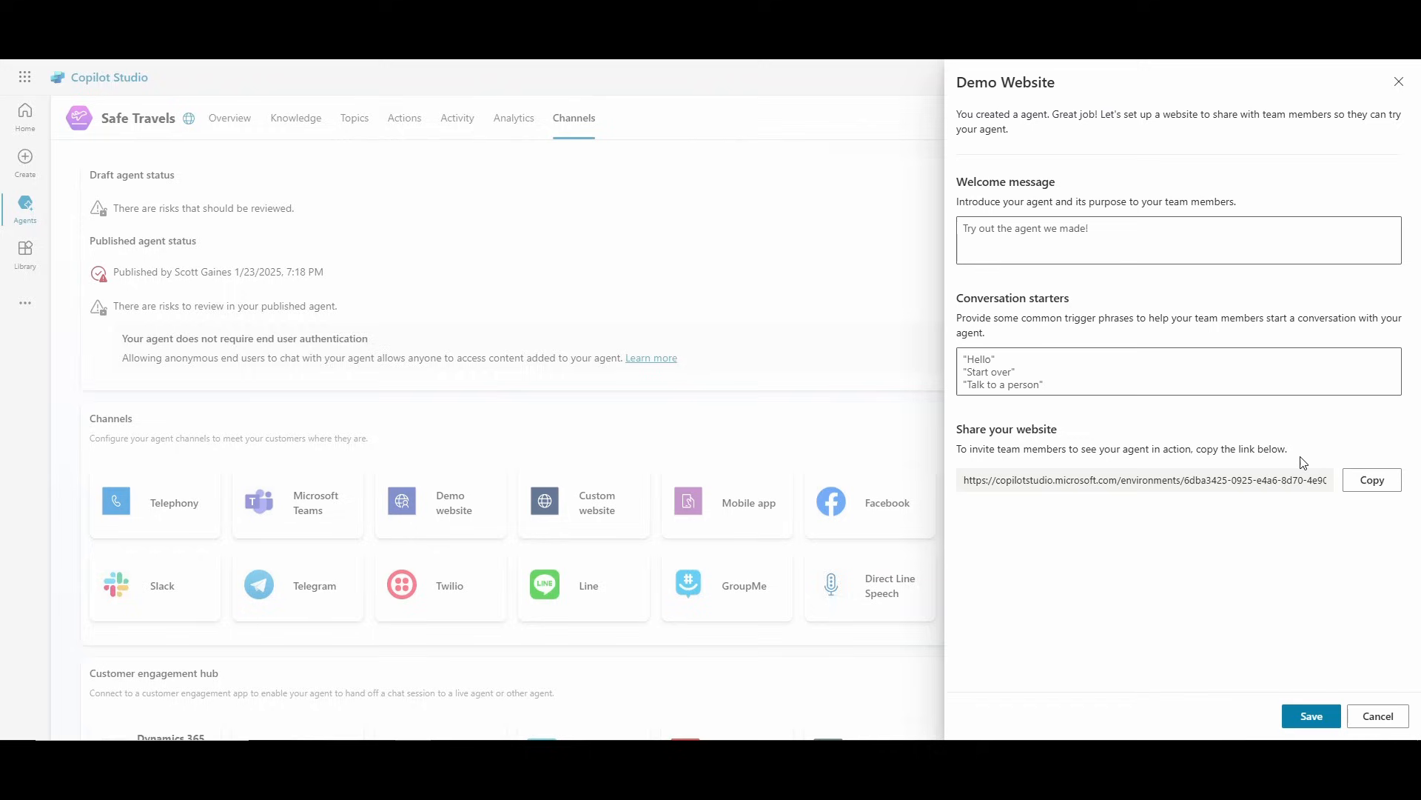
pyautogui.click(1371, 480)
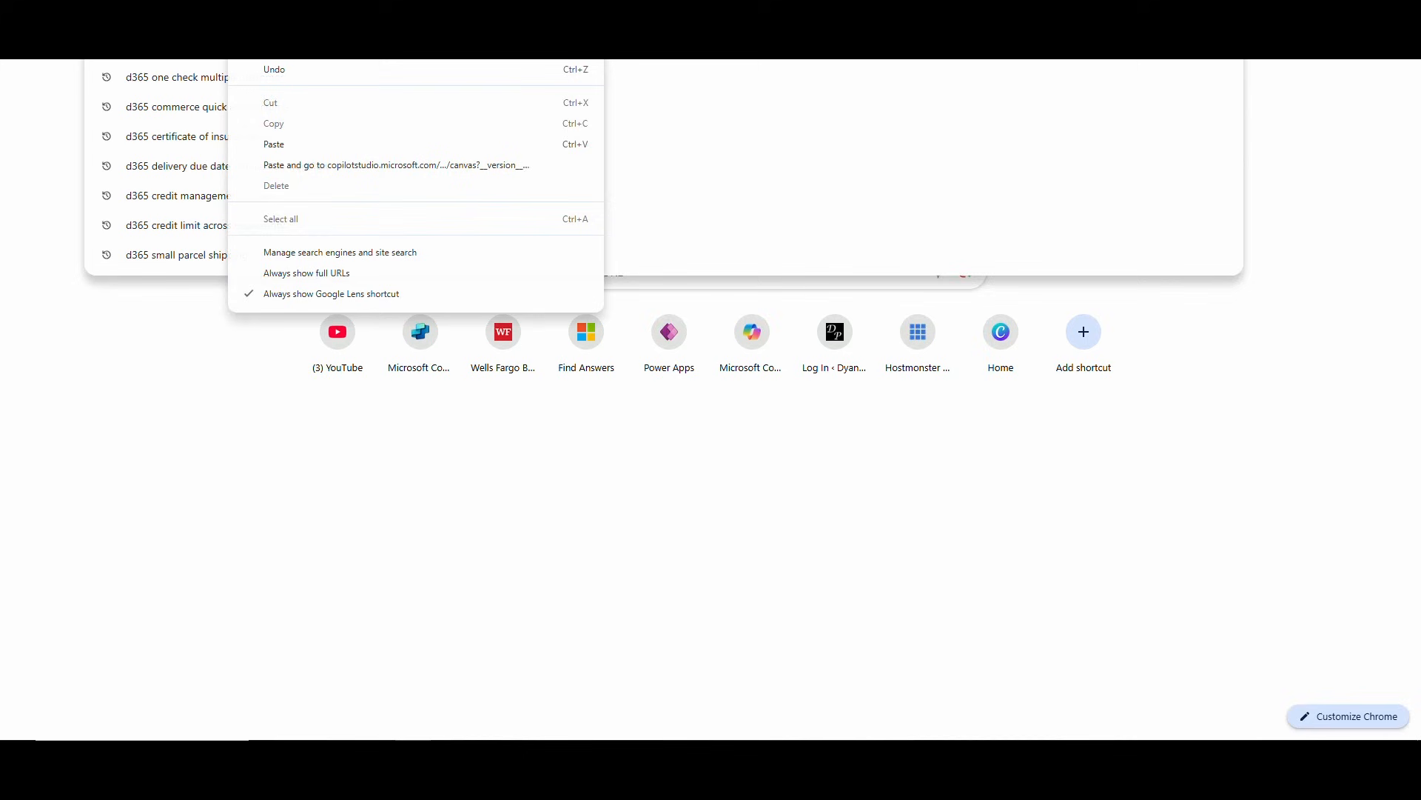
# Step: Load the demo website and ask the agent 'Do I need a visa to travel to europe'
pyautogui.click(395, 165)
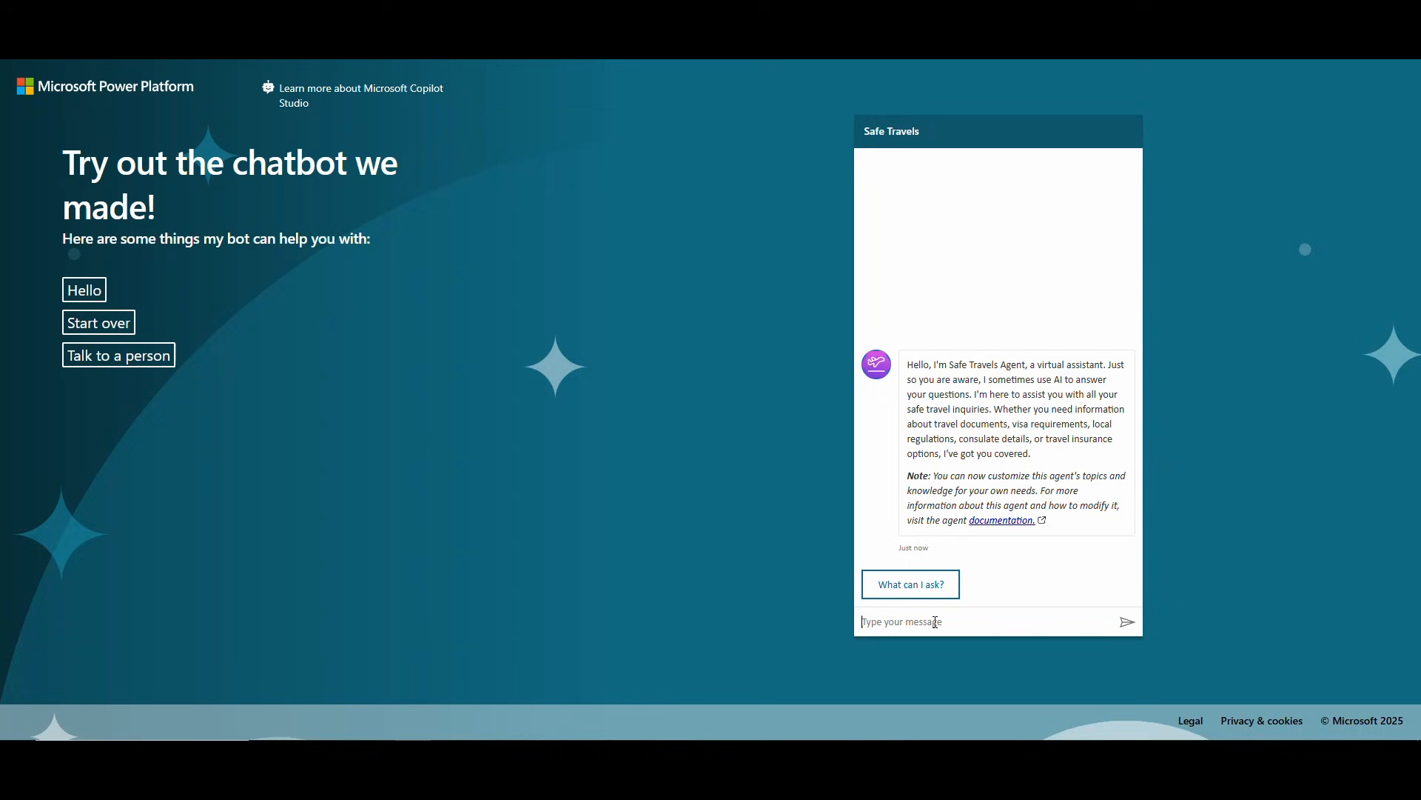
pyautogui.write('Do I')
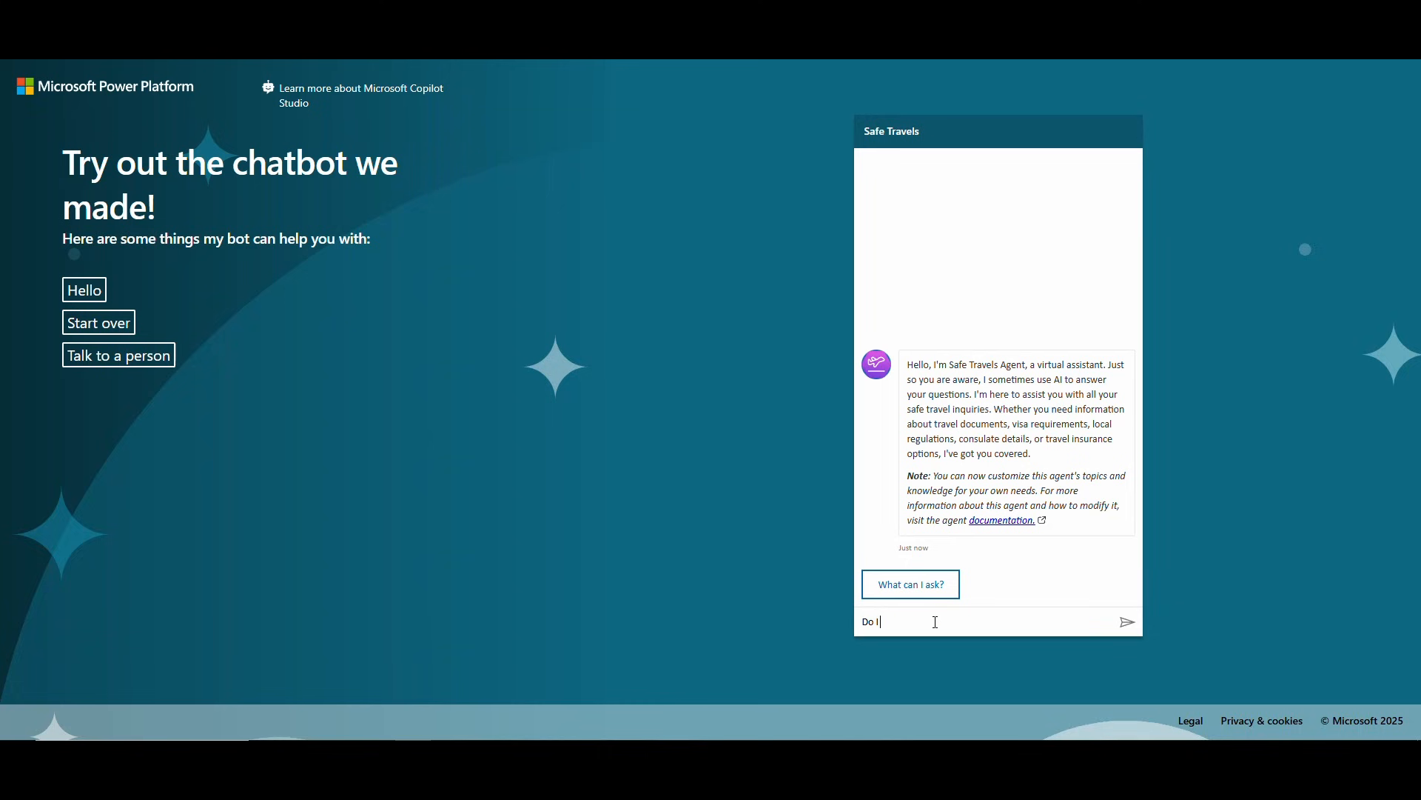
pyautogui.write('need a visa to t')
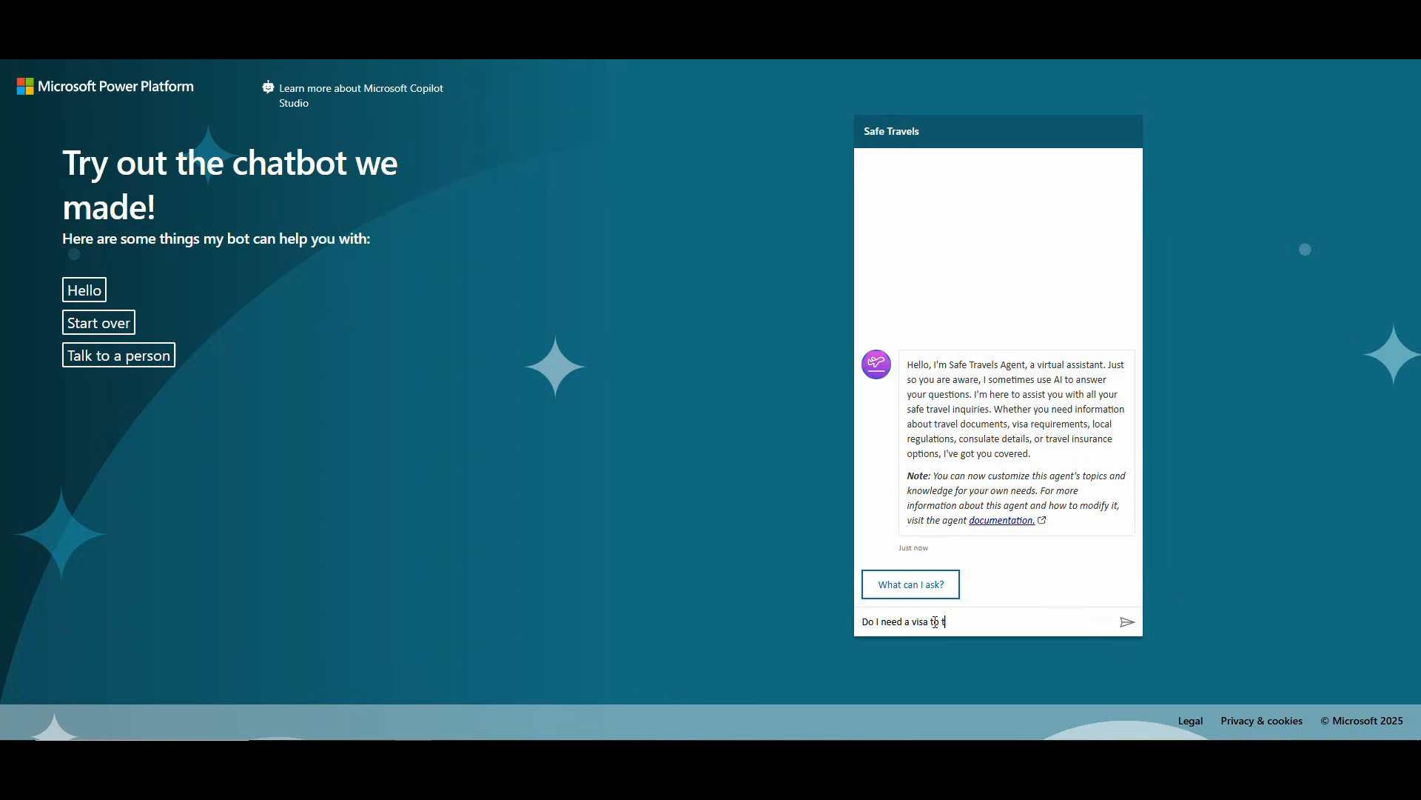
pyautogui.write('ravel to euro')
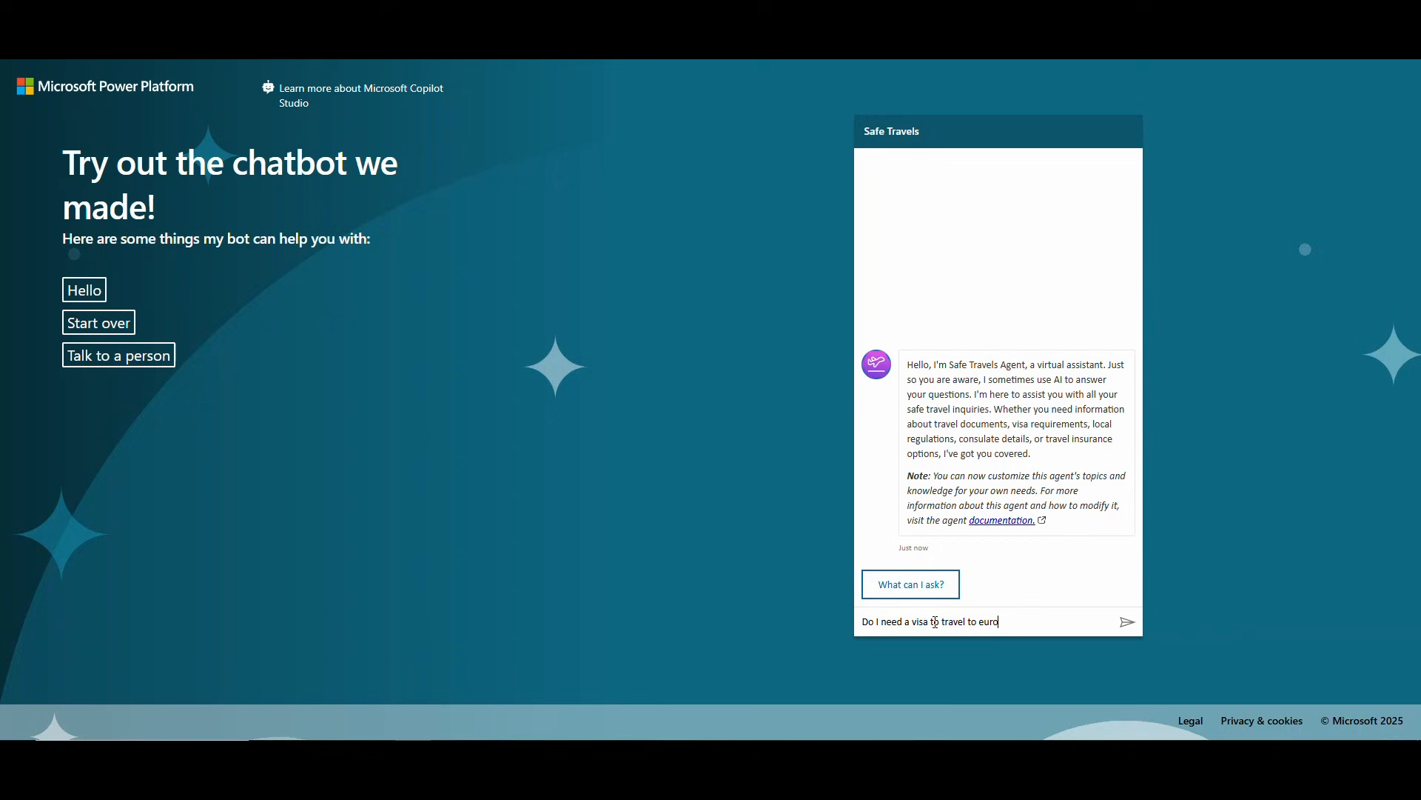
pyautogui.click(1127, 621)
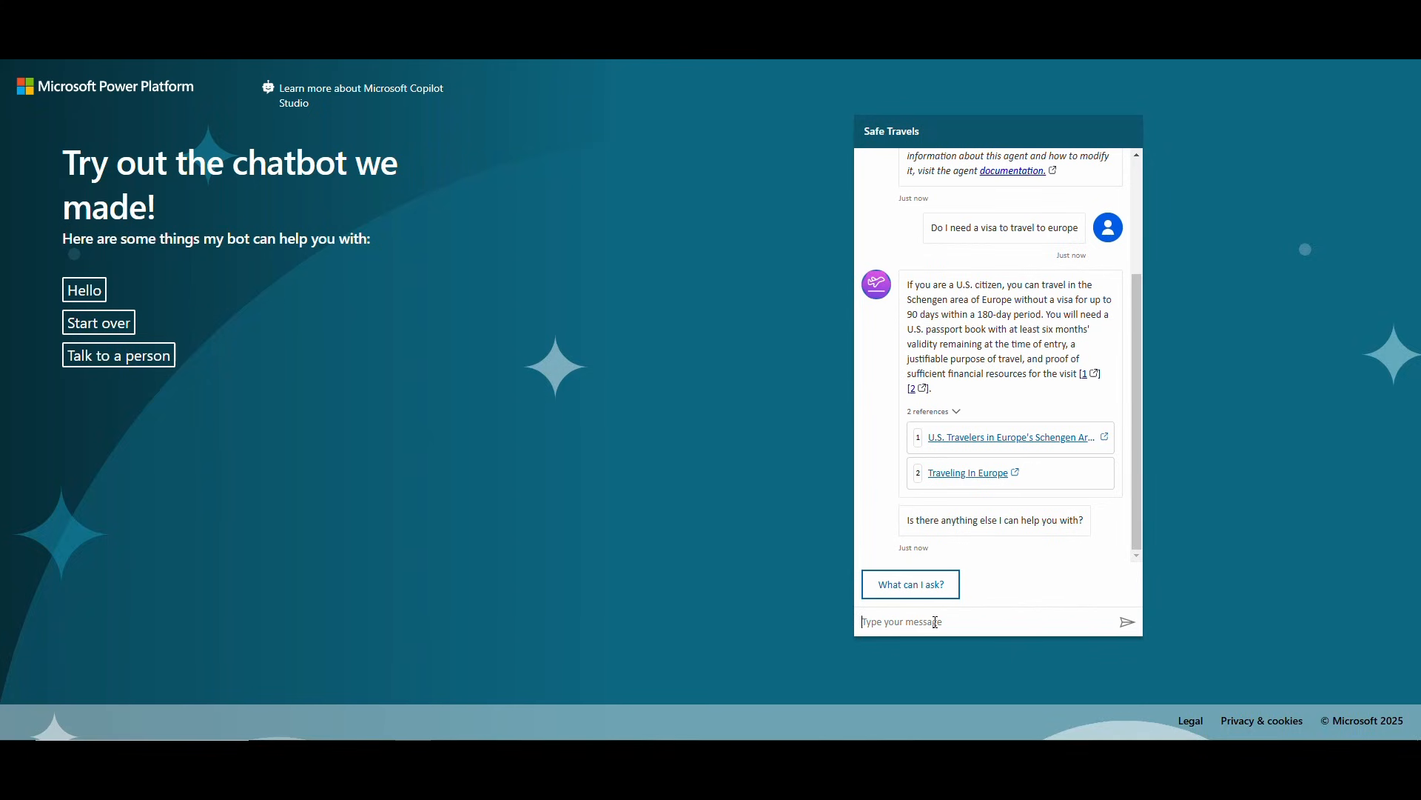
pyautogui.moveTo(974, 584)
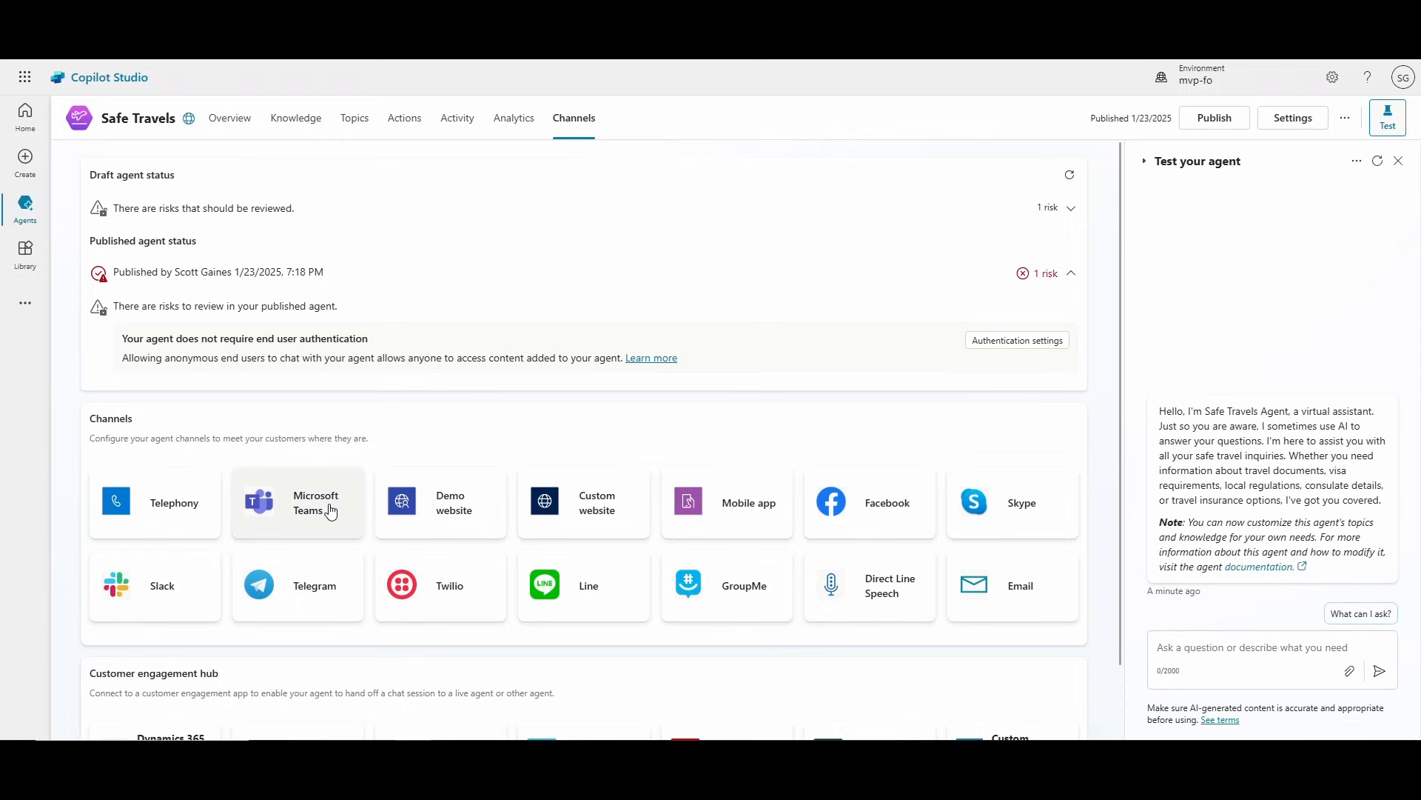
# Step: Turn on the Microsoft Teams channel for the Safe Travels agent
pyautogui.click(297, 502)
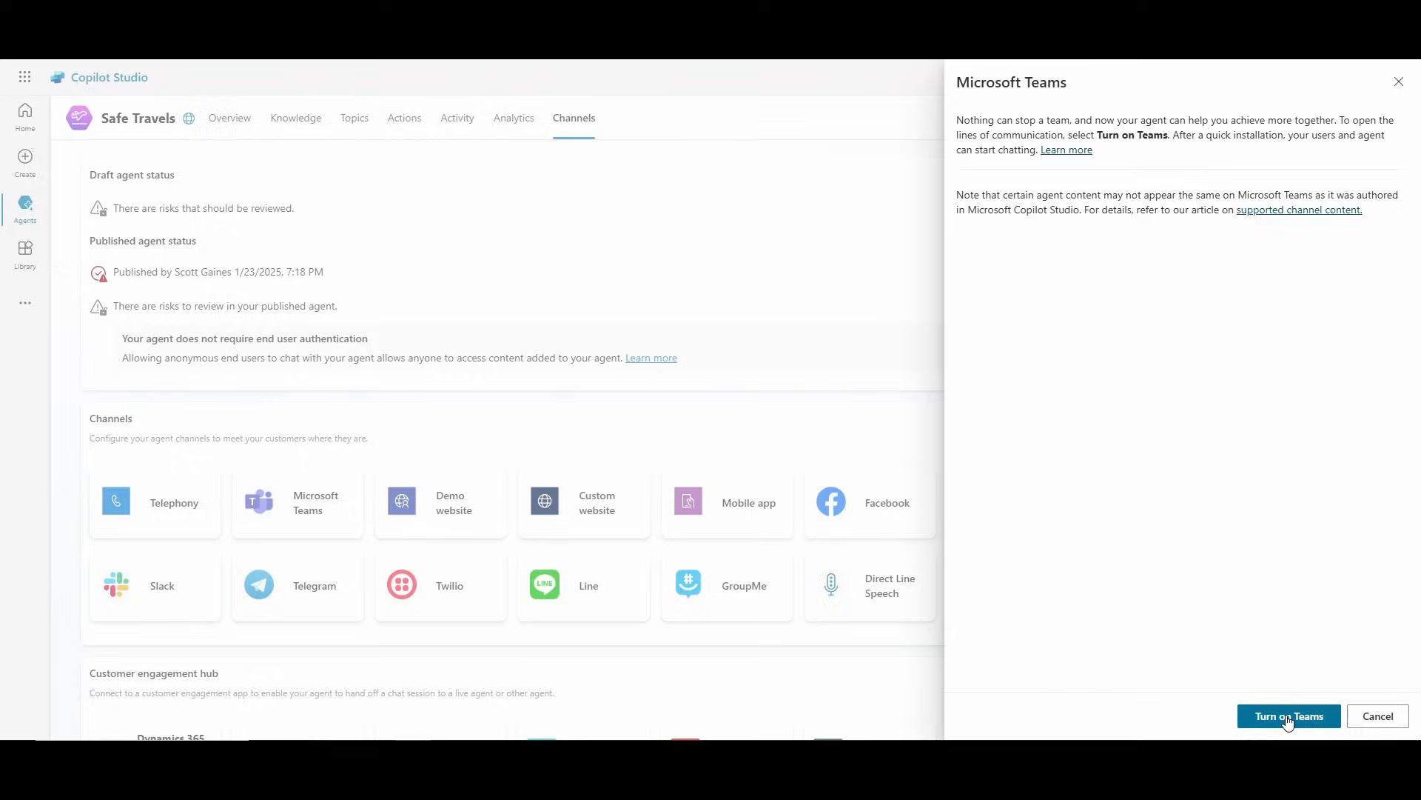
pyautogui.click(1287, 715)
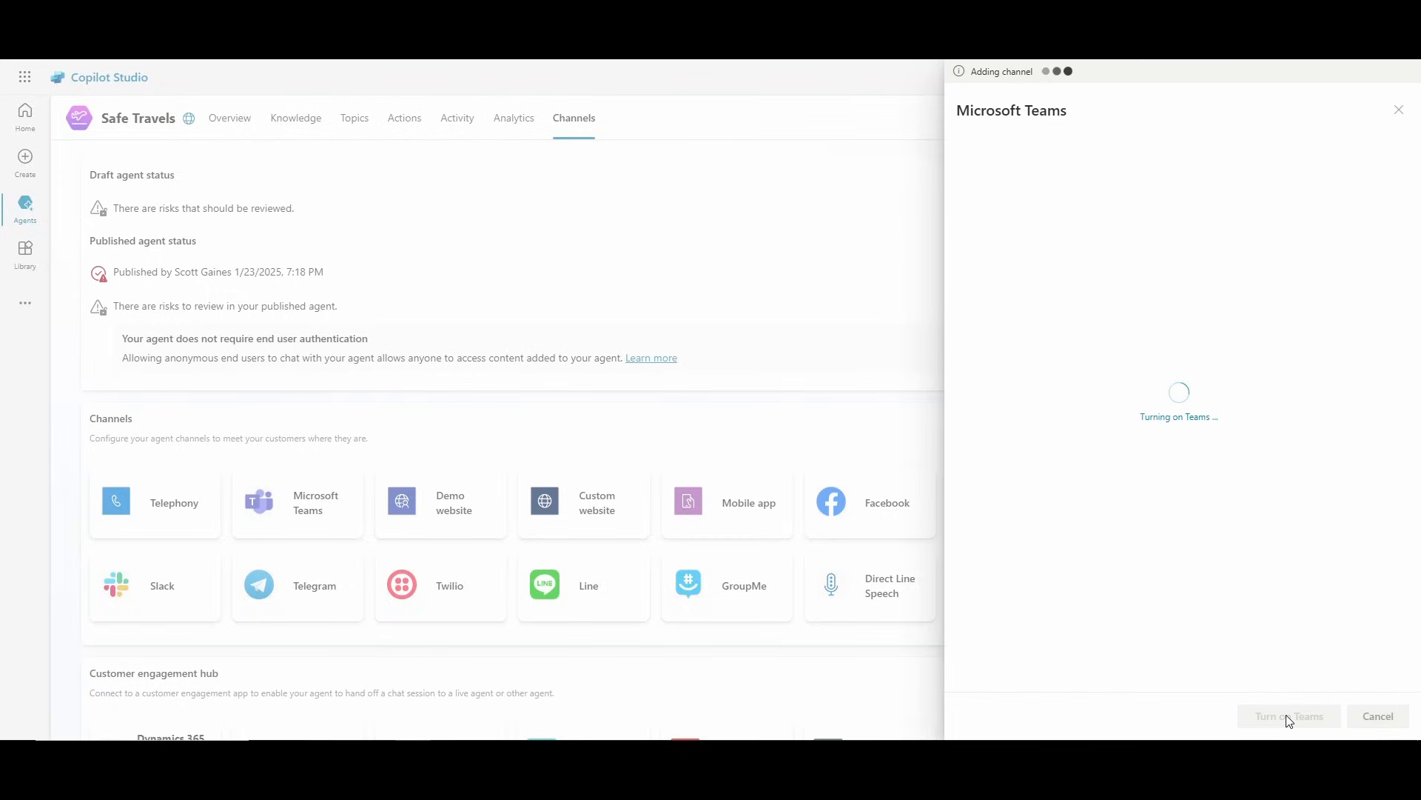
pyautogui.click(1288, 715)
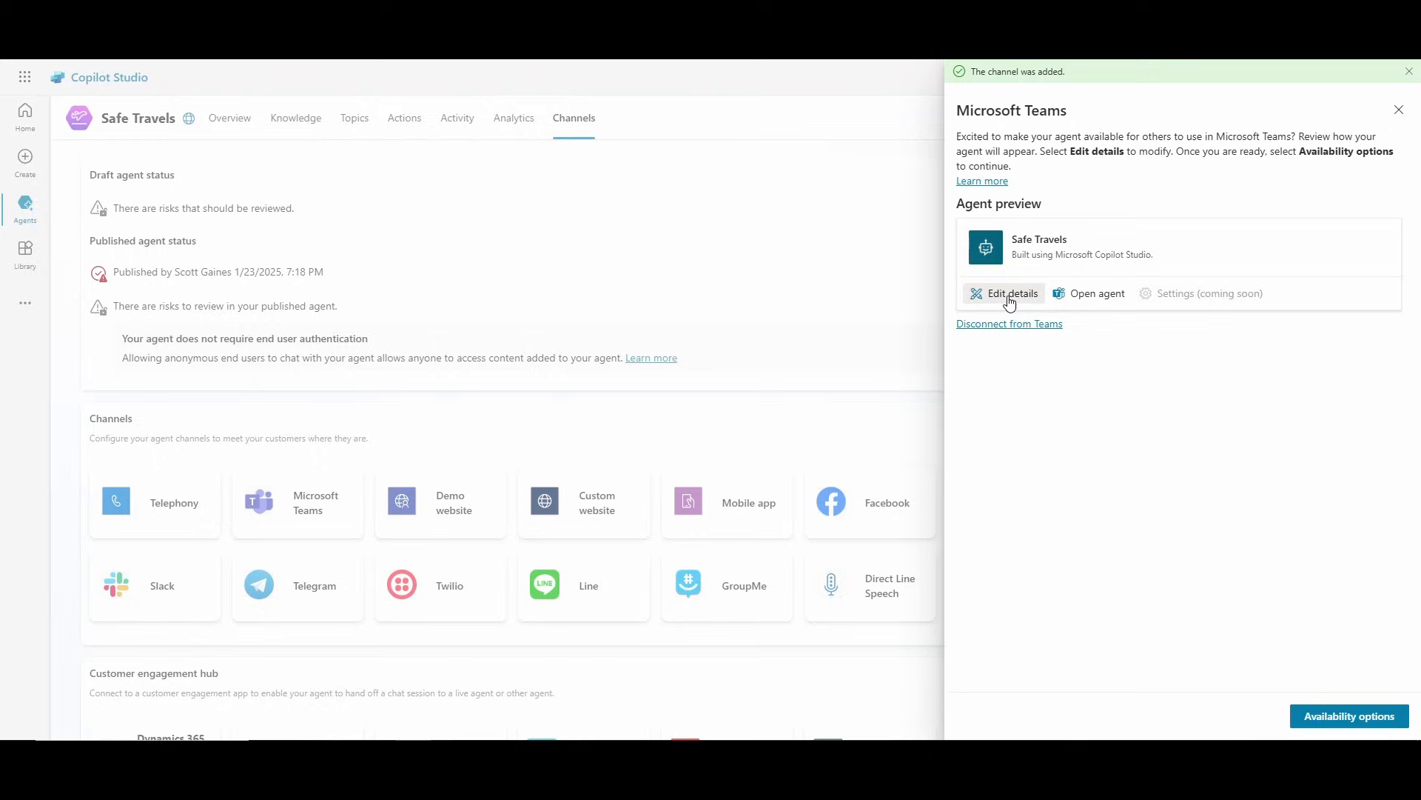
# Step: Edit the Teams details with short description 'A Travel Details App Created by Copilot Studio'
pyautogui.click(1008, 293)
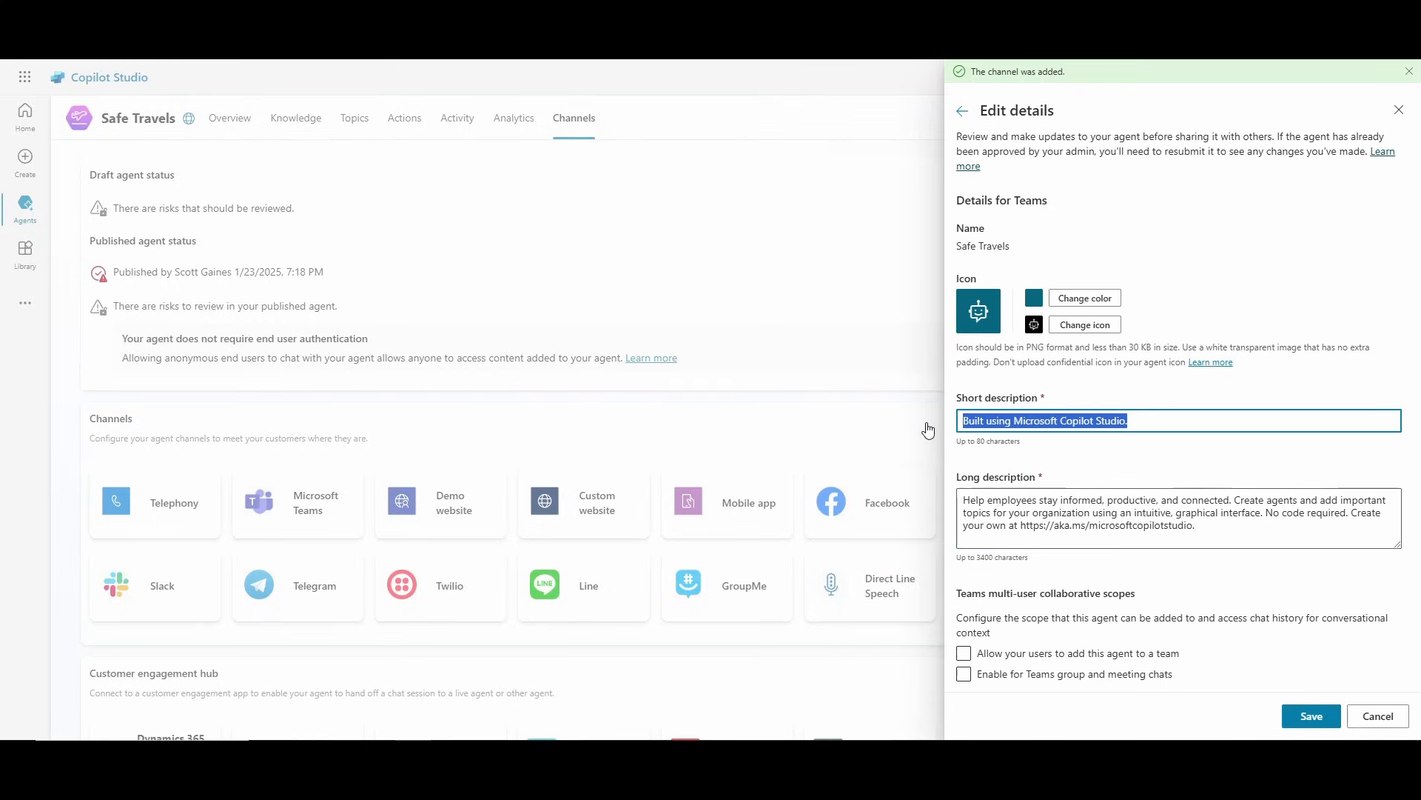
pyautogui.write('A')
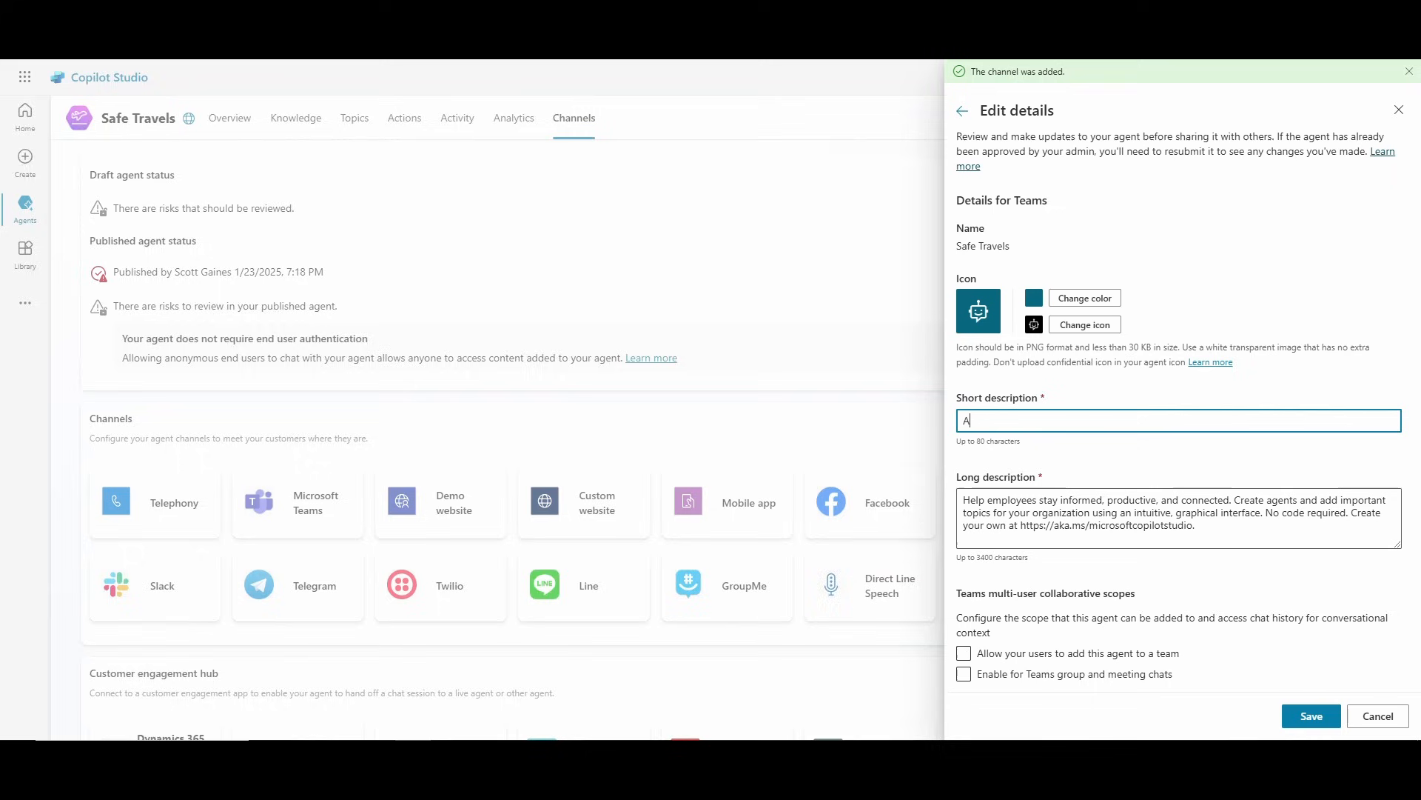
pyautogui.write('Travel D')
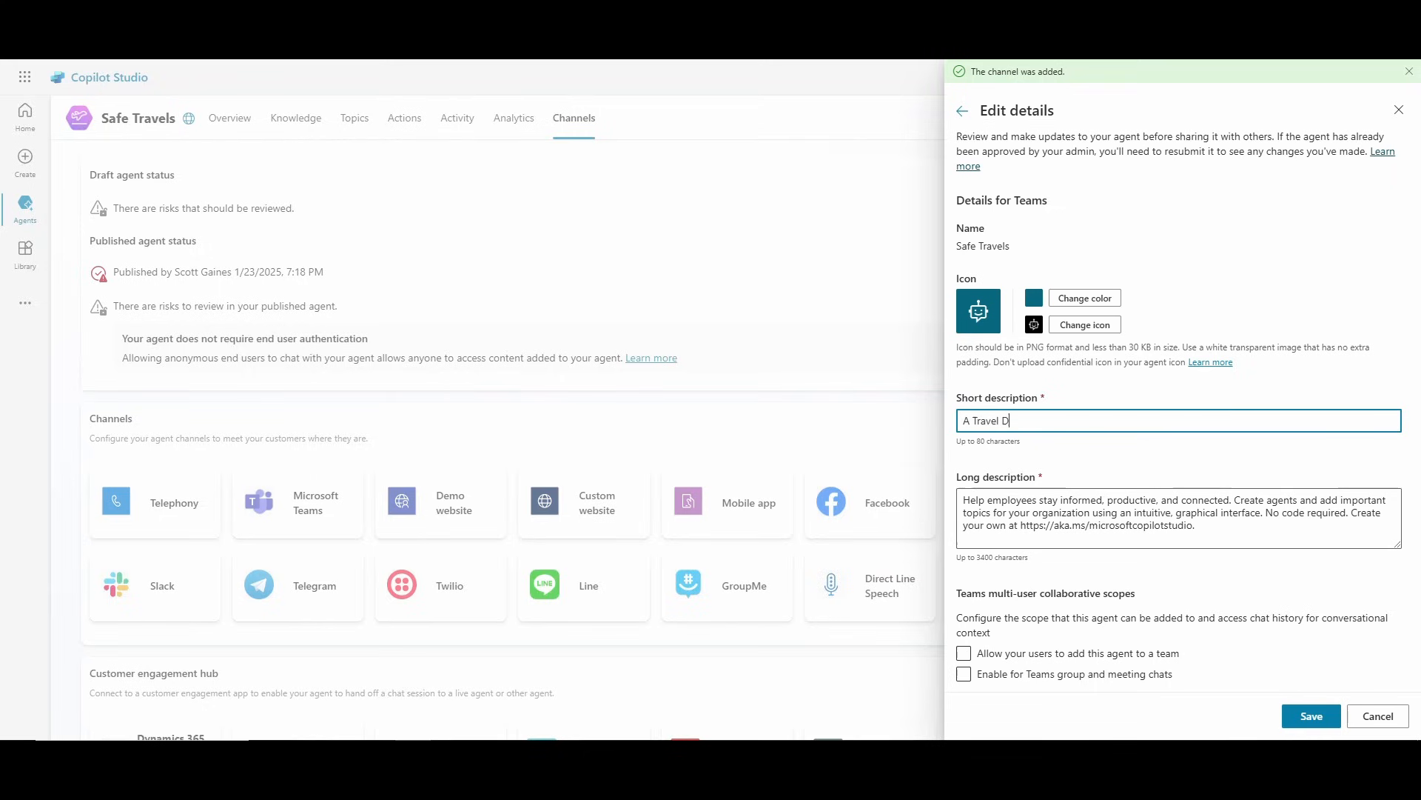
pyautogui.write('etails App Cre')
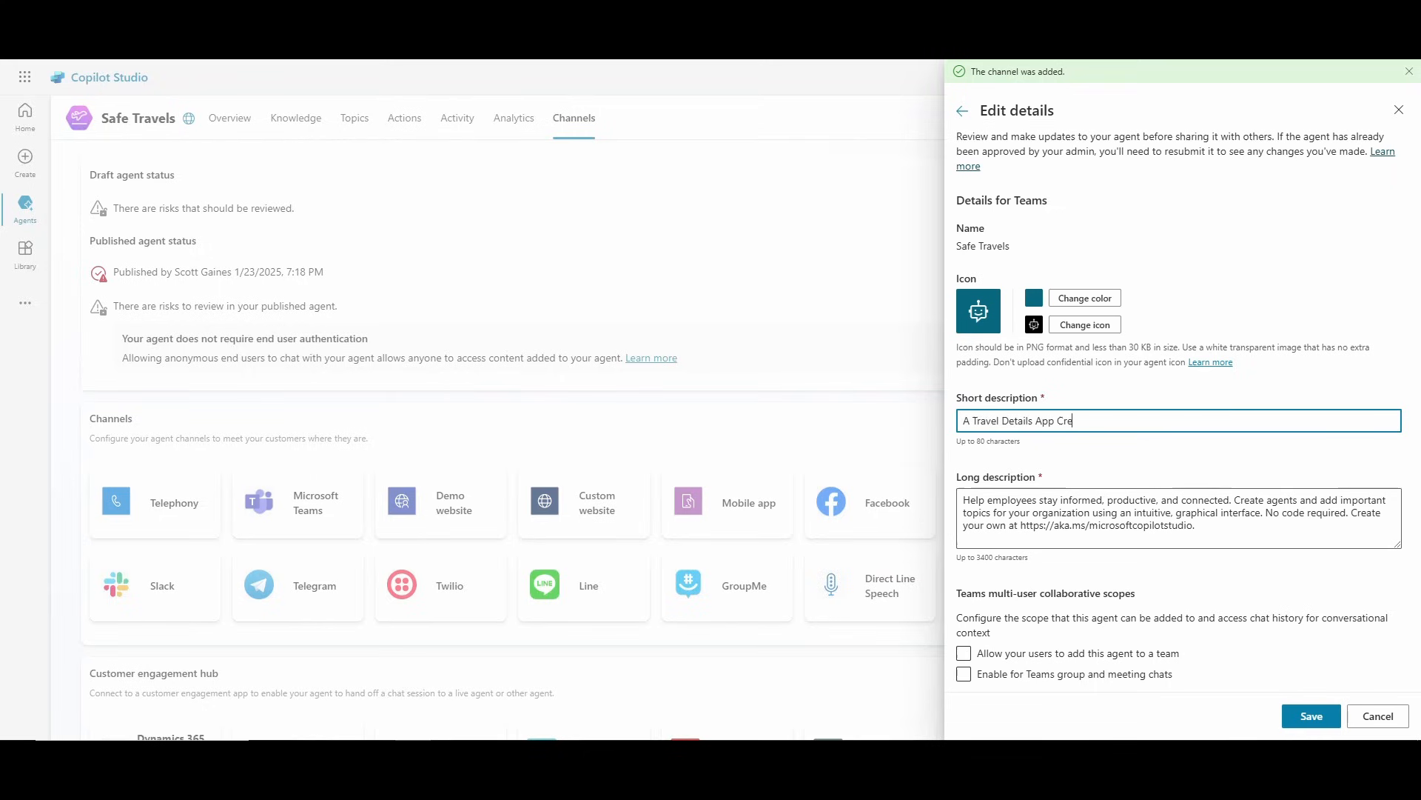
pyautogui.write('ated by Copi')
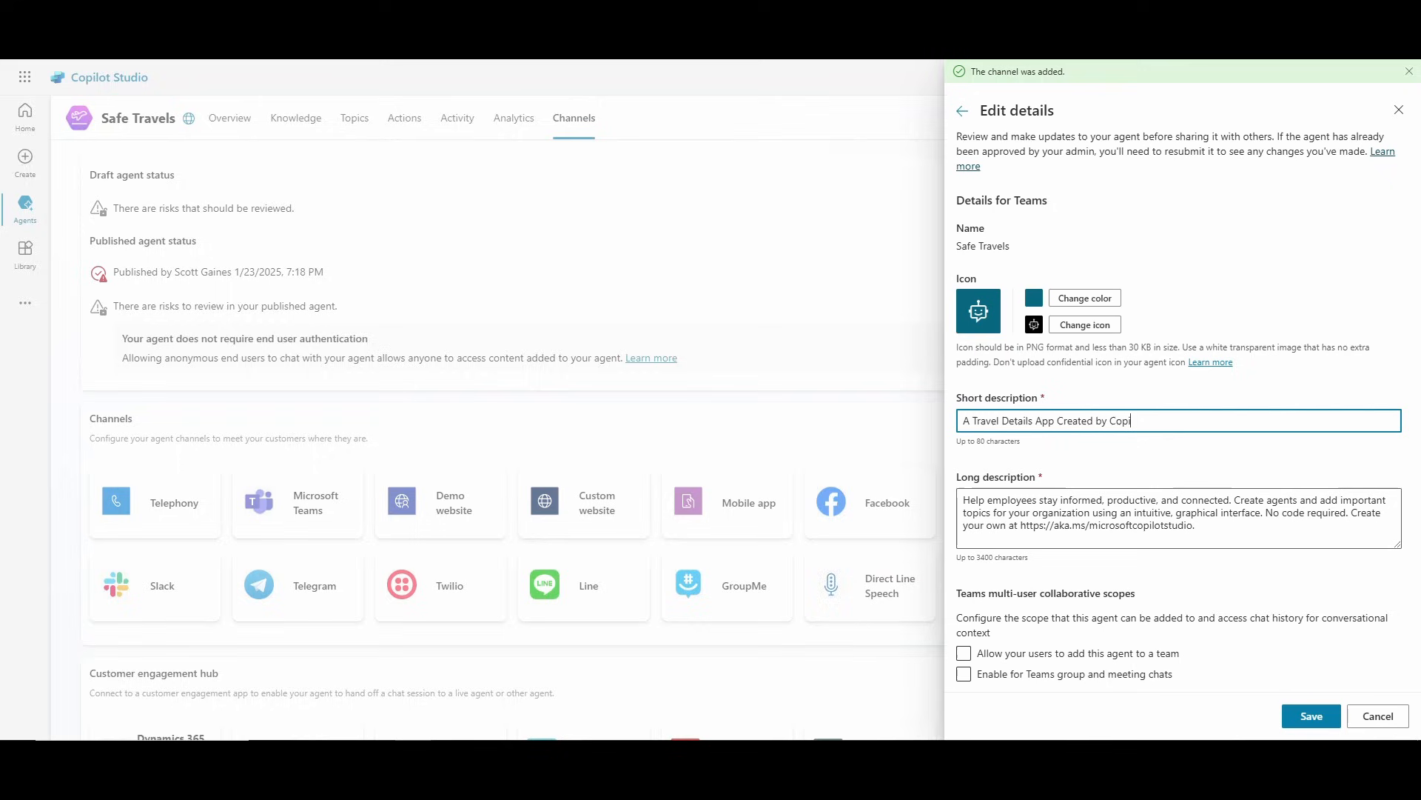
pyautogui.write('ilot Studio')
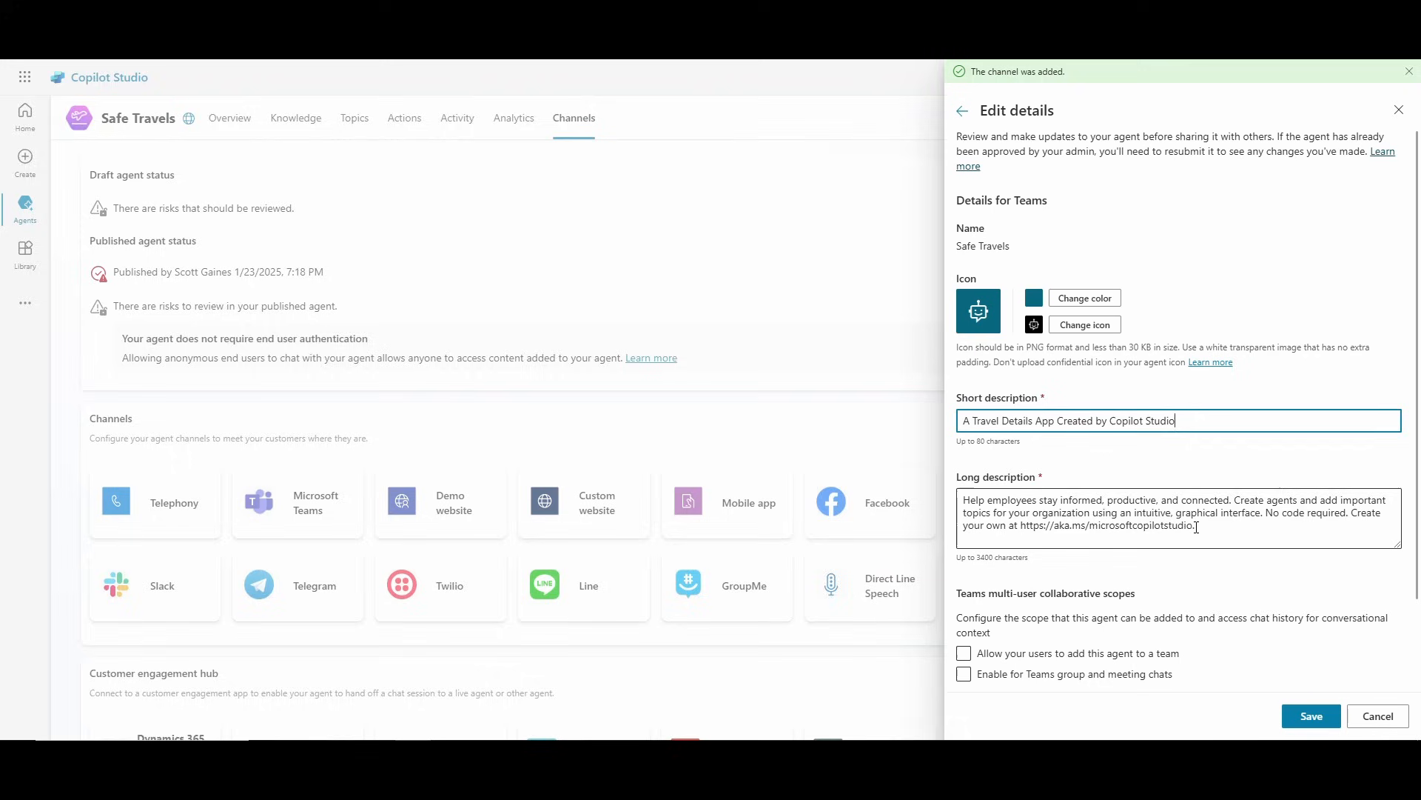
# Step: Enter long description 'This agent will answer travel questions.' and allow adding the agent to teams
pyautogui.write('This')
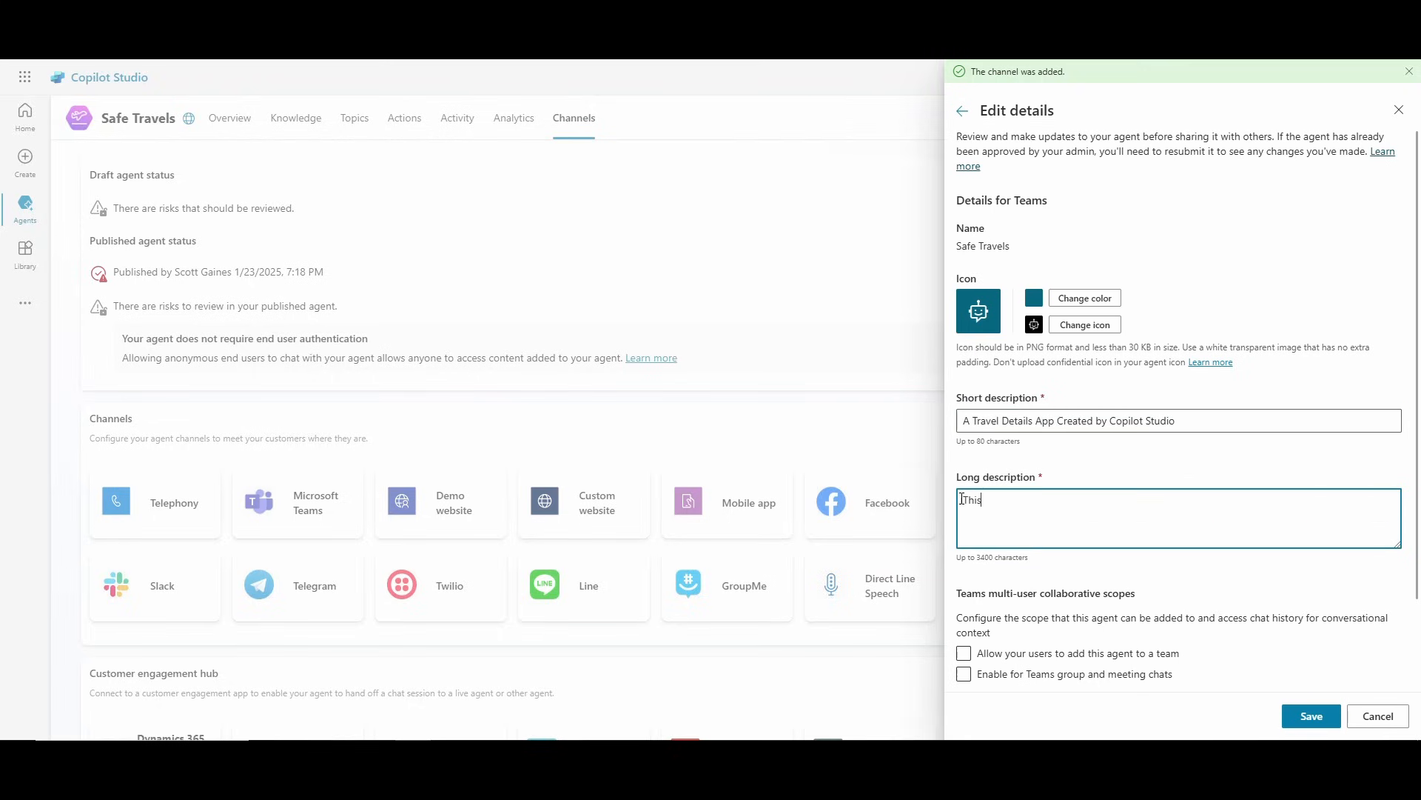
pyautogui.write('app')
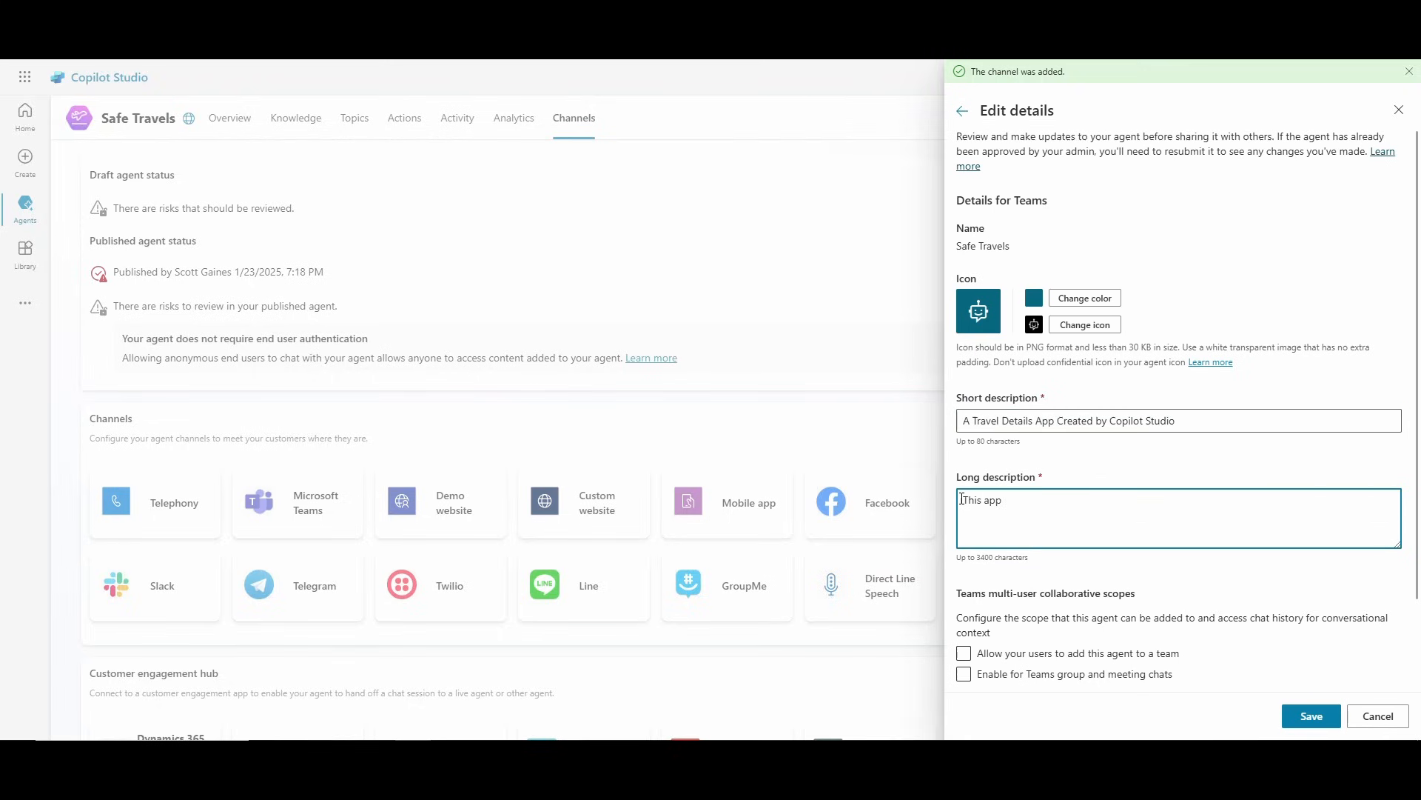
pyautogui.write('agenta')
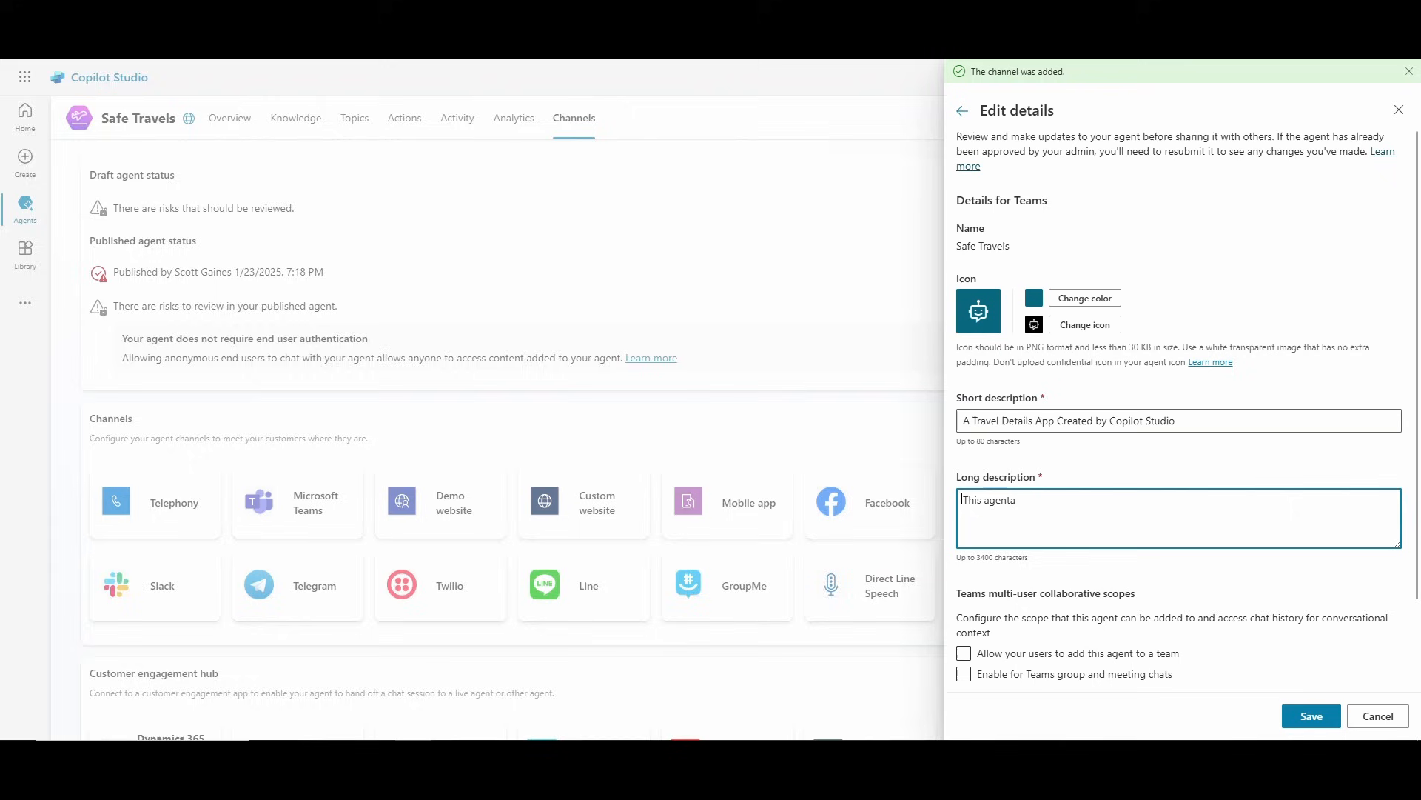
pyautogui.write('will asnw')
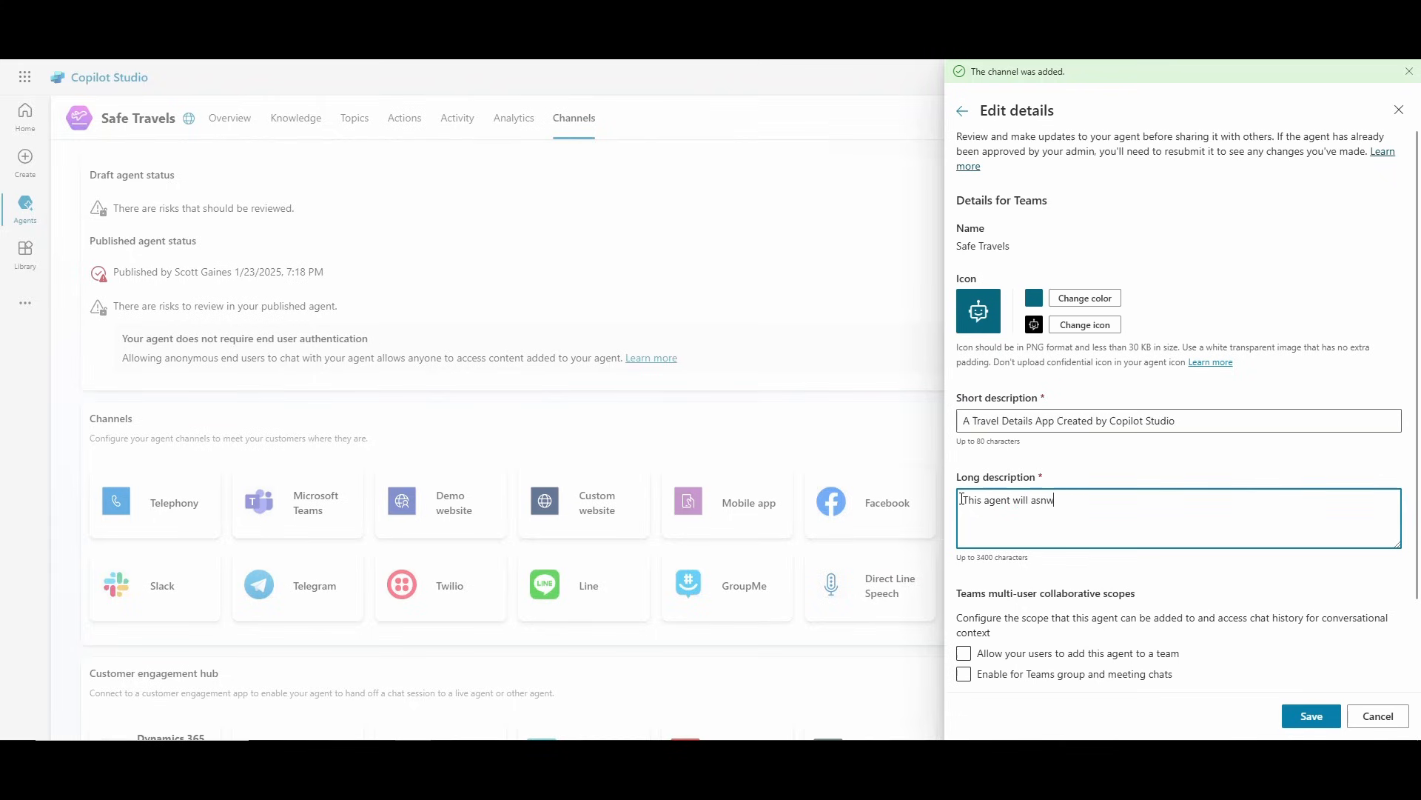
pyautogui.press('Backspace')
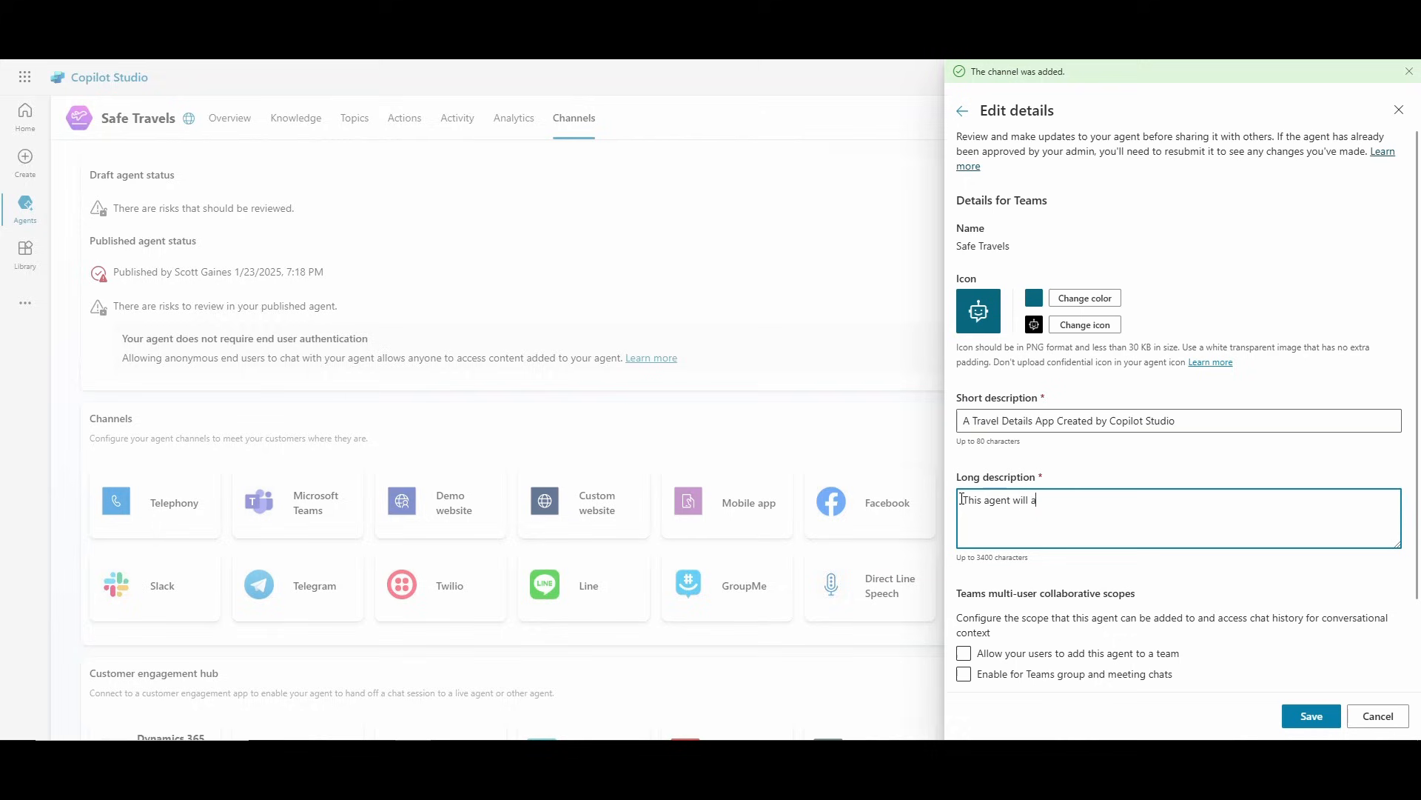
pyautogui.write('nswer travel que')
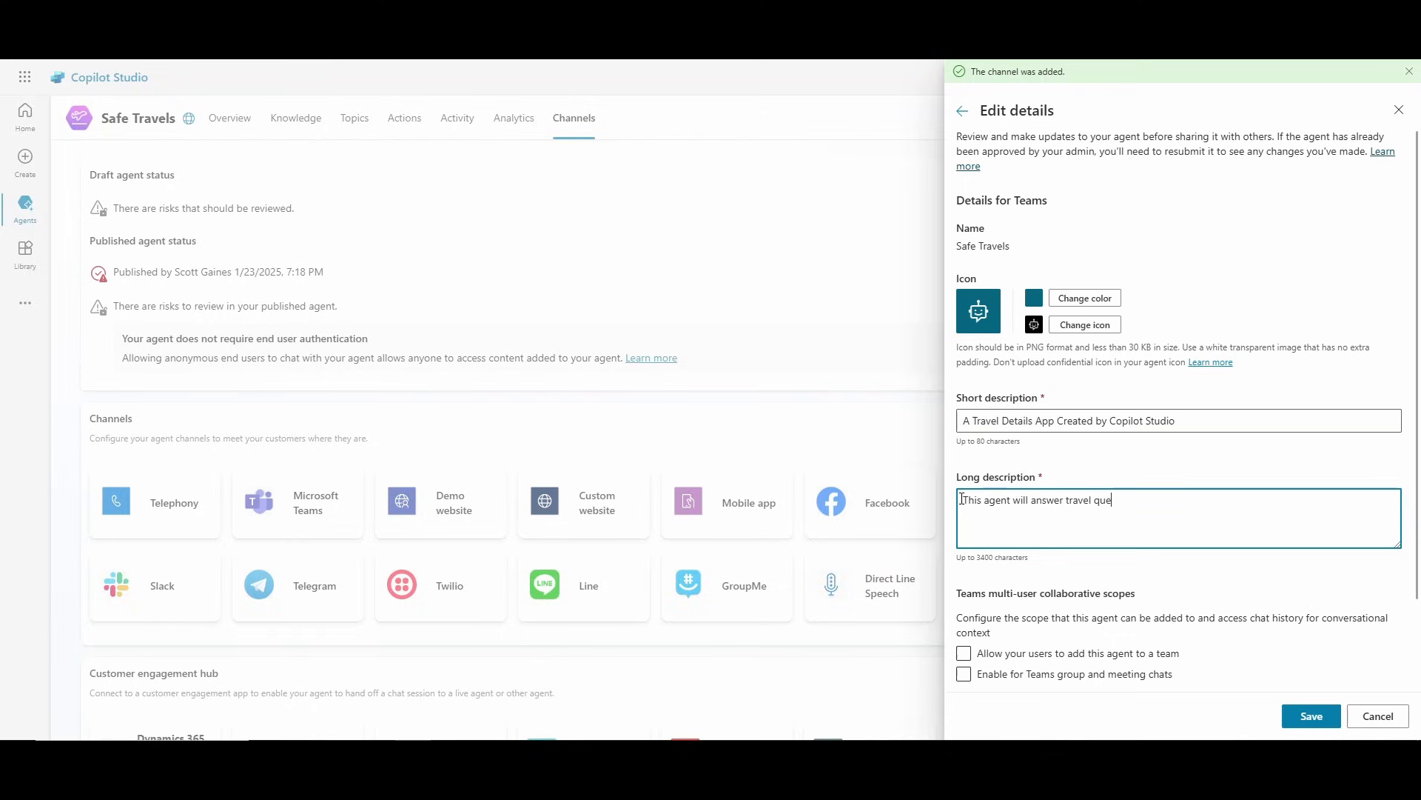
pyautogui.write('stions.')
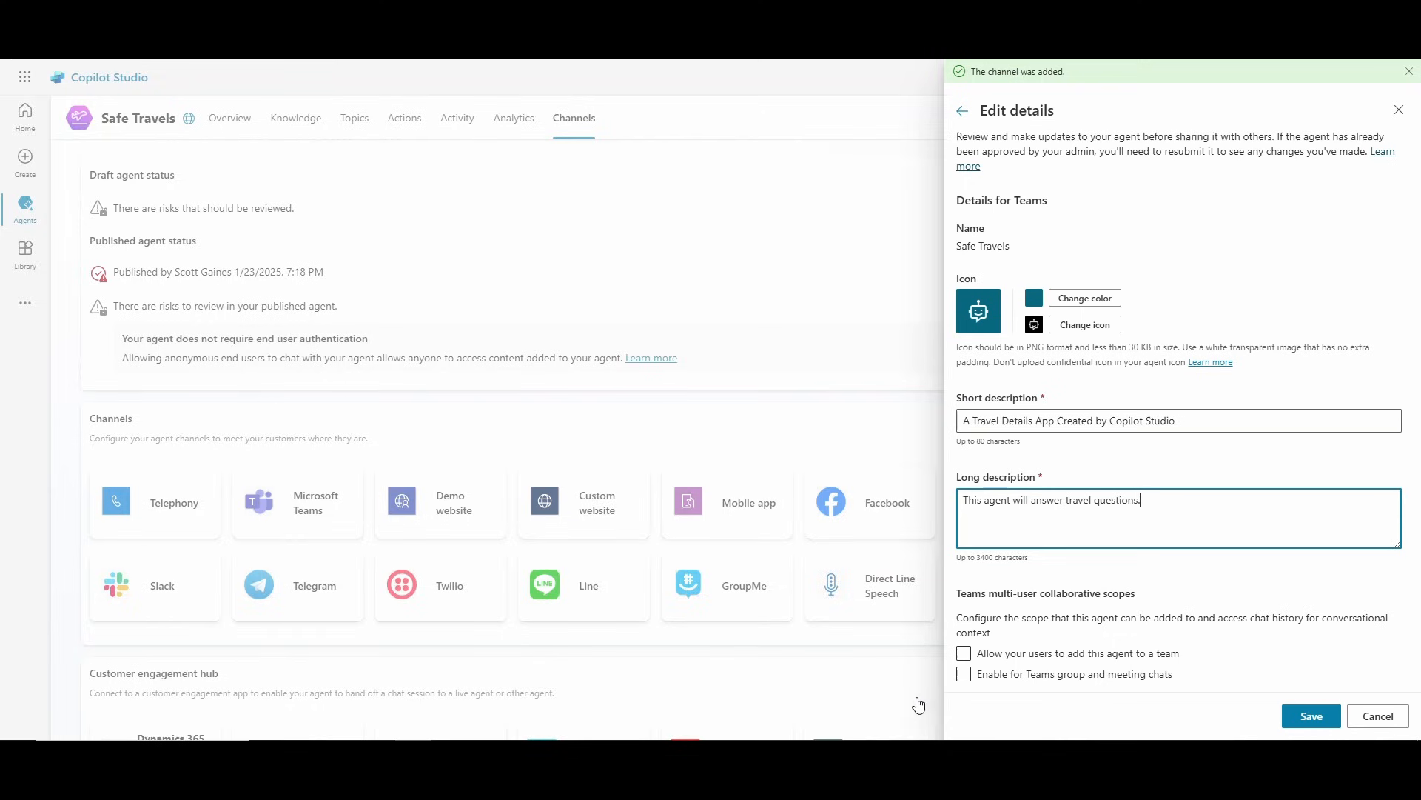
pyautogui.click(964, 653)
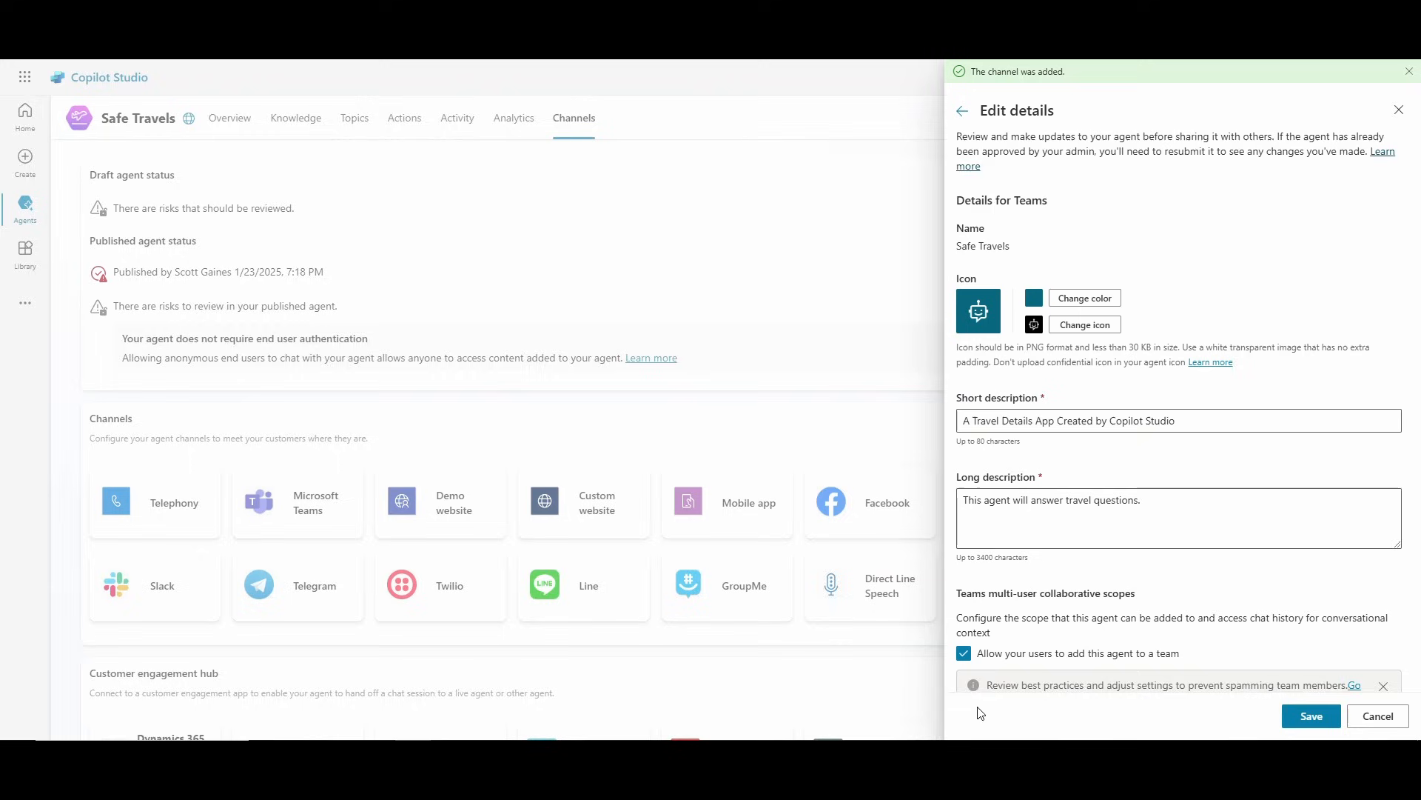
# Step: Enable group and meeting chats, review developer and SSO details, and save the Teams details
pyautogui.scroll(-3)
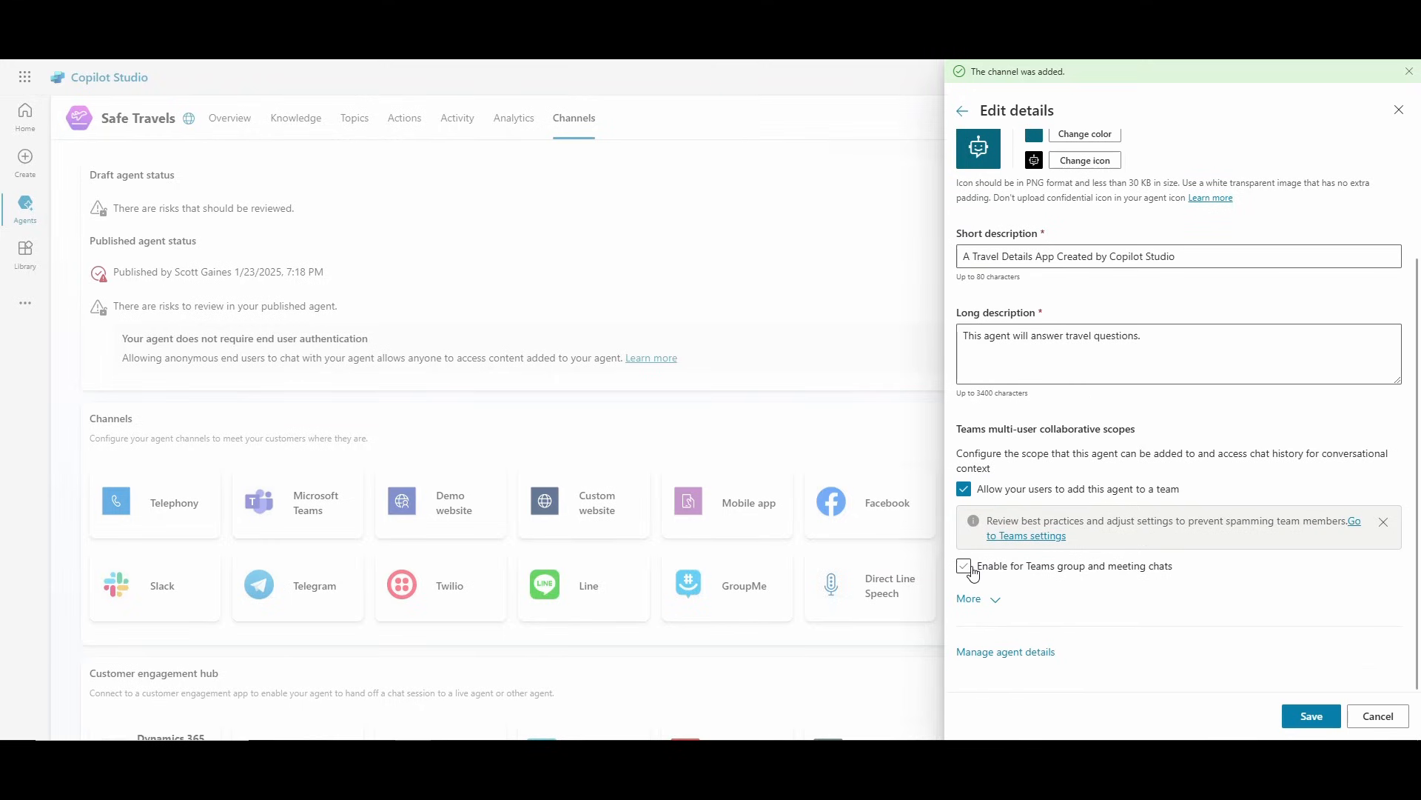
pyautogui.click(962, 566)
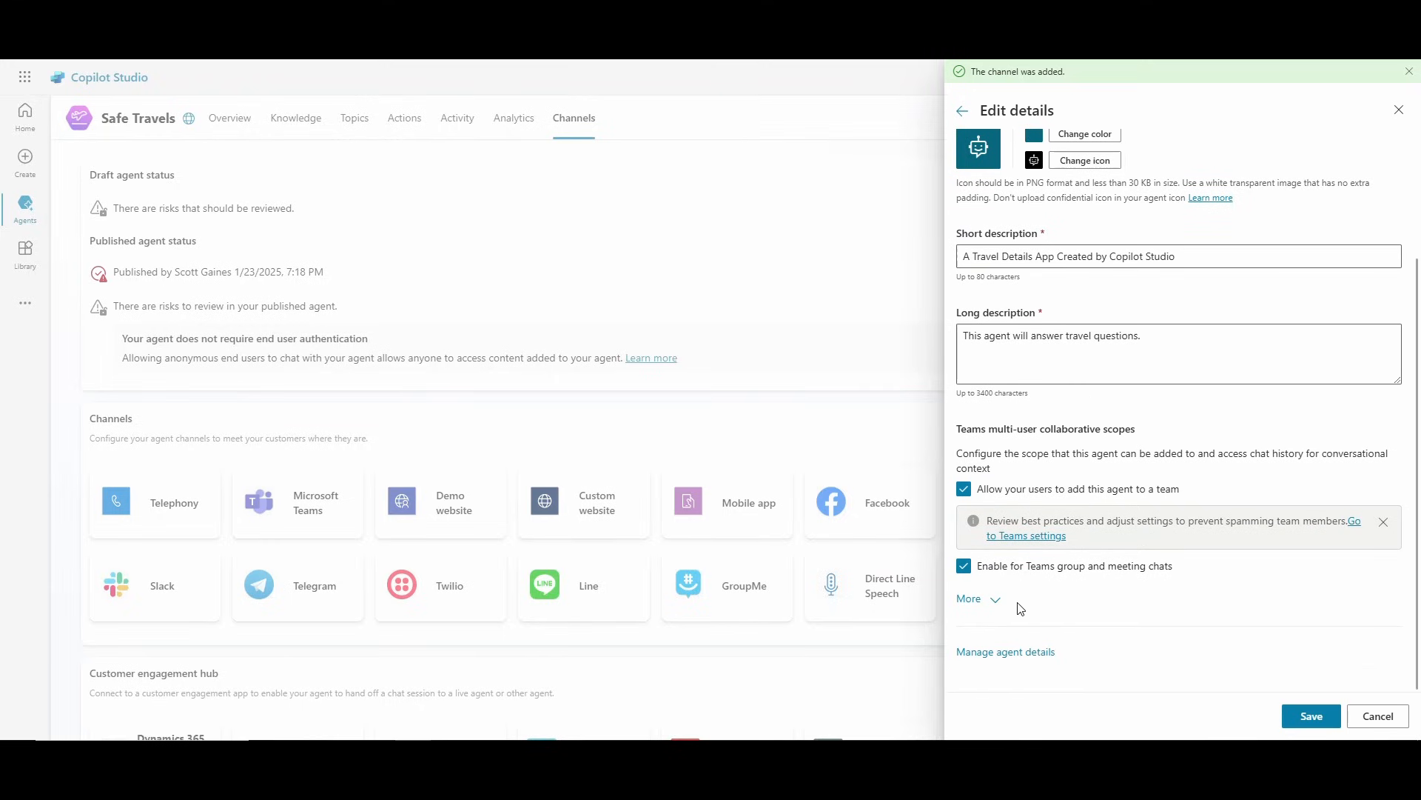
pyautogui.moveTo(993, 607)
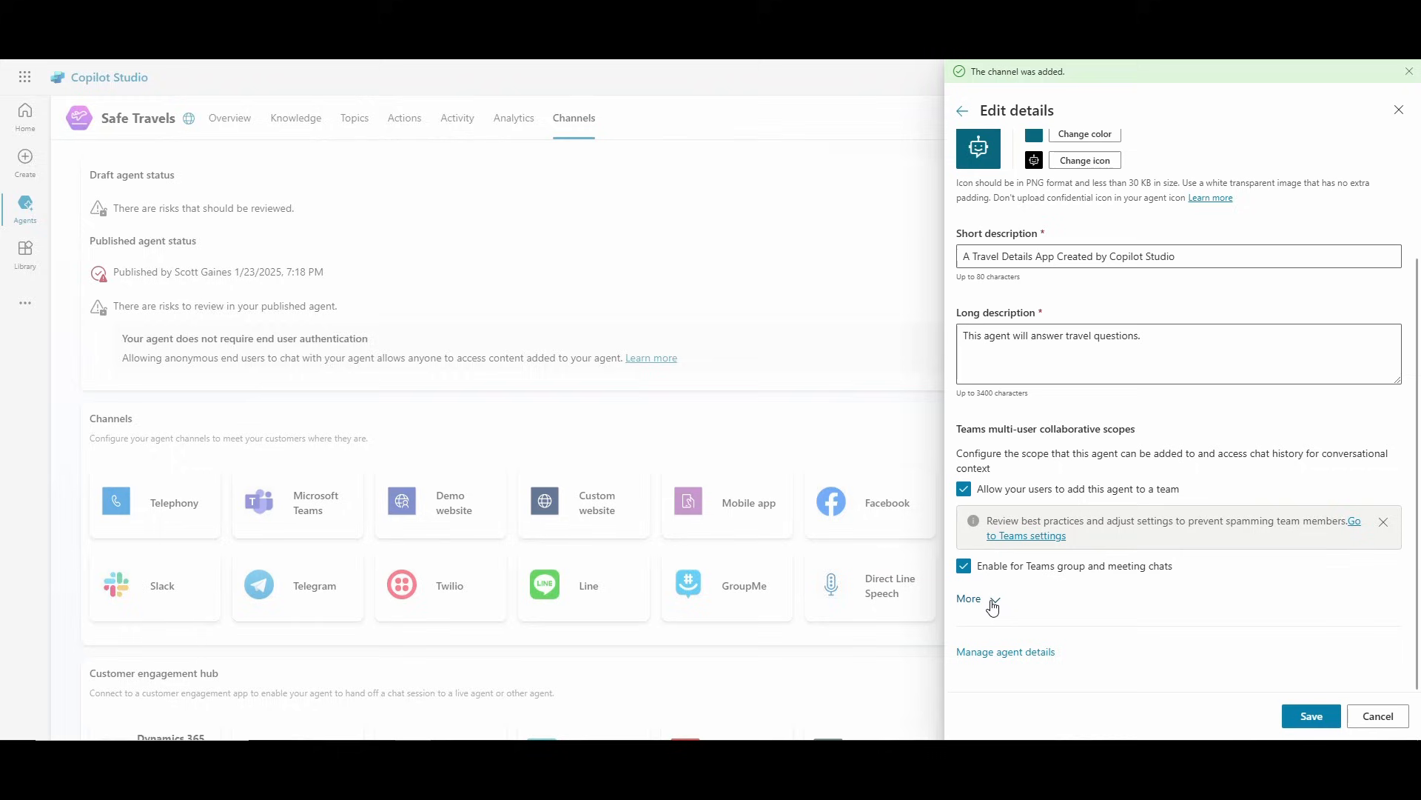
pyautogui.click(968, 599)
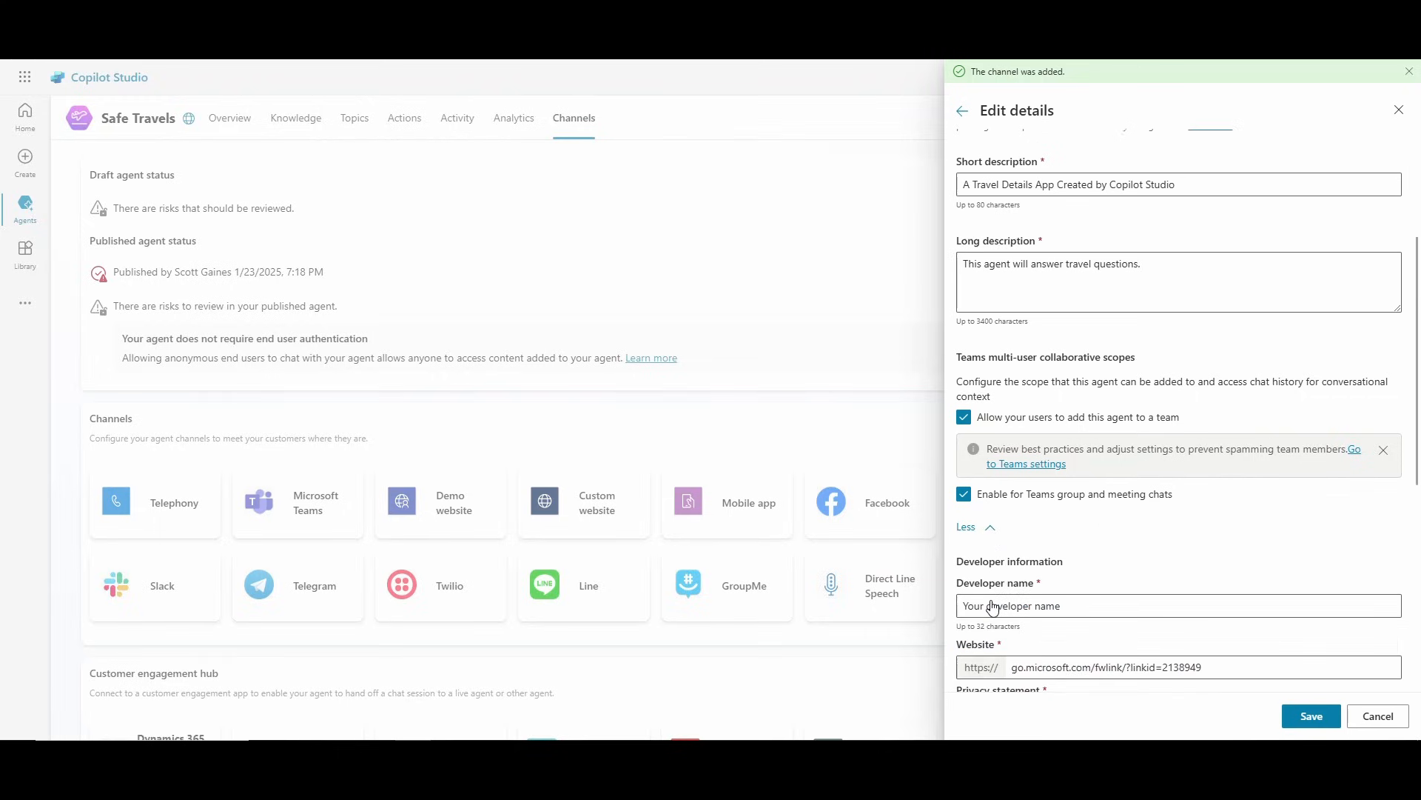
pyautogui.scroll(-3)
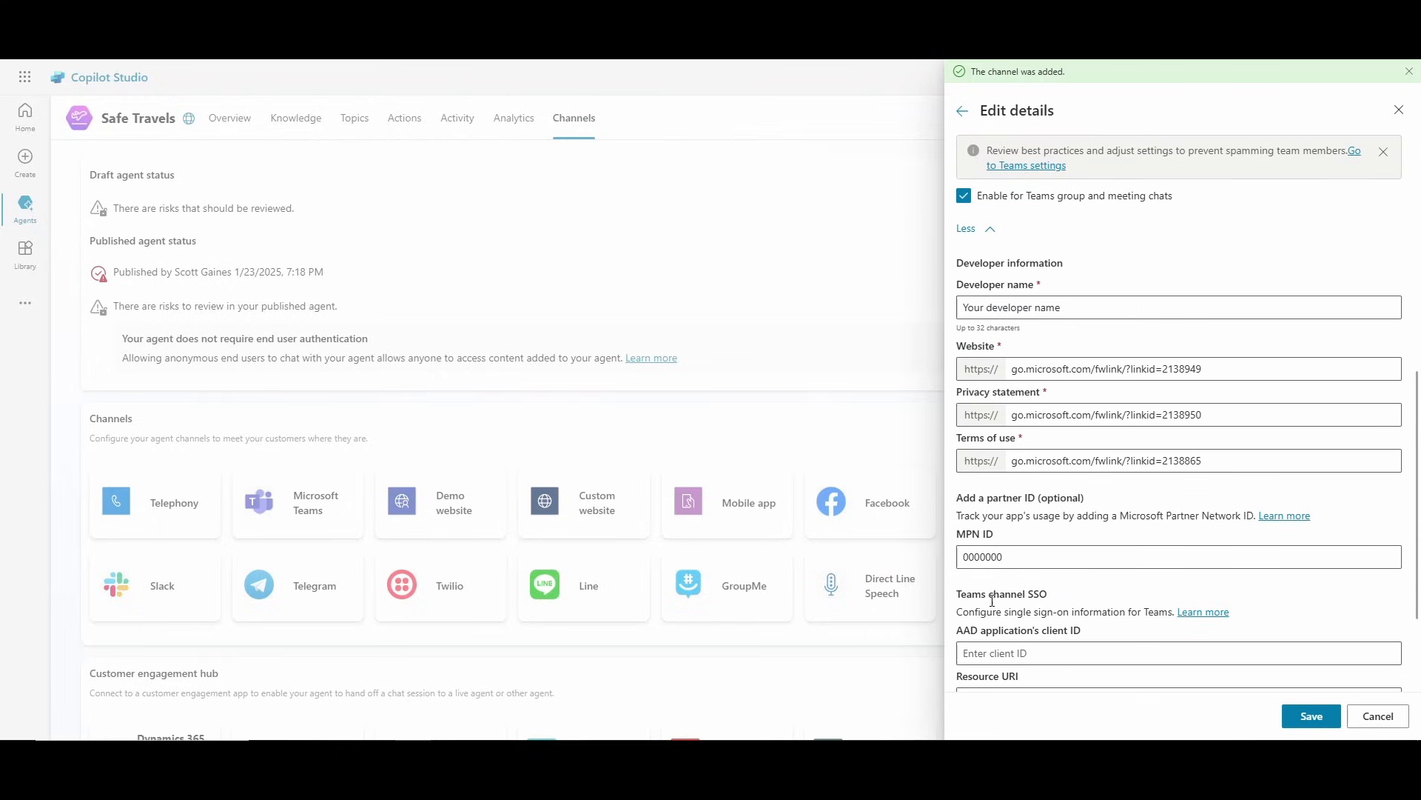
pyautogui.scroll(-3)
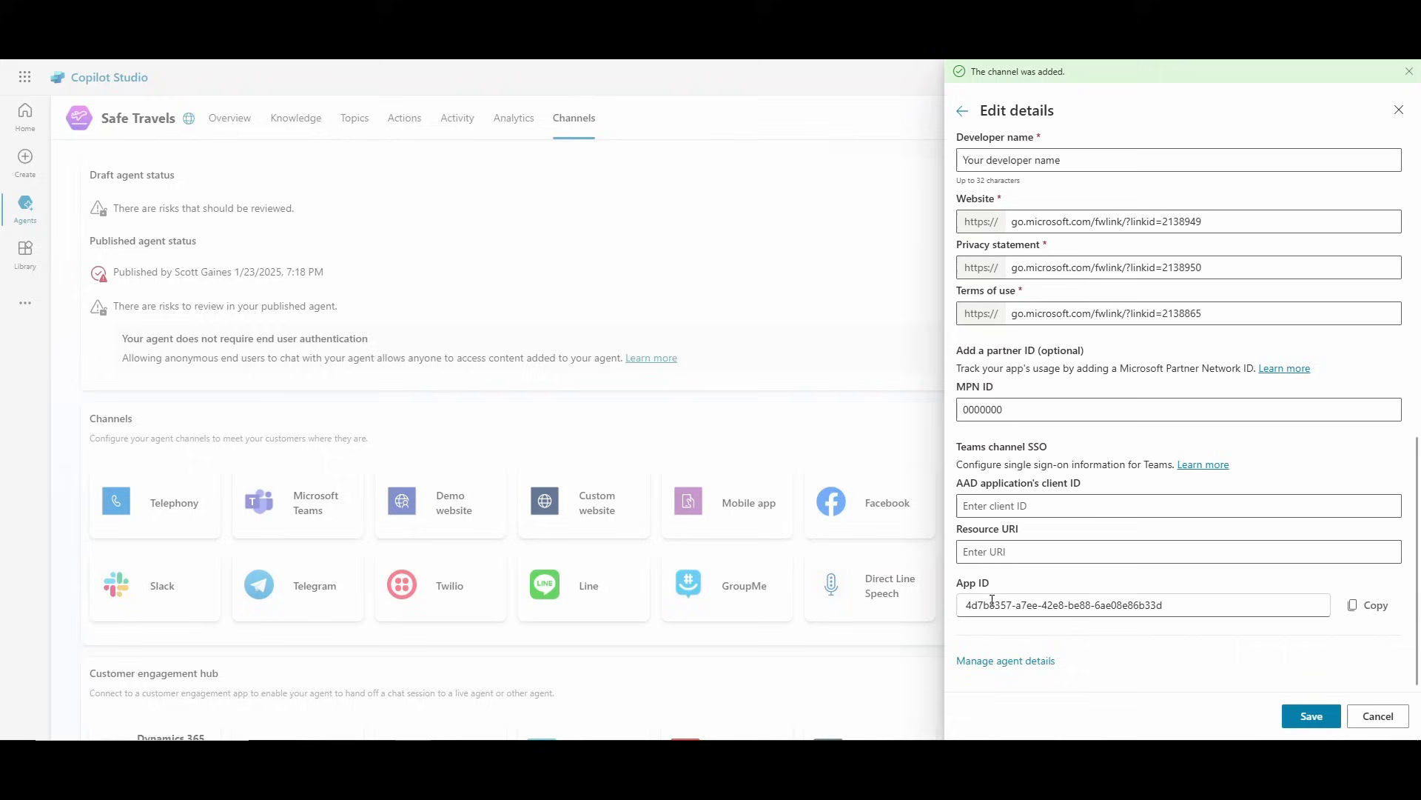
pyautogui.moveTo(1261, 693)
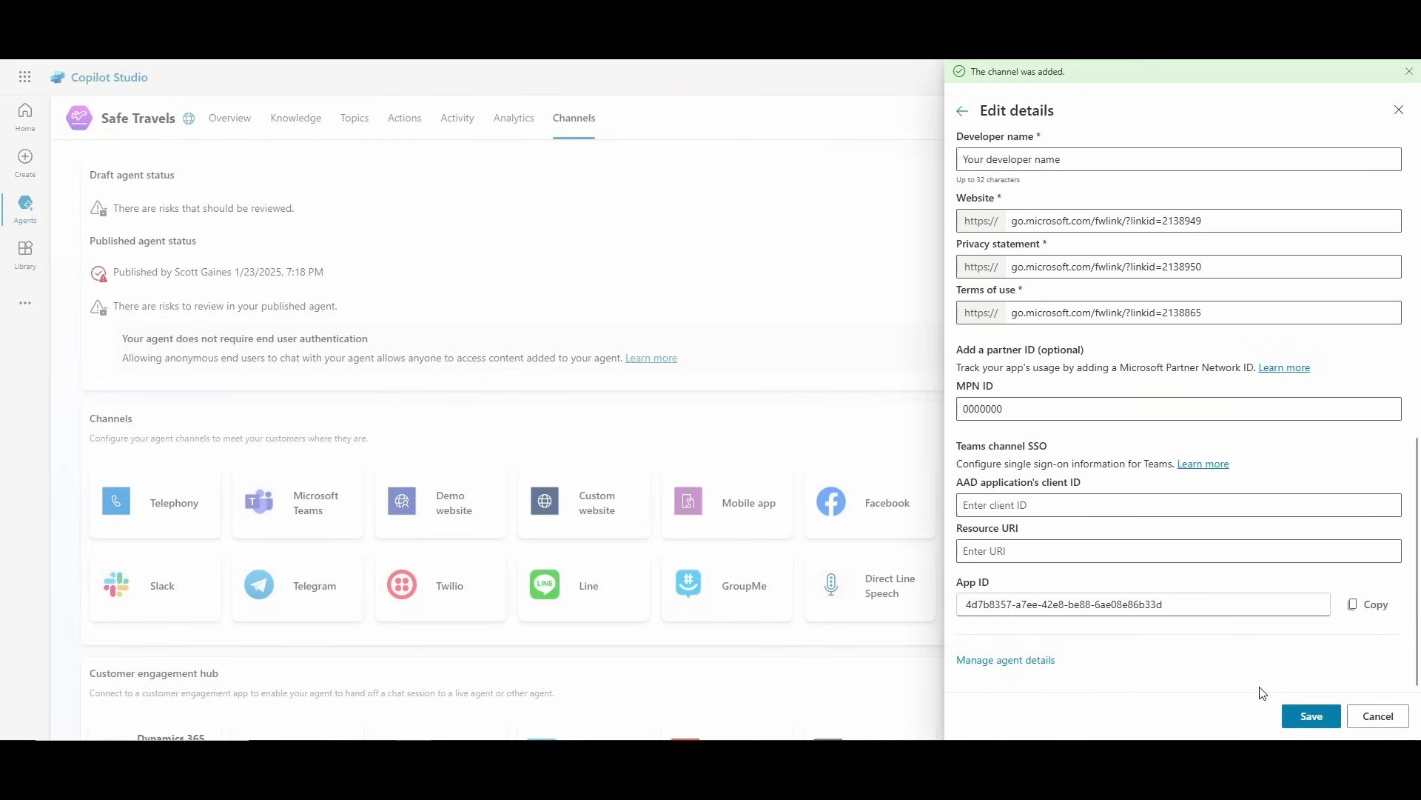
pyautogui.click(1310, 715)
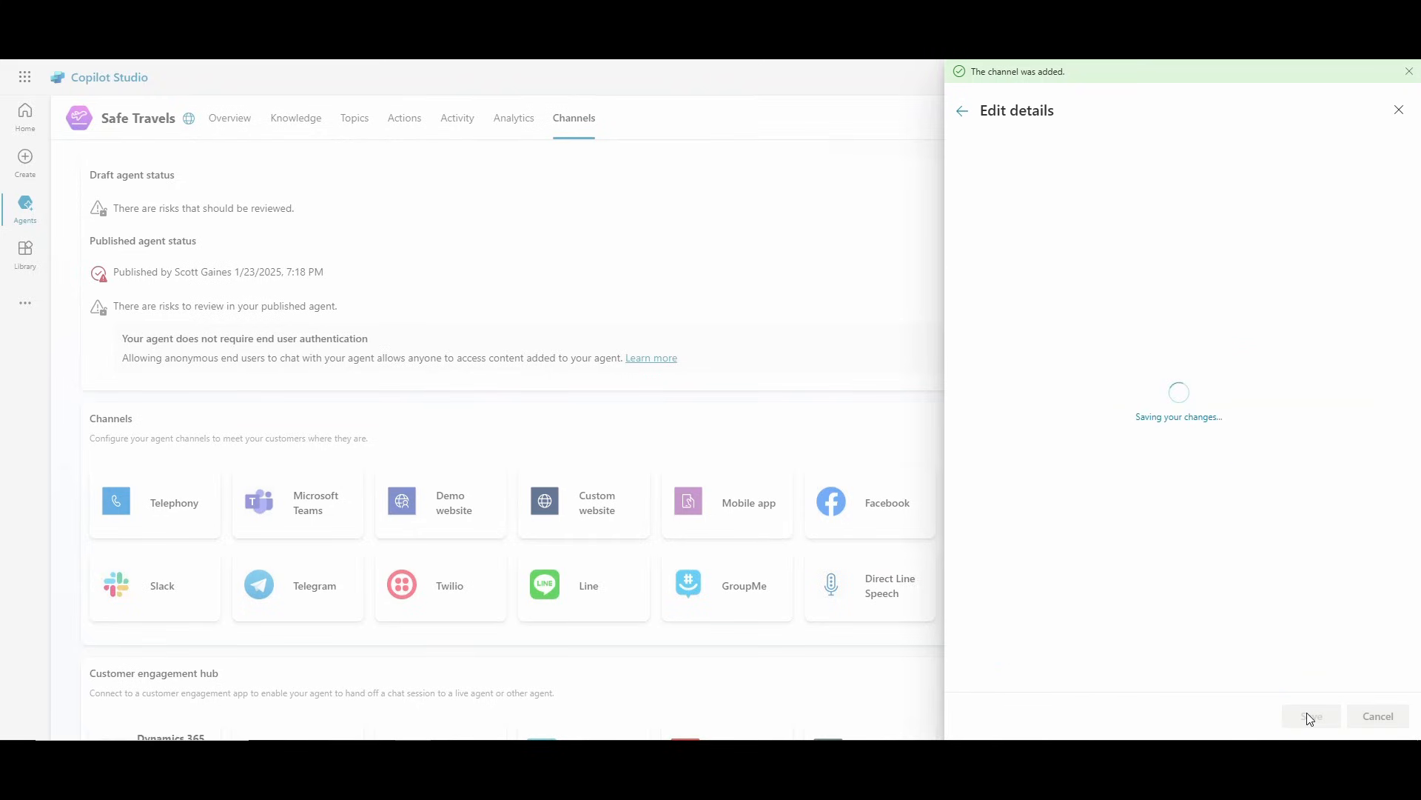
# Step: Open the Teams availability options for sharing the agent with teammates
pyautogui.click(1310, 715)
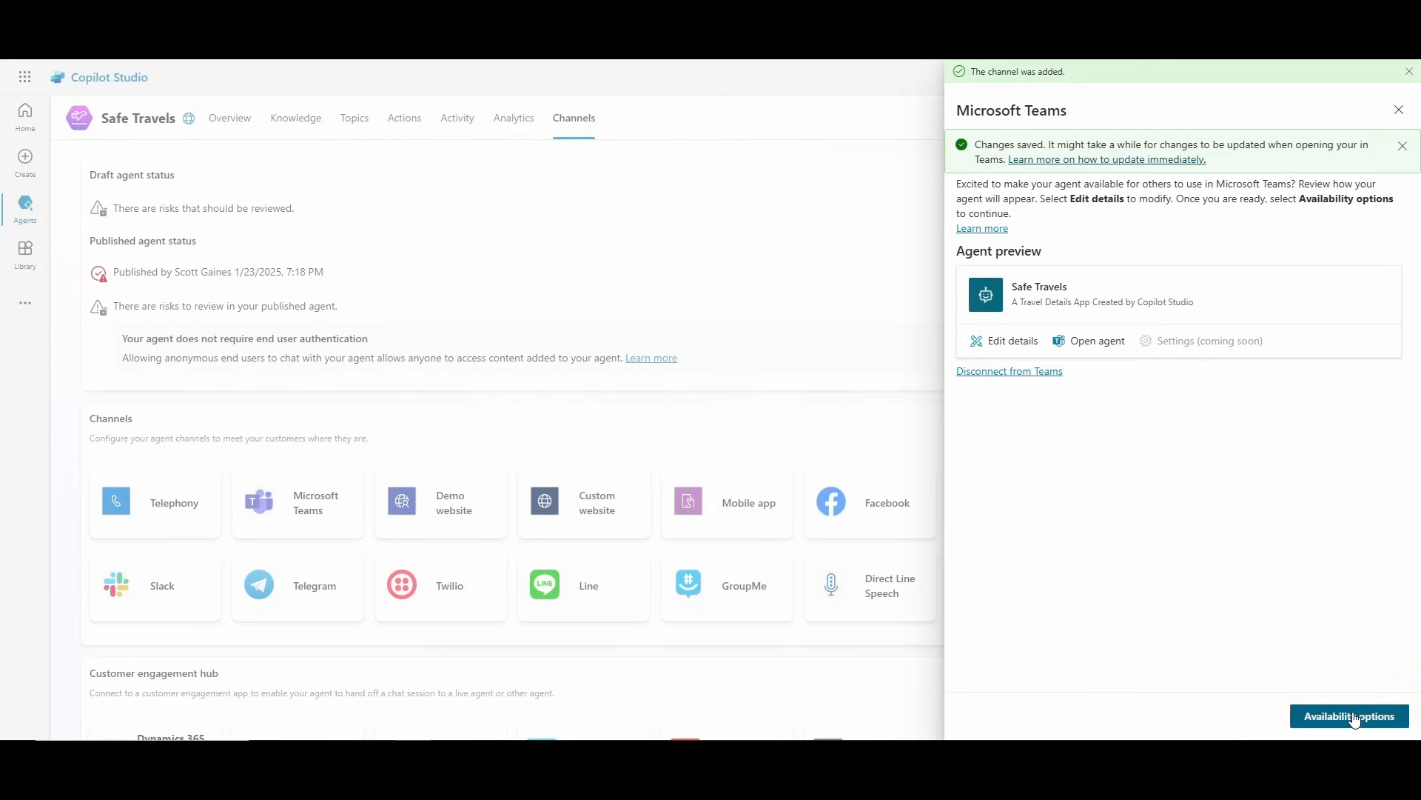
pyautogui.click(1348, 715)
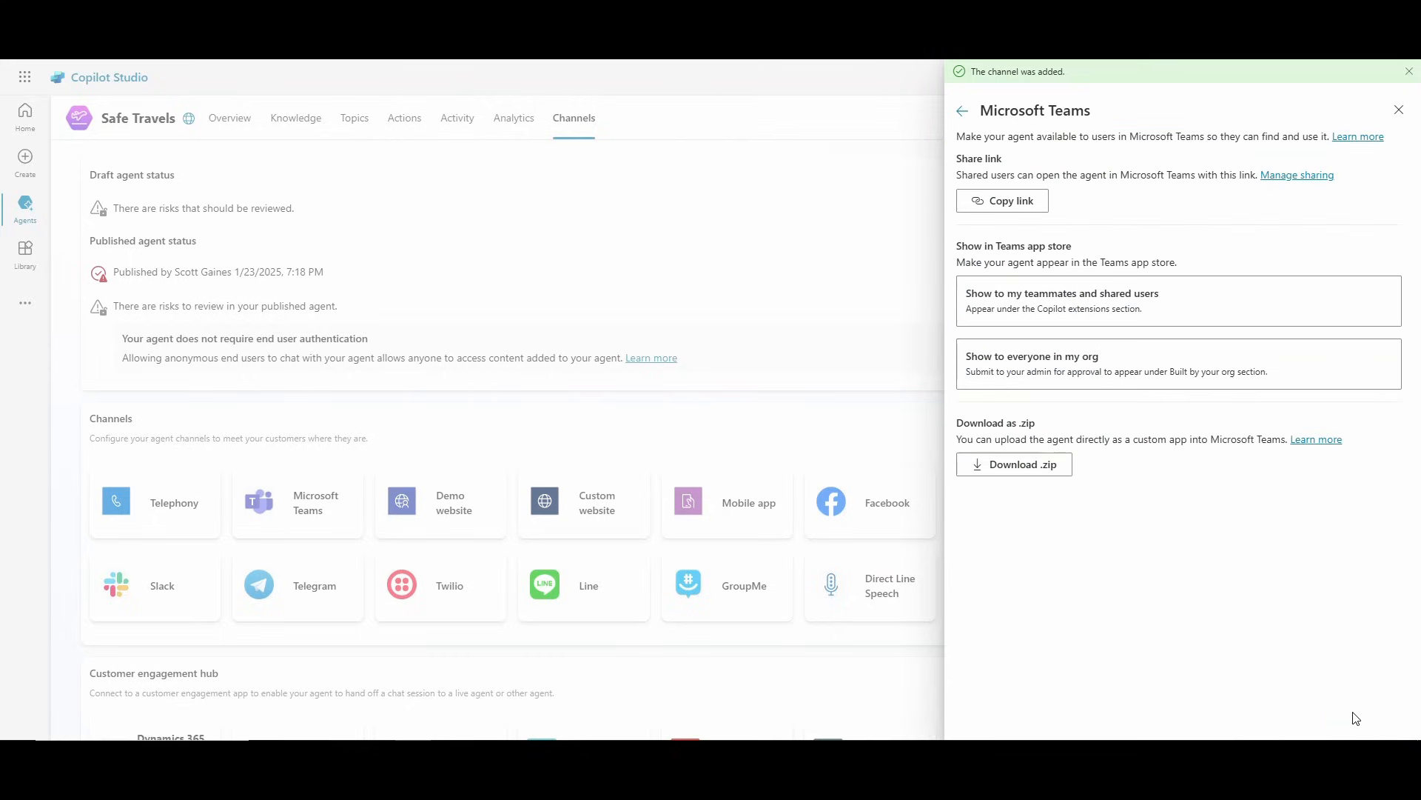
pyautogui.moveTo(1002, 201)
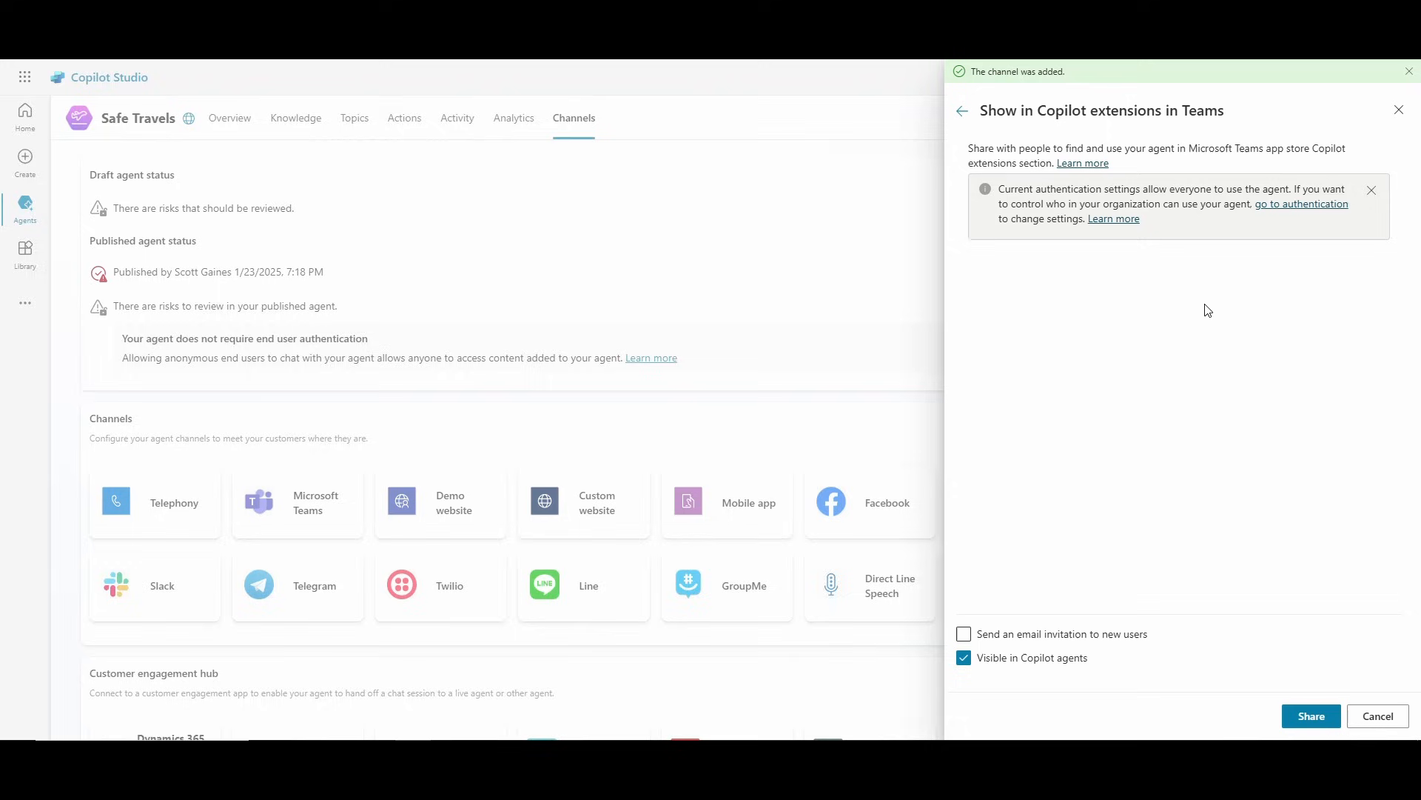
# Step: Make Safe Travels available to everyone in the org and confirm its submission for admin approval
pyautogui.click(1172, 510)
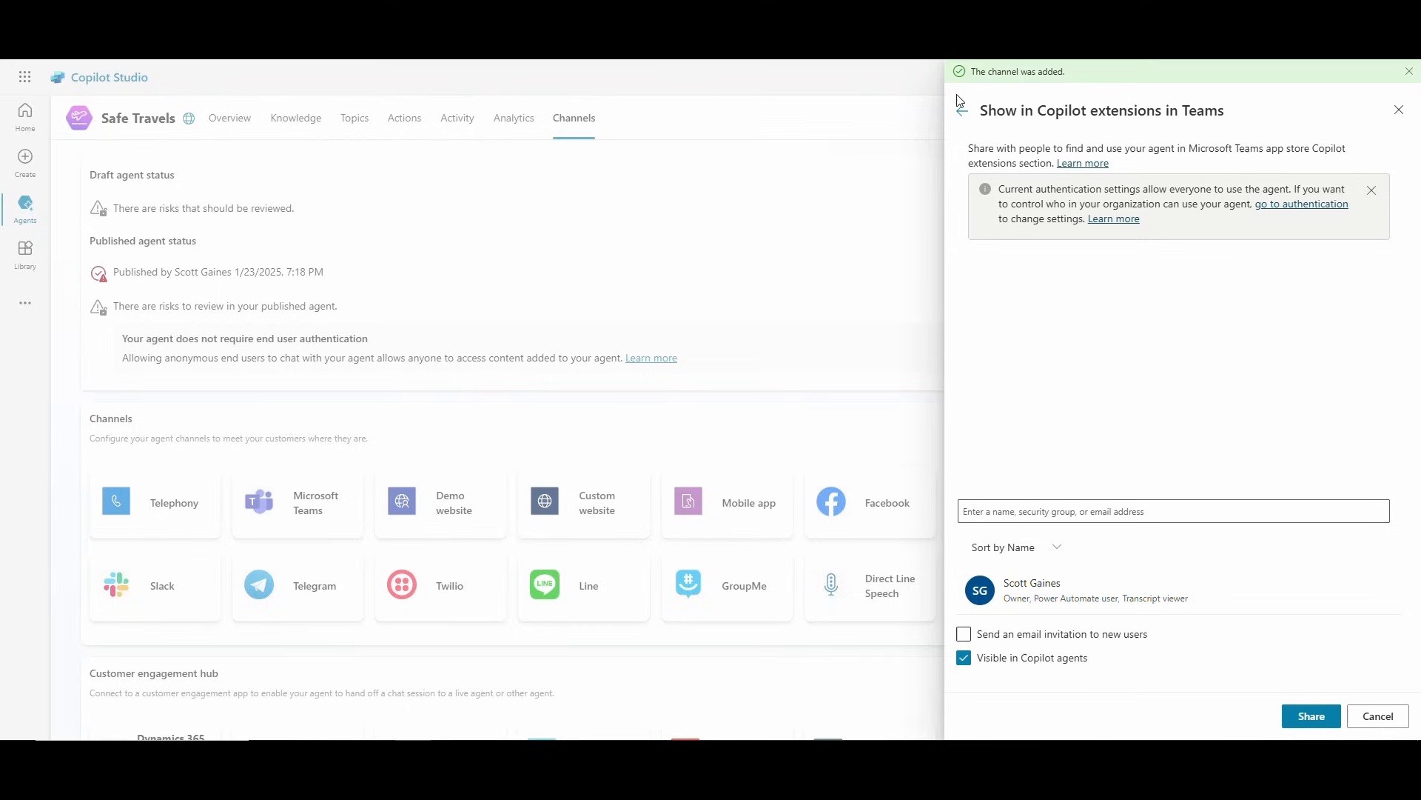
pyautogui.click(961, 110)
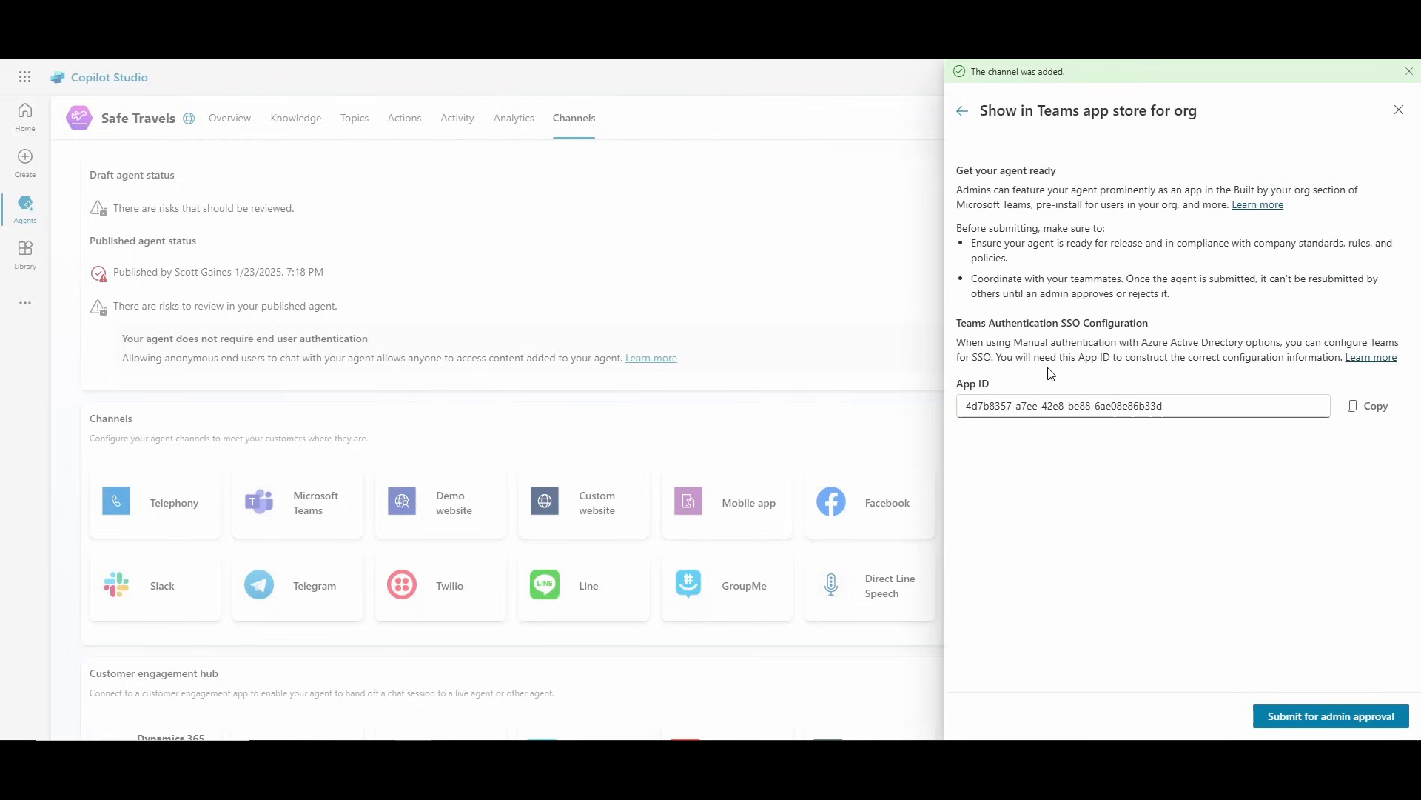
pyautogui.moveTo(1329, 715)
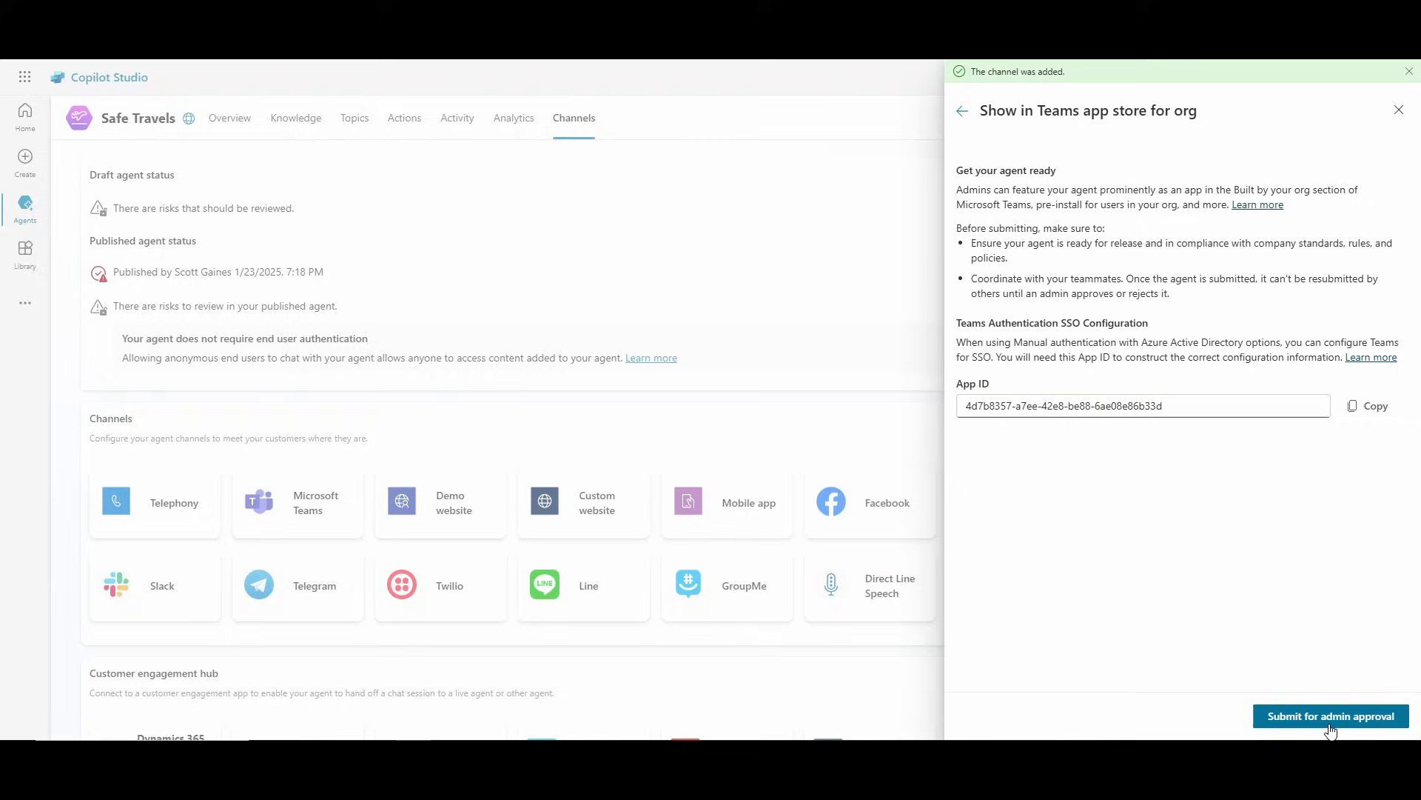
pyautogui.click(1329, 715)
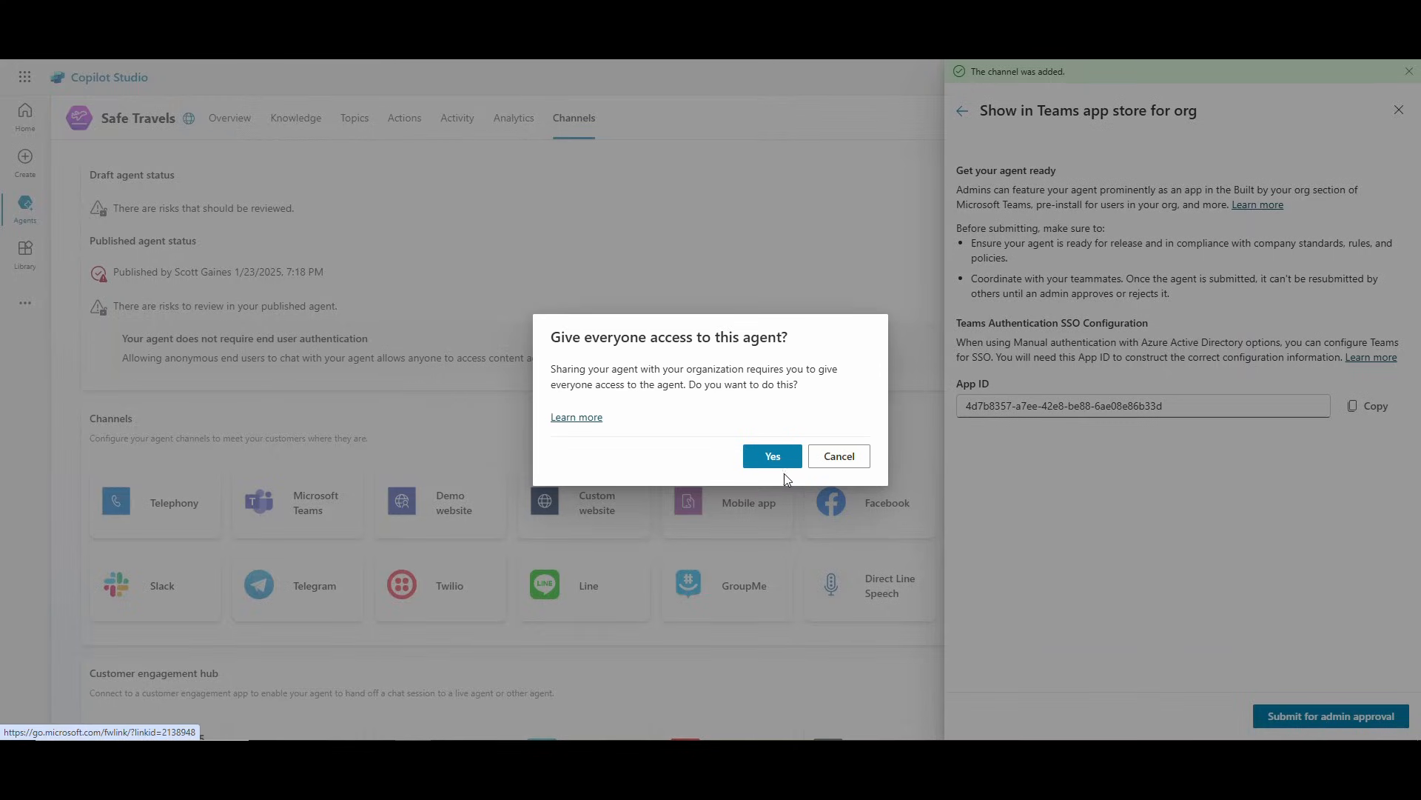
pyautogui.click(771, 456)
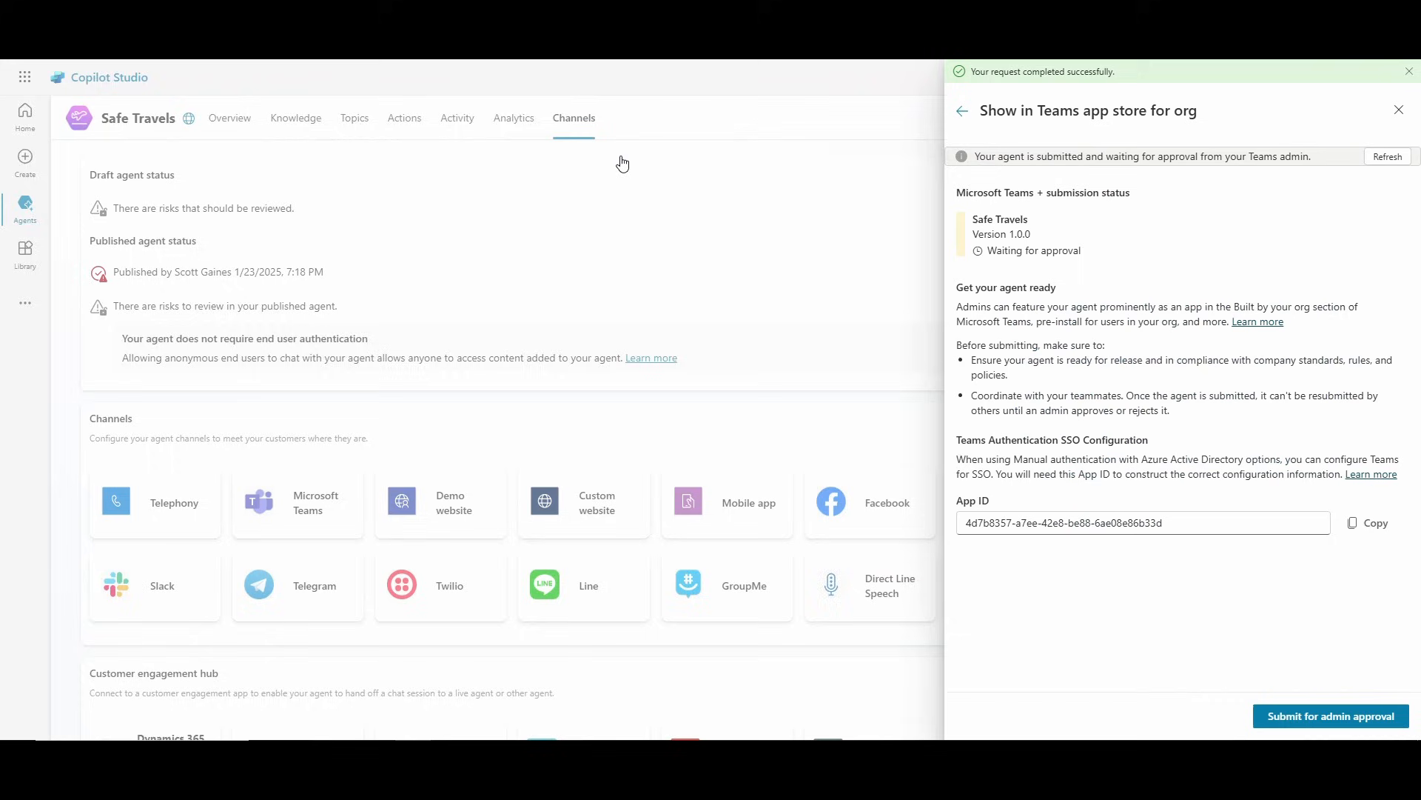
pyautogui.moveTo(952, 279)
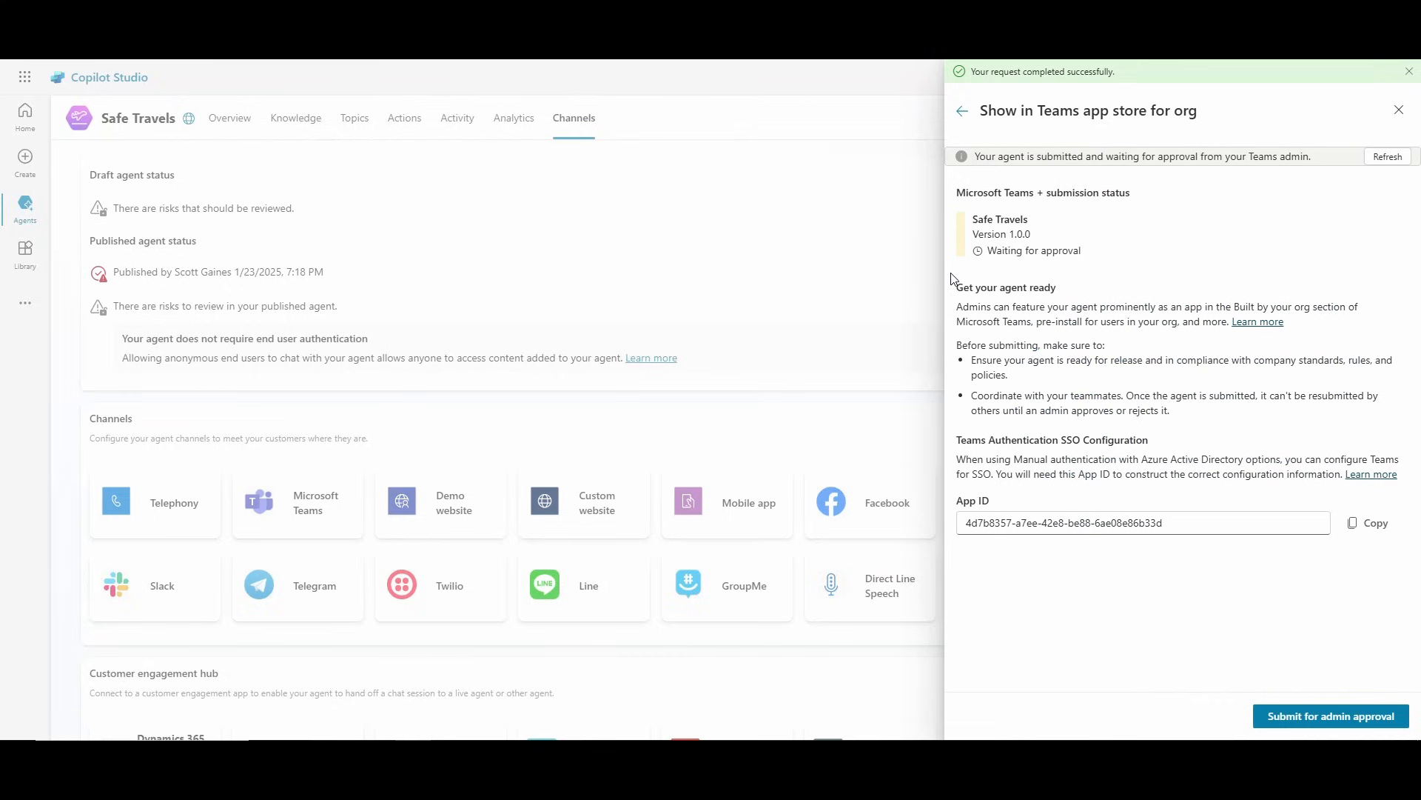
pyautogui.moveTo(497, 134)
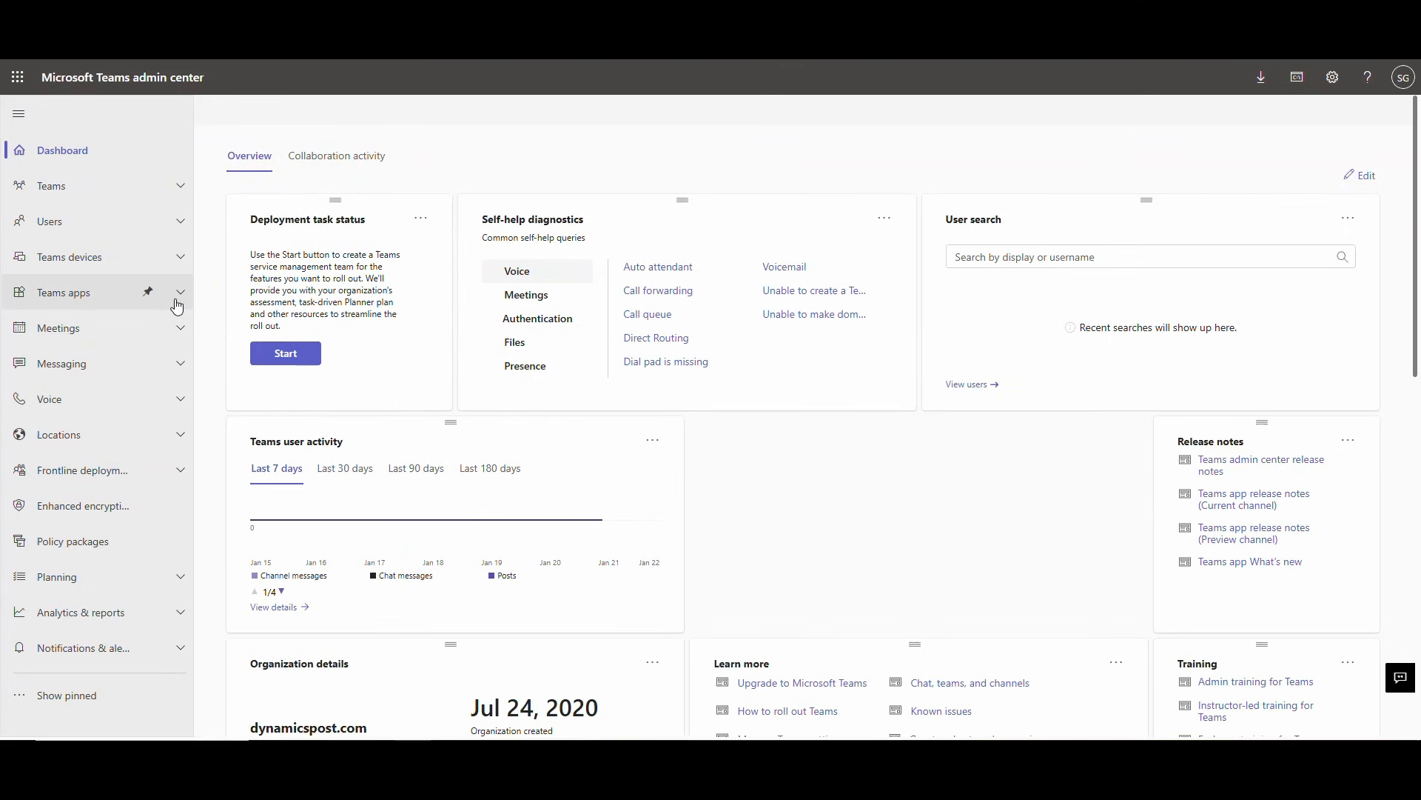
# Step: In Teams apps > Manage apps, sort by Publishing status and open Safe Travels
pyautogui.click(64, 292)
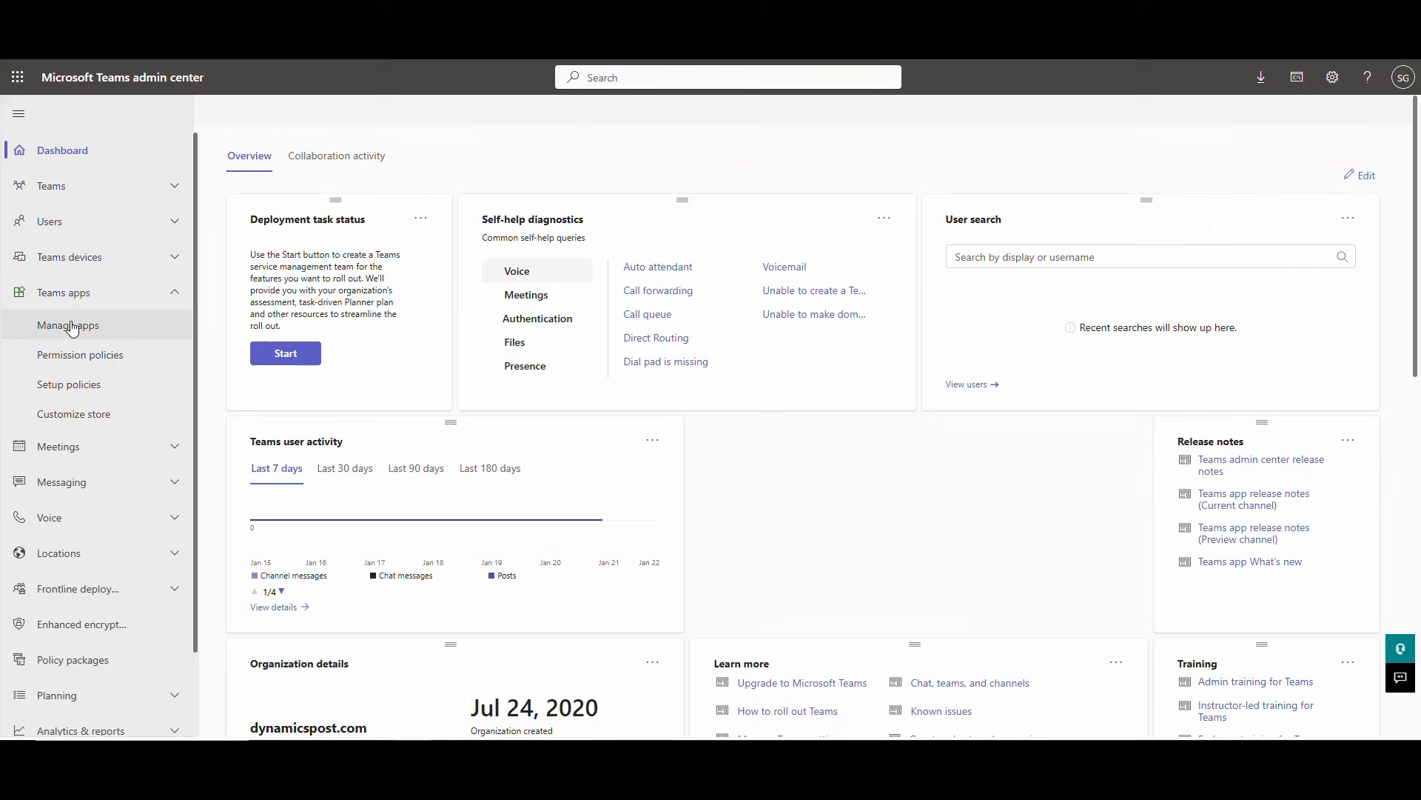
pyautogui.click(67, 324)
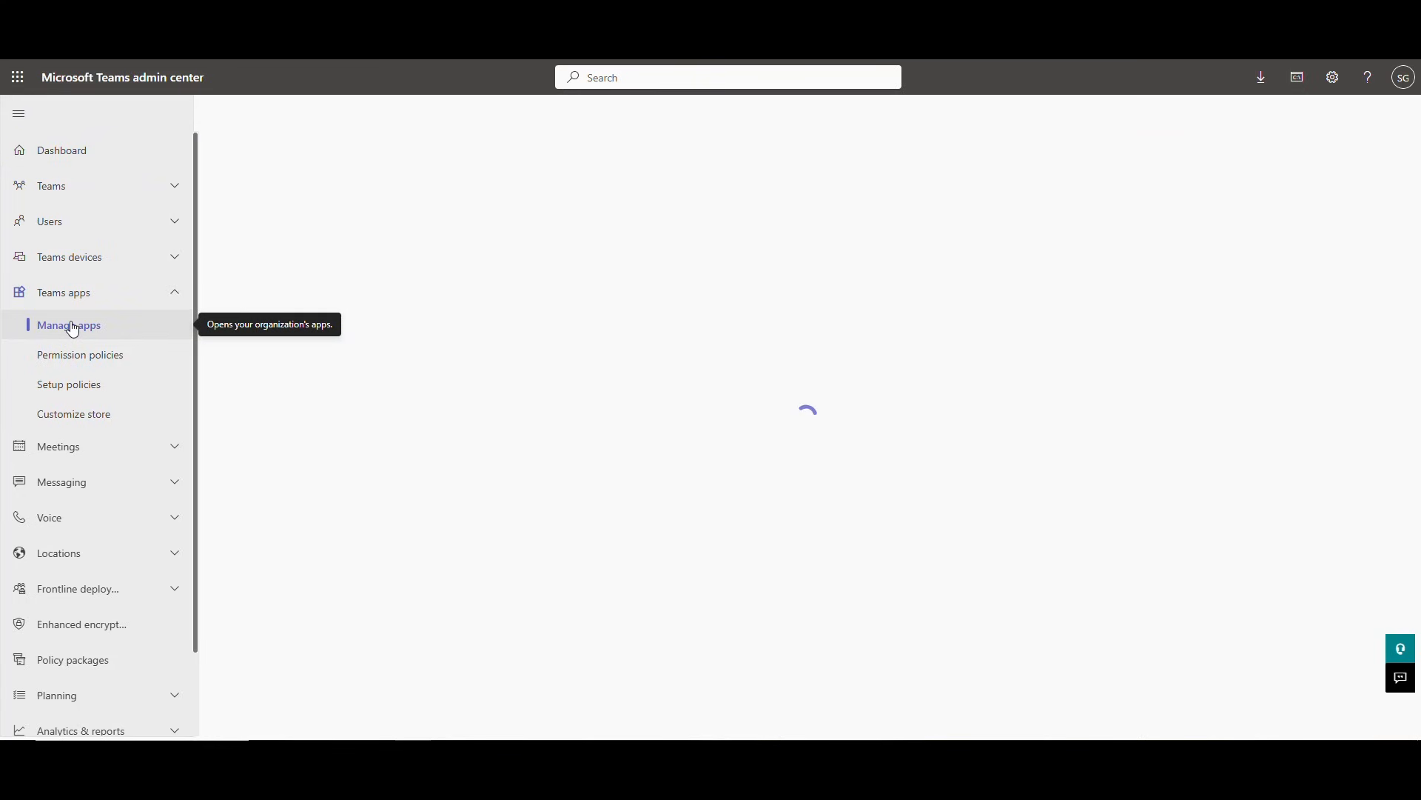
pyautogui.moveTo(250, 464)
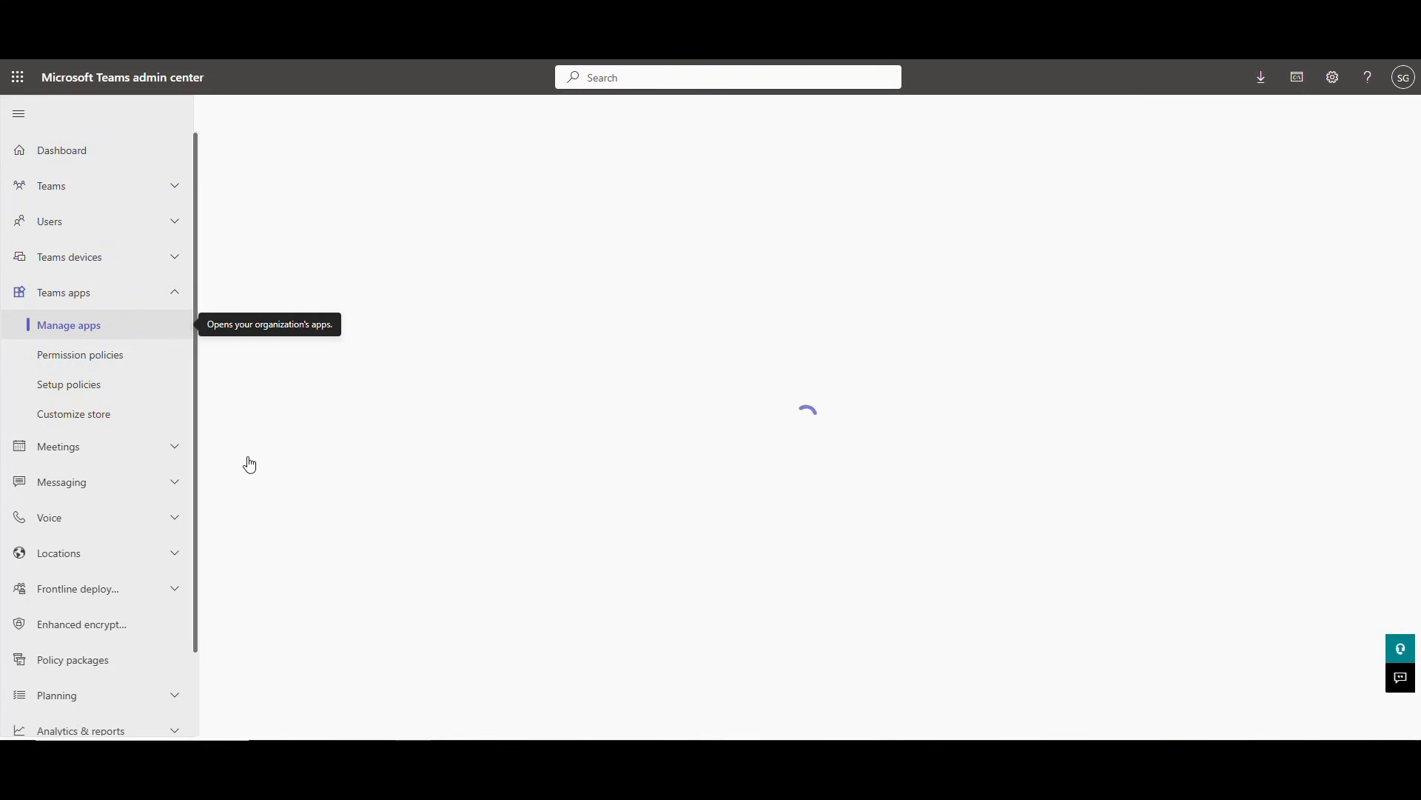
pyautogui.click(68, 324)
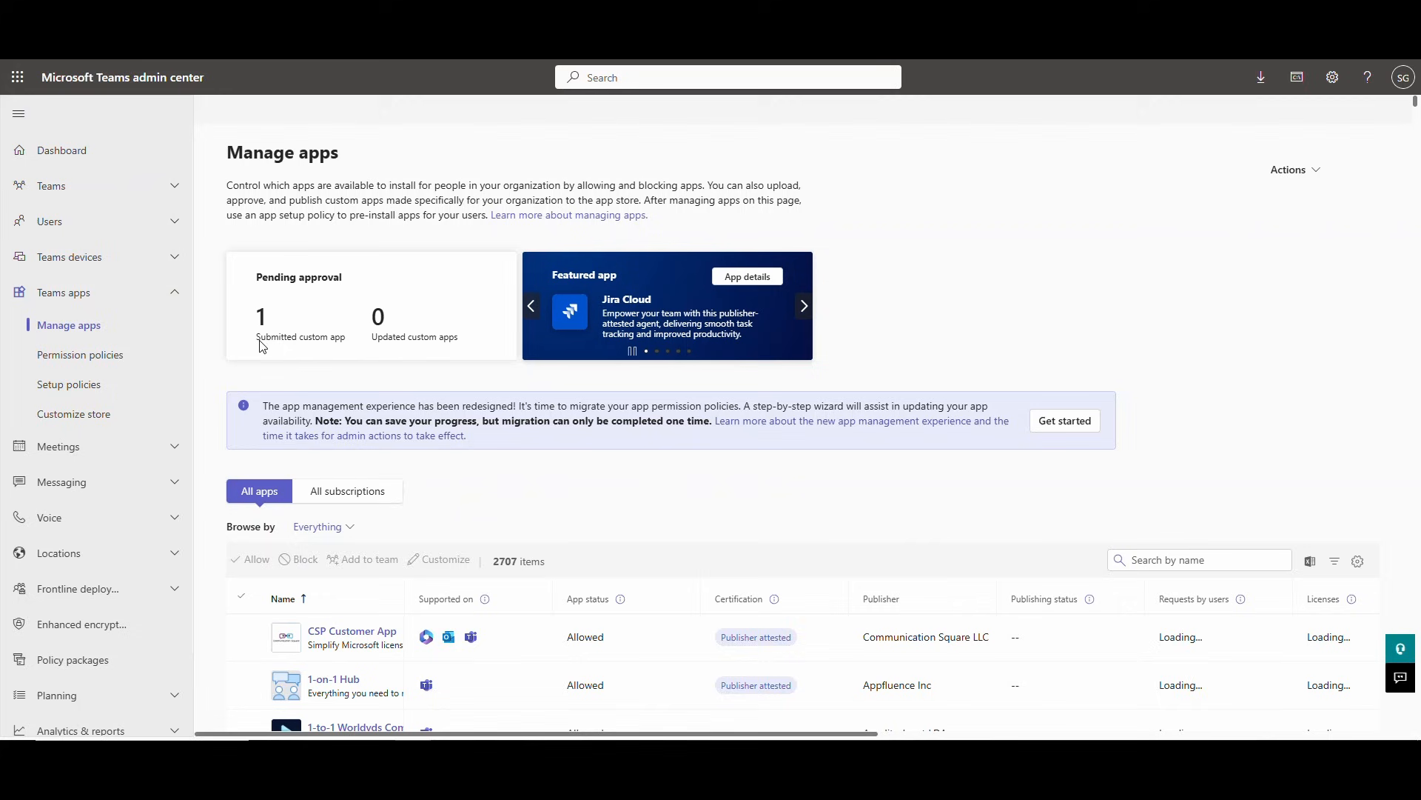
pyautogui.scroll(-3)
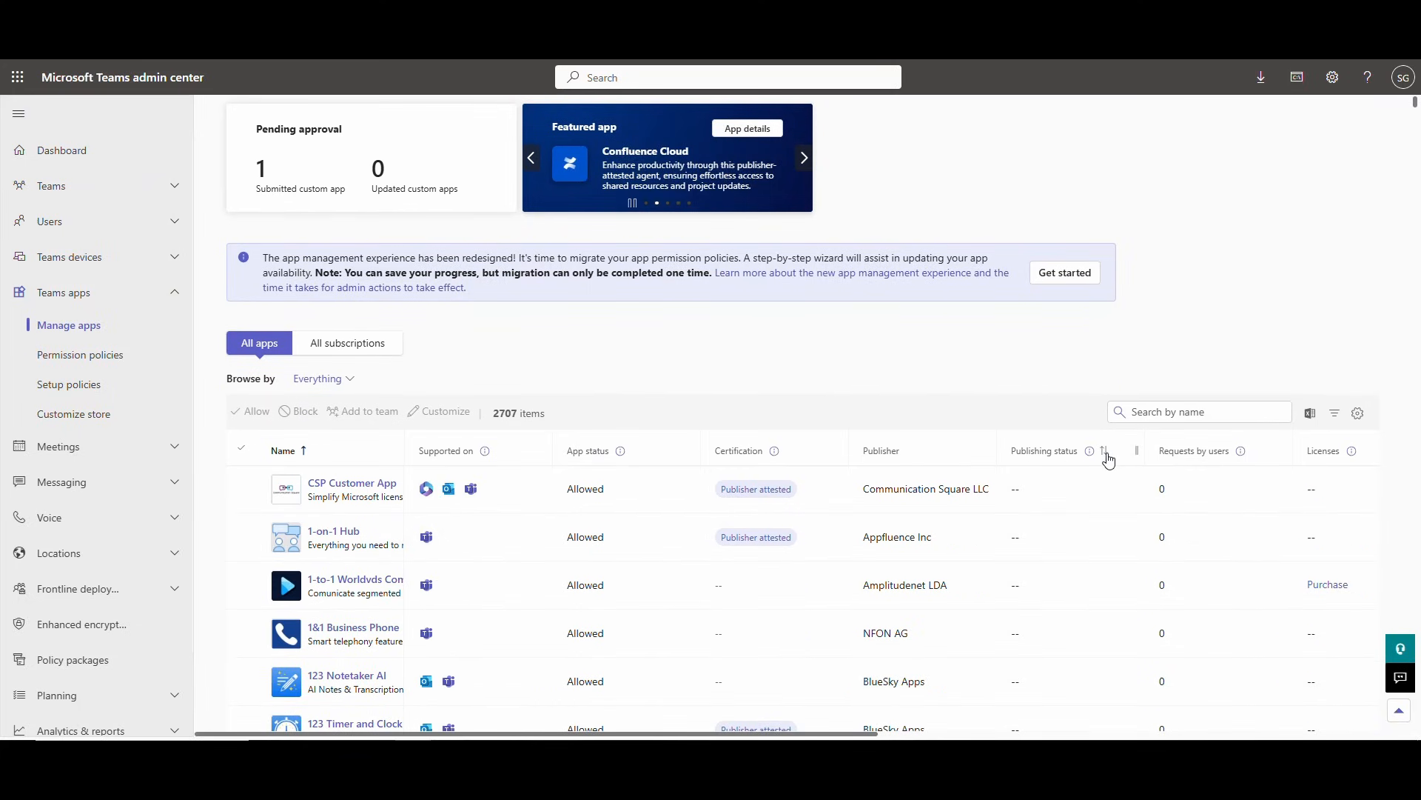
pyautogui.moveTo(1089, 451)
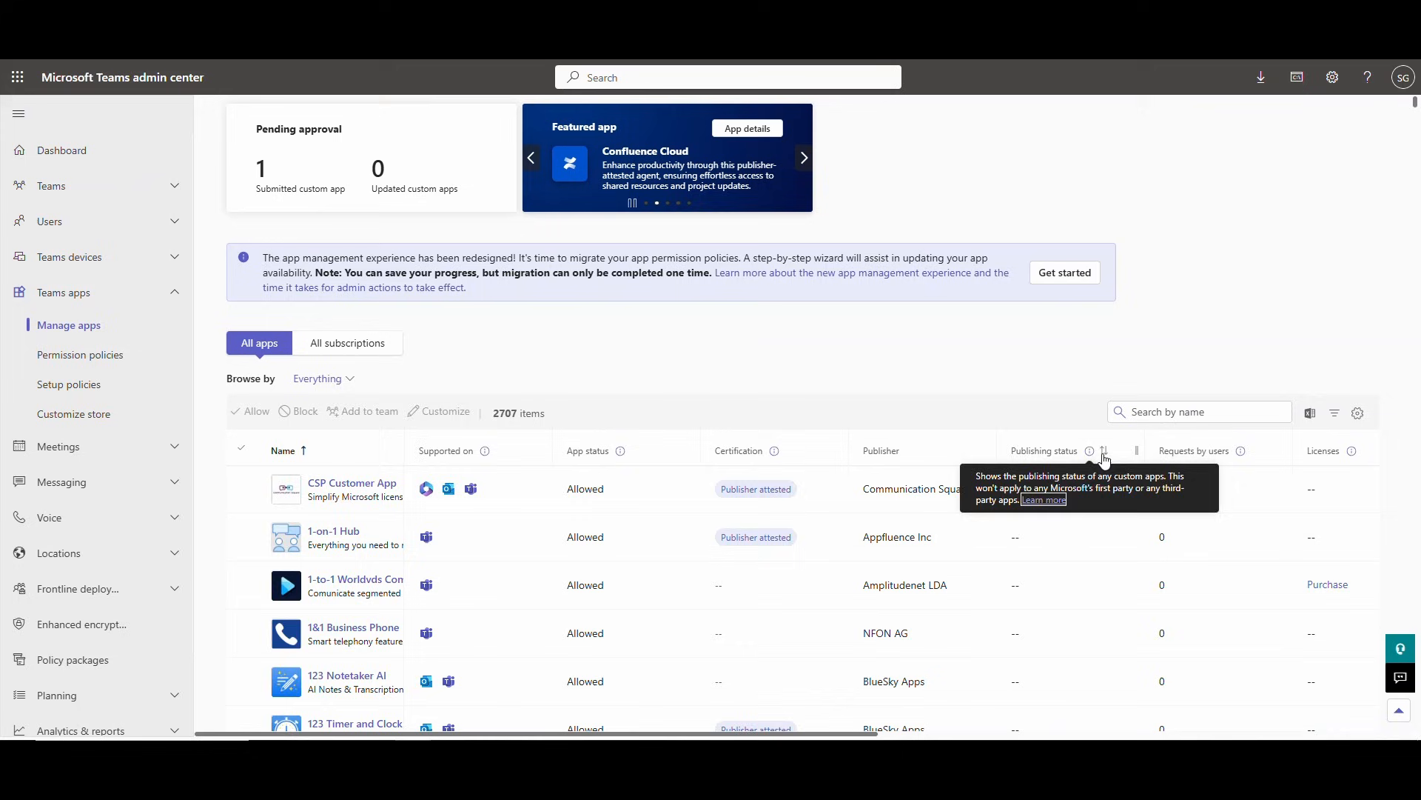
pyautogui.click(1103, 451)
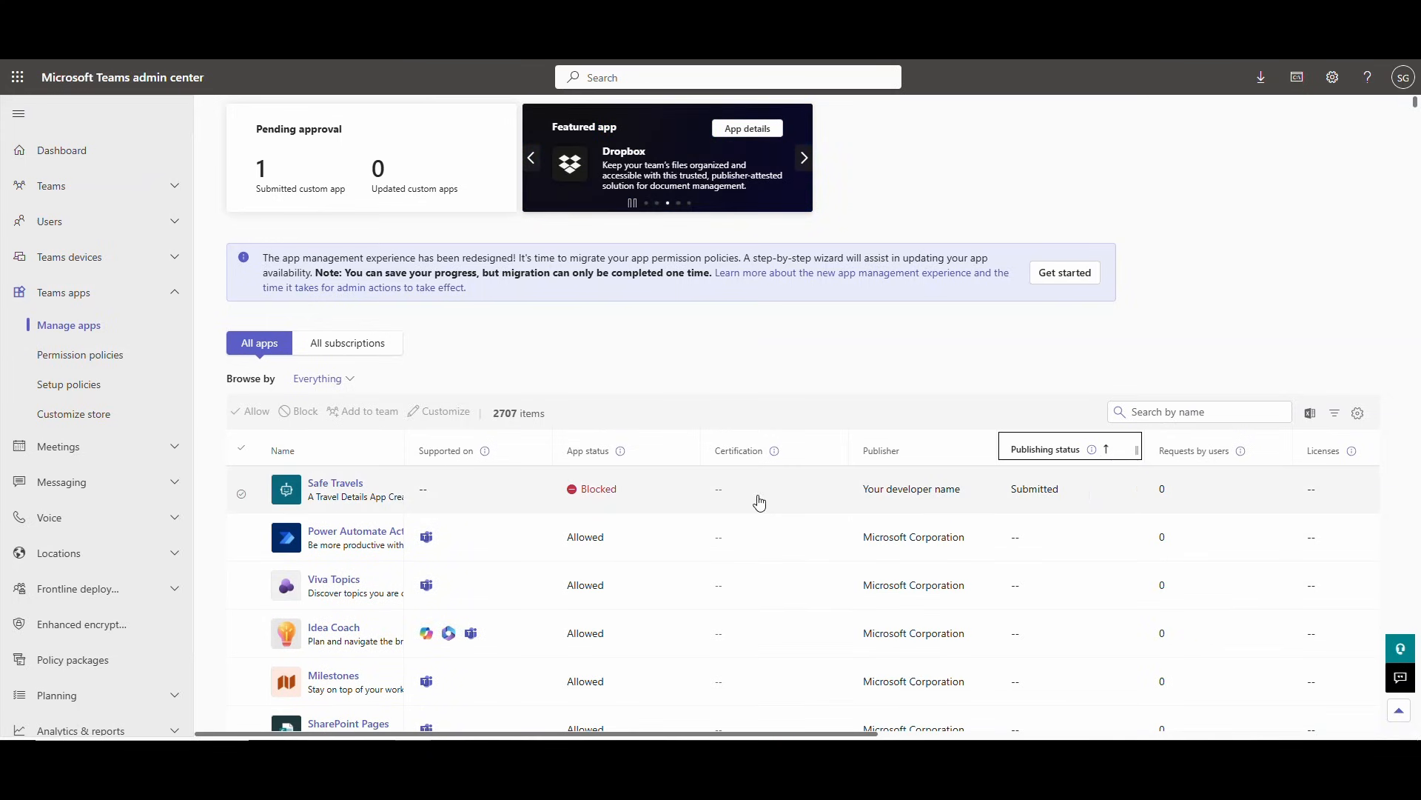
pyautogui.moveTo(335, 484)
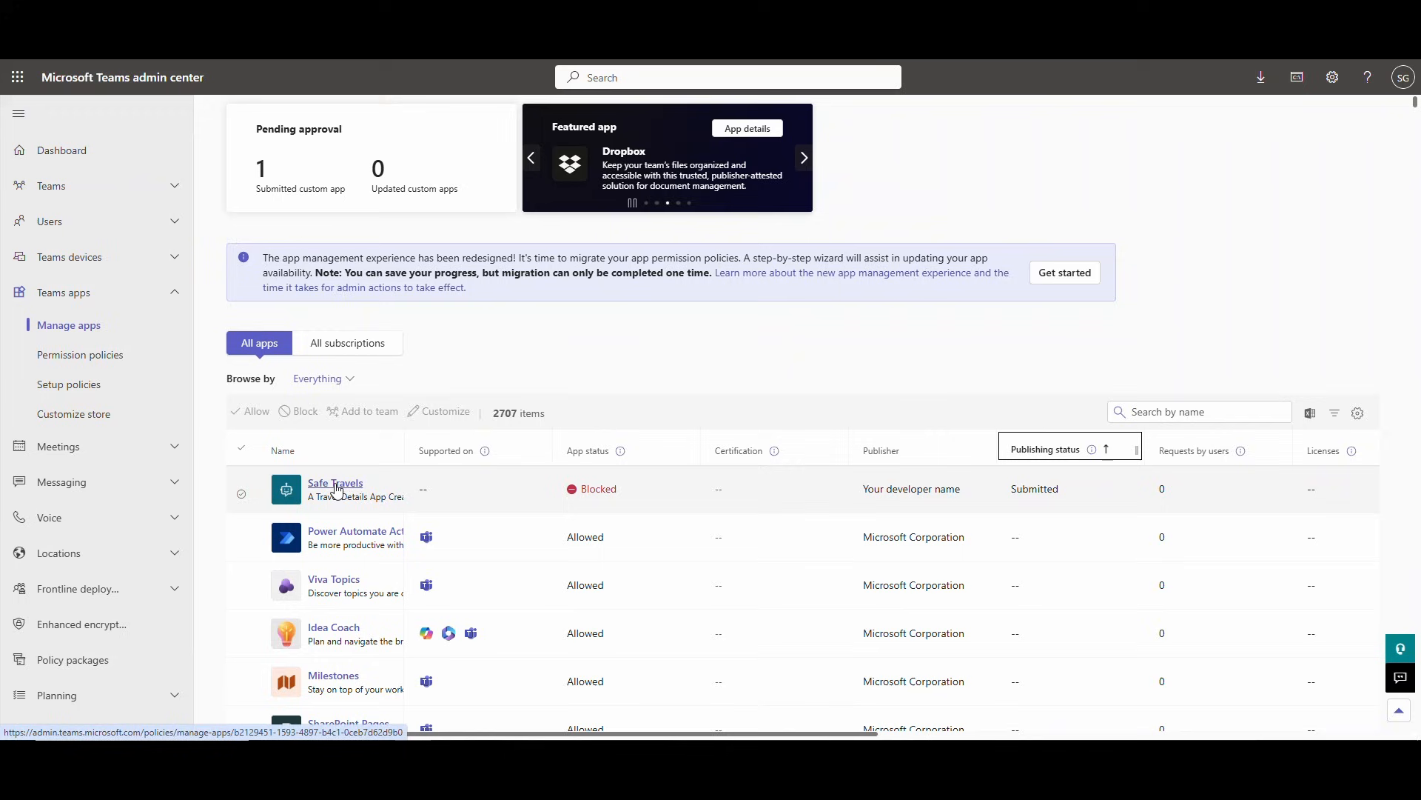
pyautogui.click(335, 481)
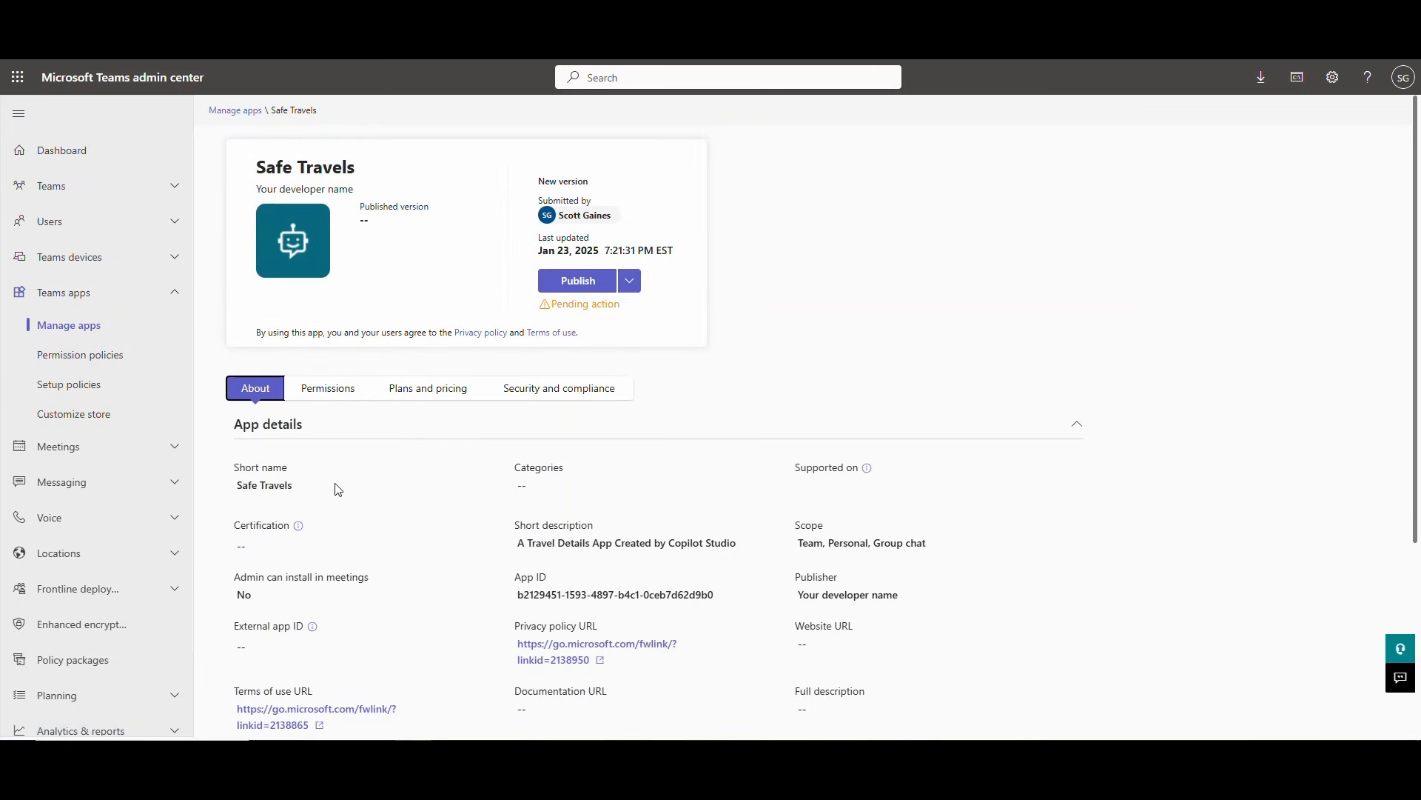
pyautogui.moveTo(577, 280)
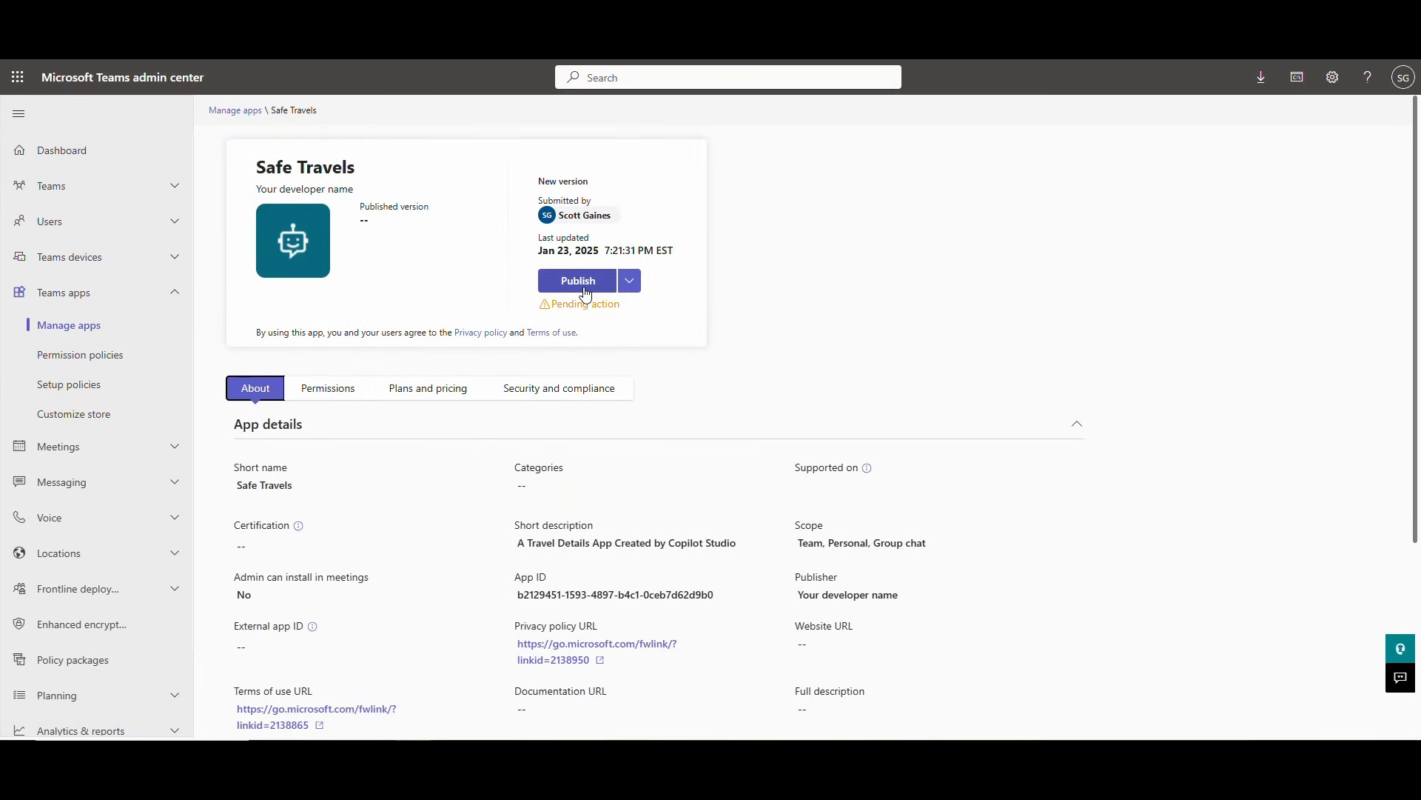
# Step: Start publishing the Safe Travels custom app from its details page
pyautogui.click(577, 280)
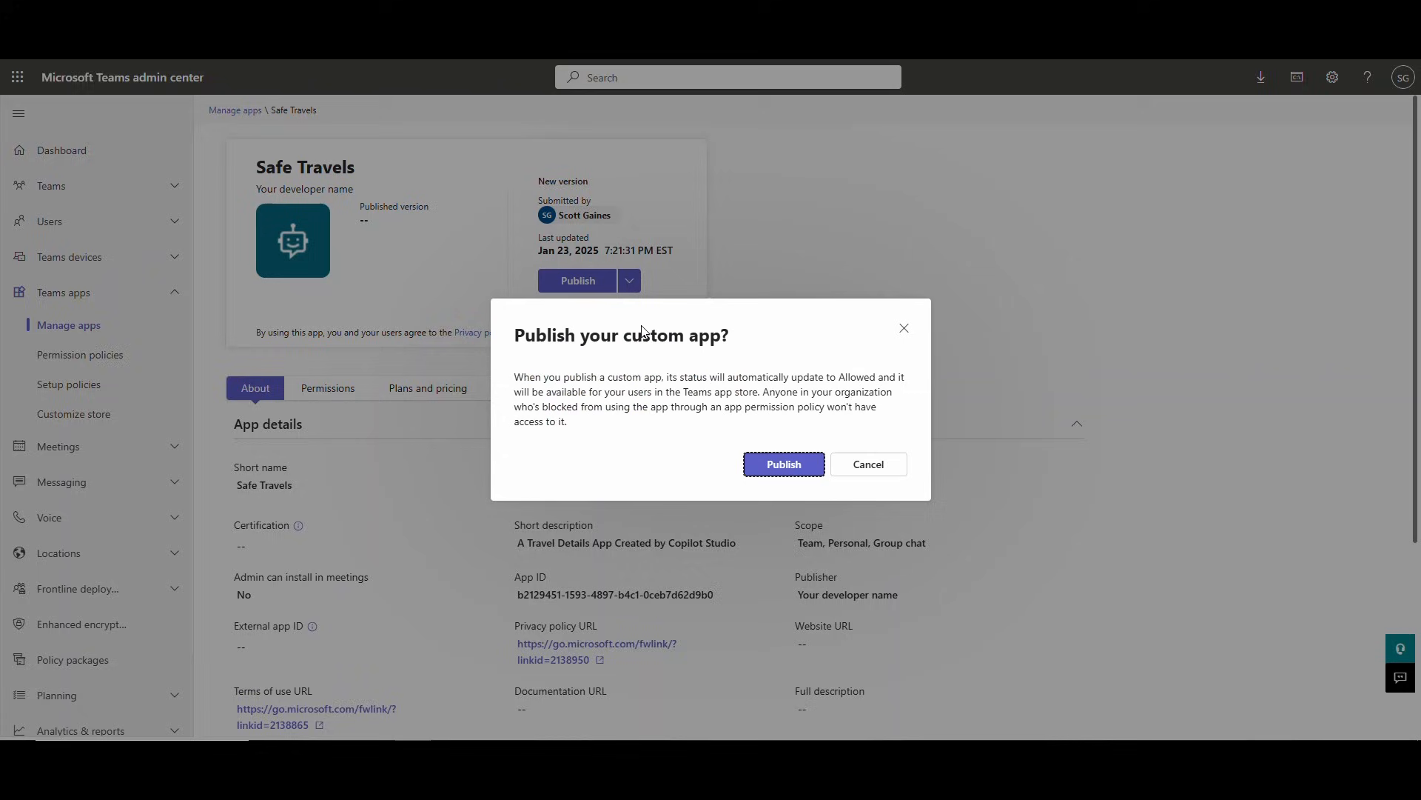
pyautogui.moveTo(706, 359)
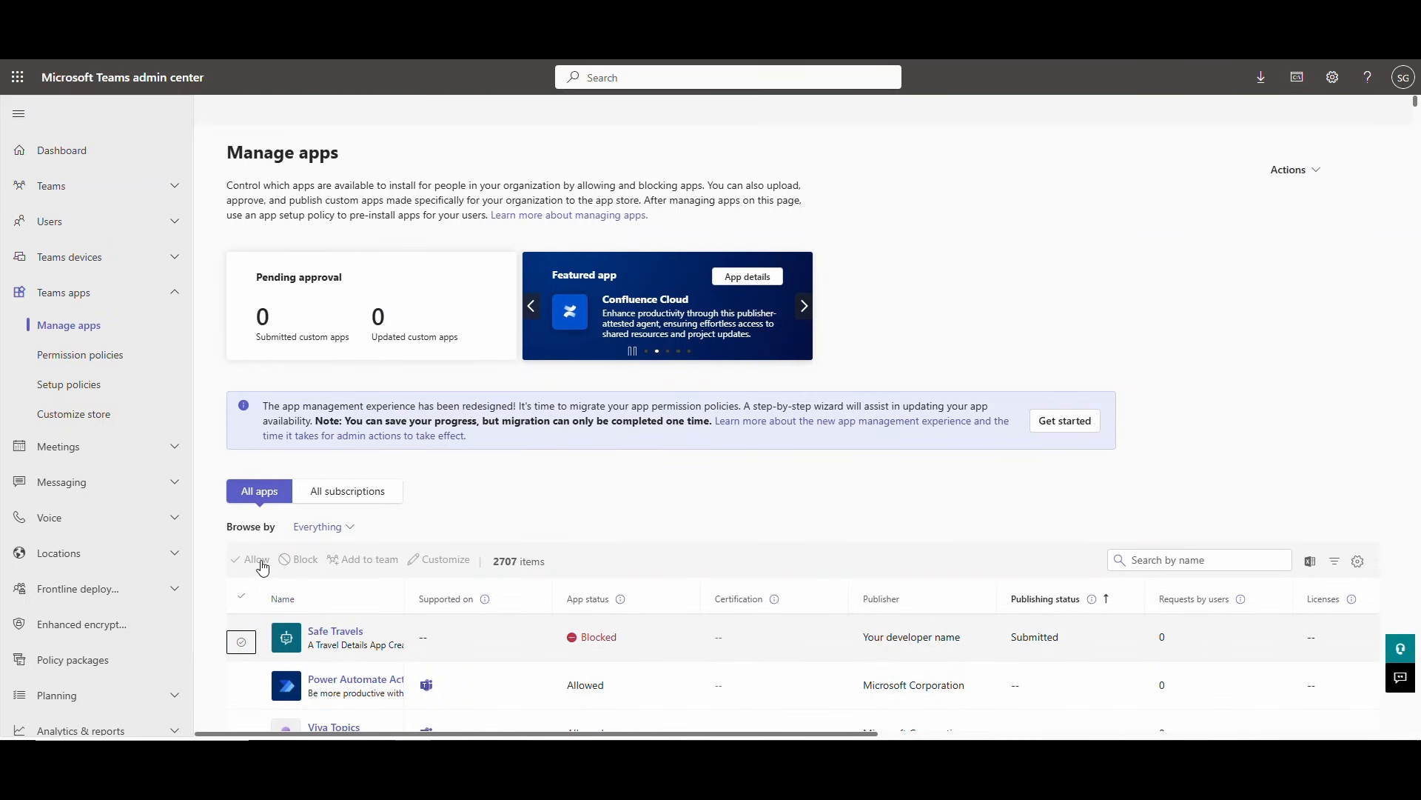
# Step: Allow Safe Travels, check its details, dismiss the assignments error, and return to Manage apps
pyautogui.click(241, 642)
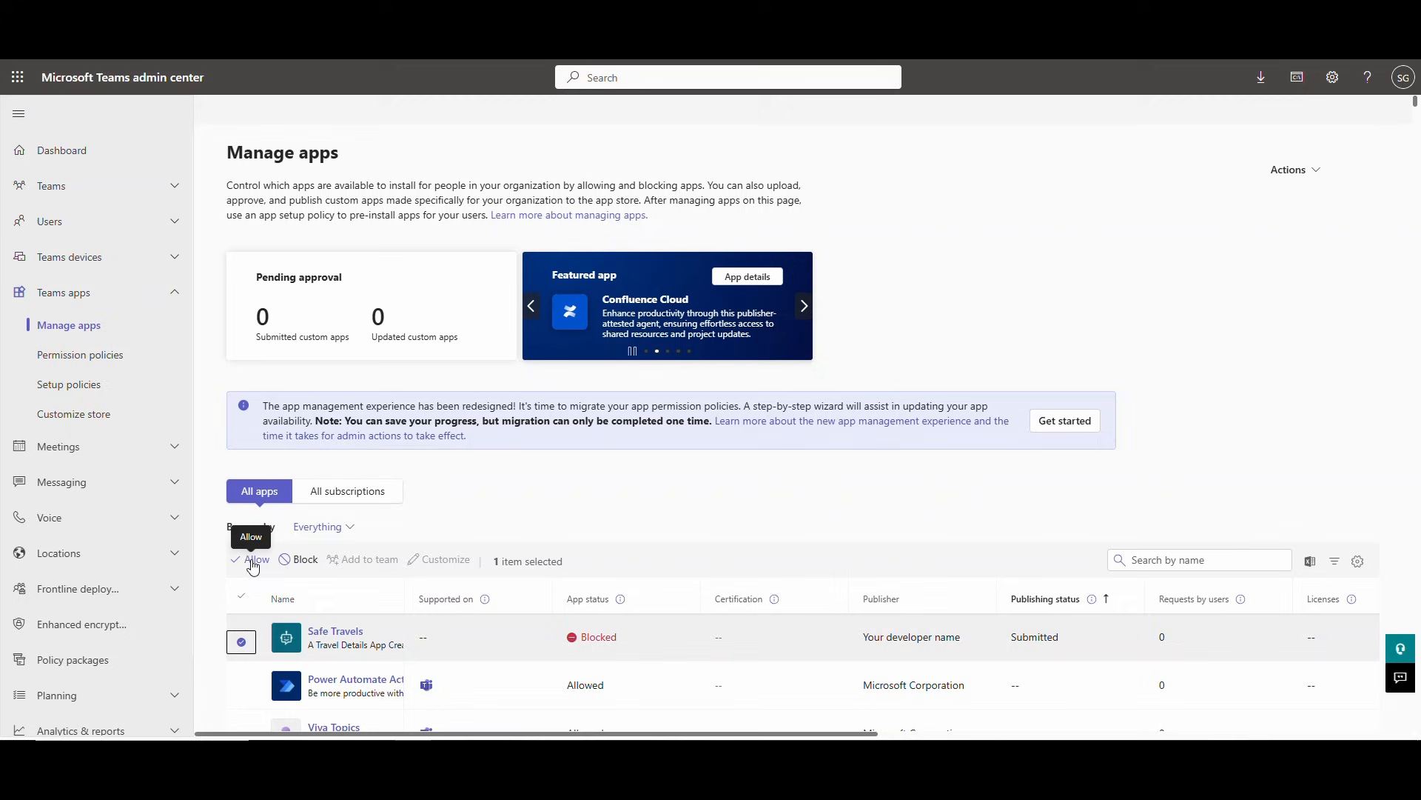
pyautogui.click(256, 560)
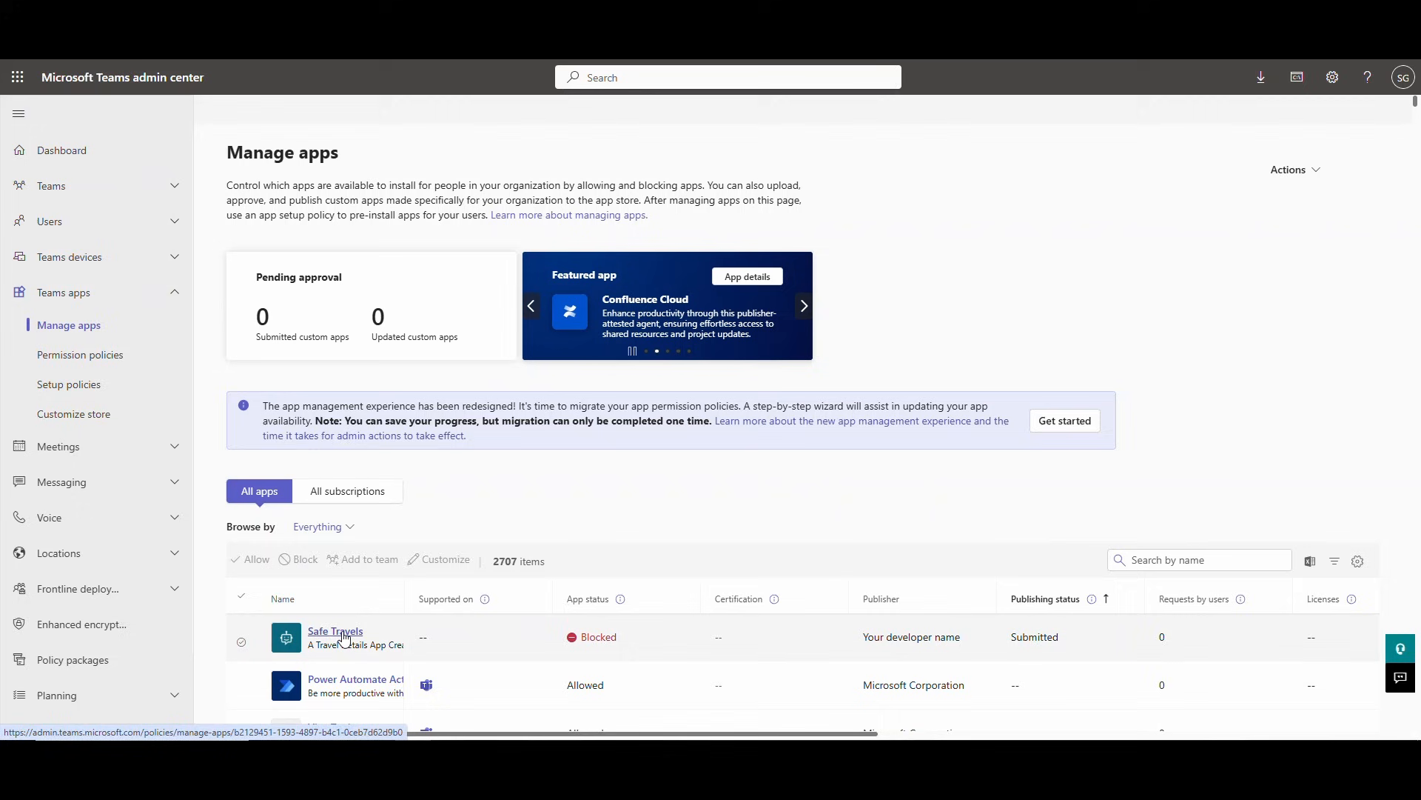
pyautogui.click(334, 630)
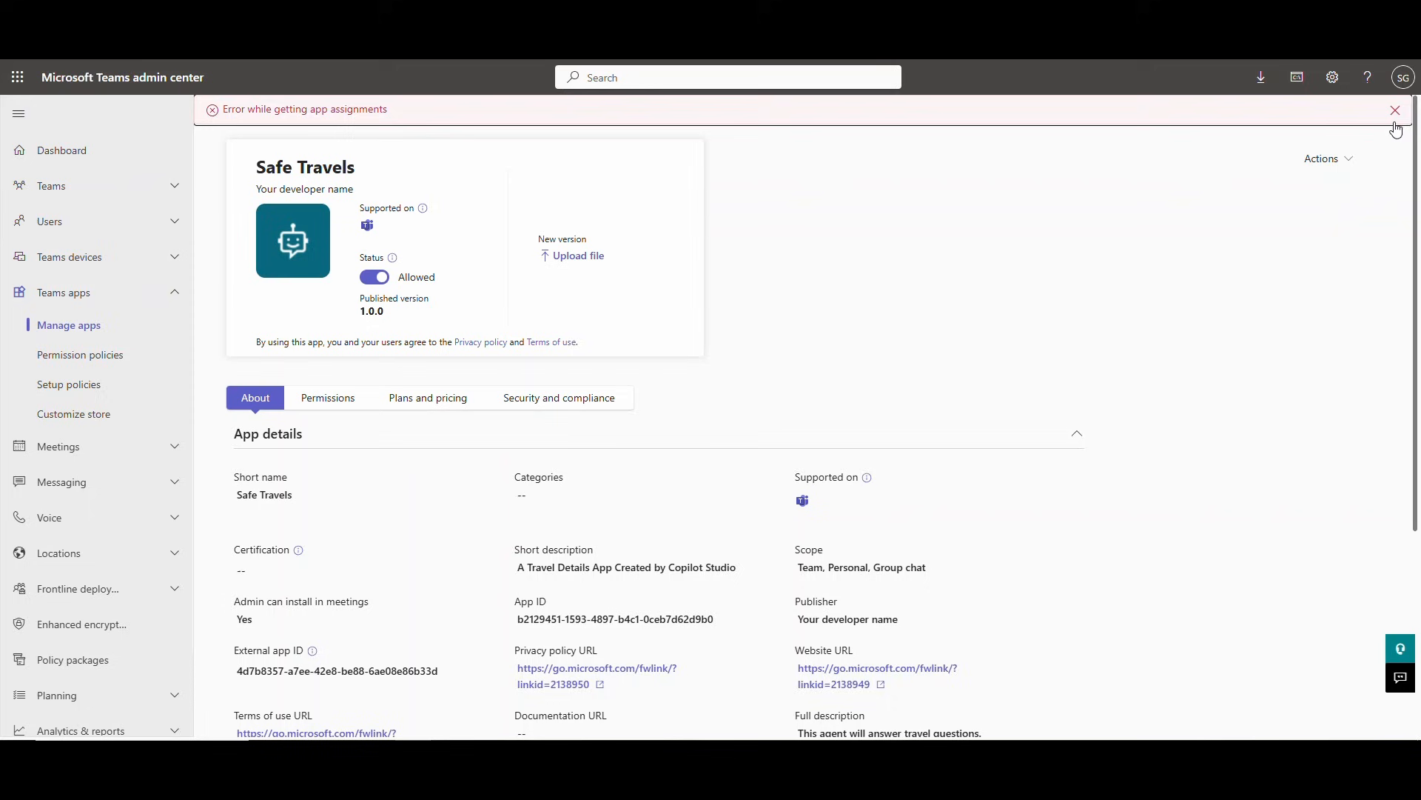
pyautogui.click(1395, 110)
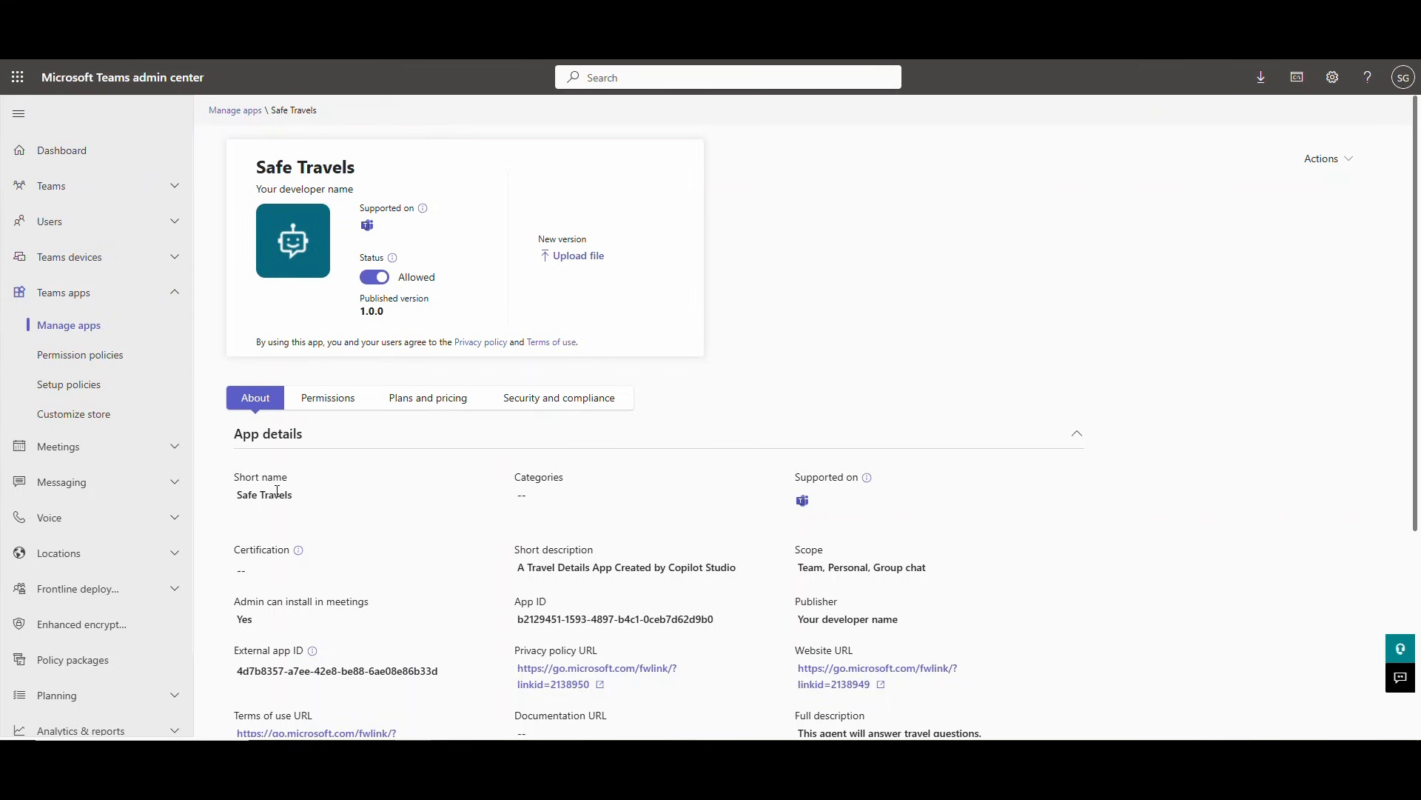
pyautogui.moveTo(77, 325)
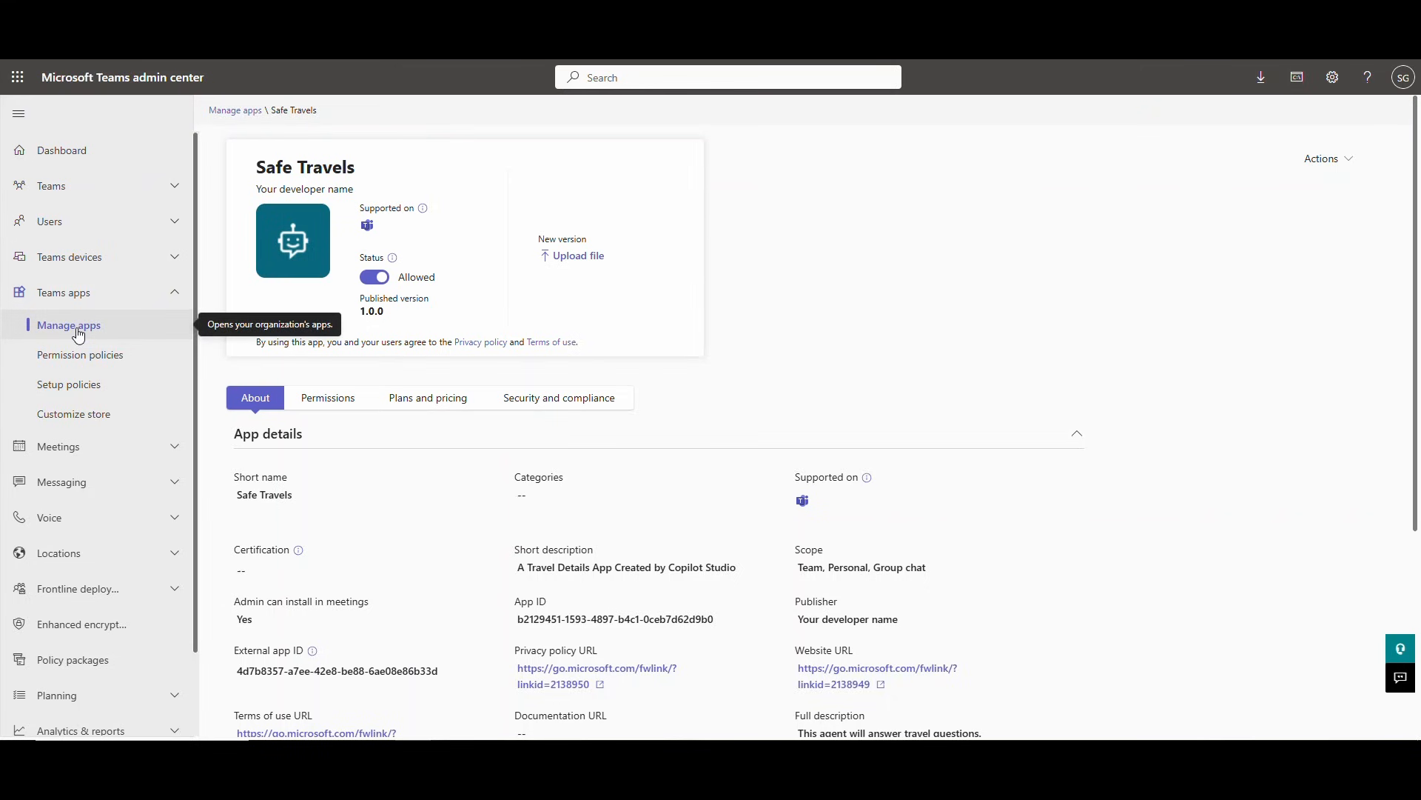
pyautogui.moveTo(497, 653)
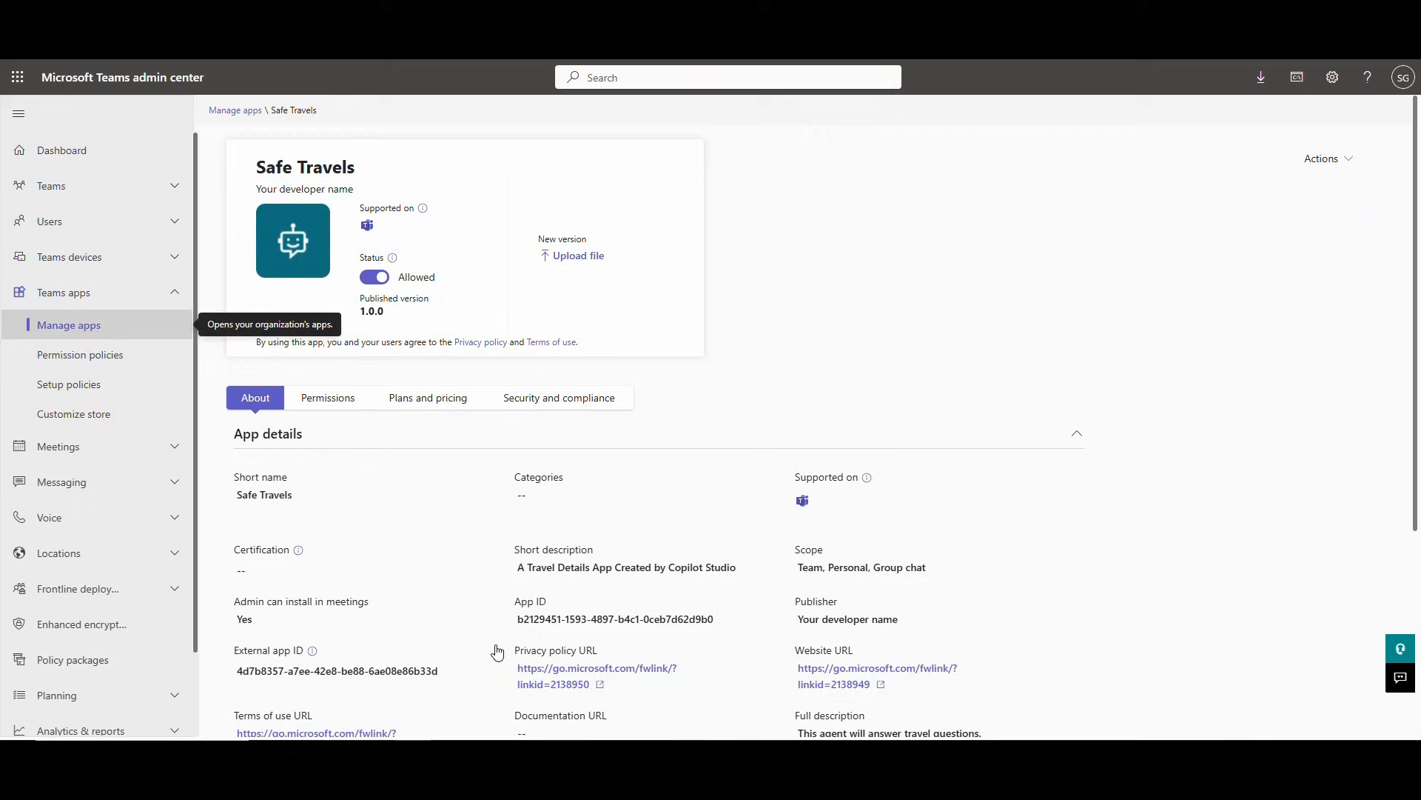
pyautogui.click(235, 110)
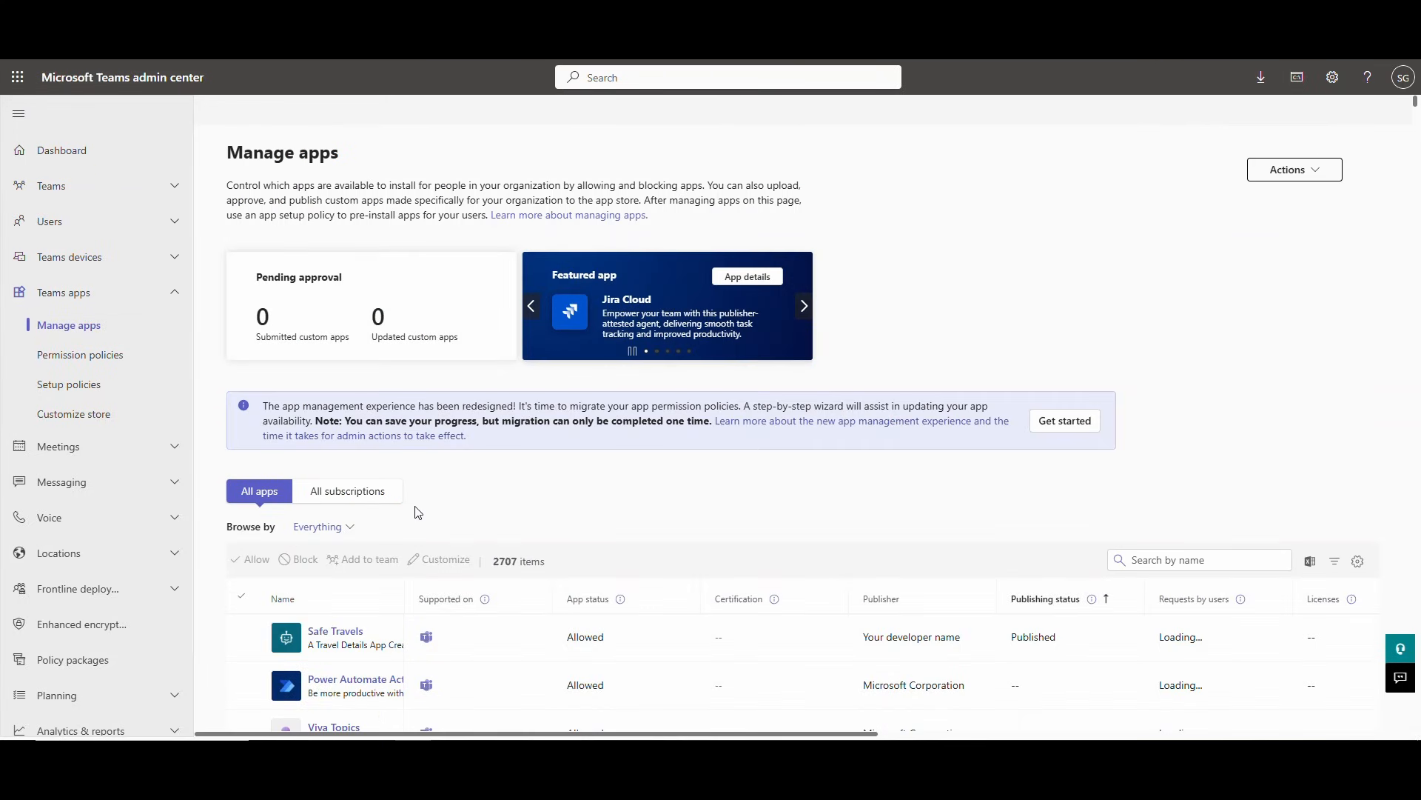
# Step: Refresh the Teams app store submission status to show version 1.0.0 published
pyautogui.scroll(-3)
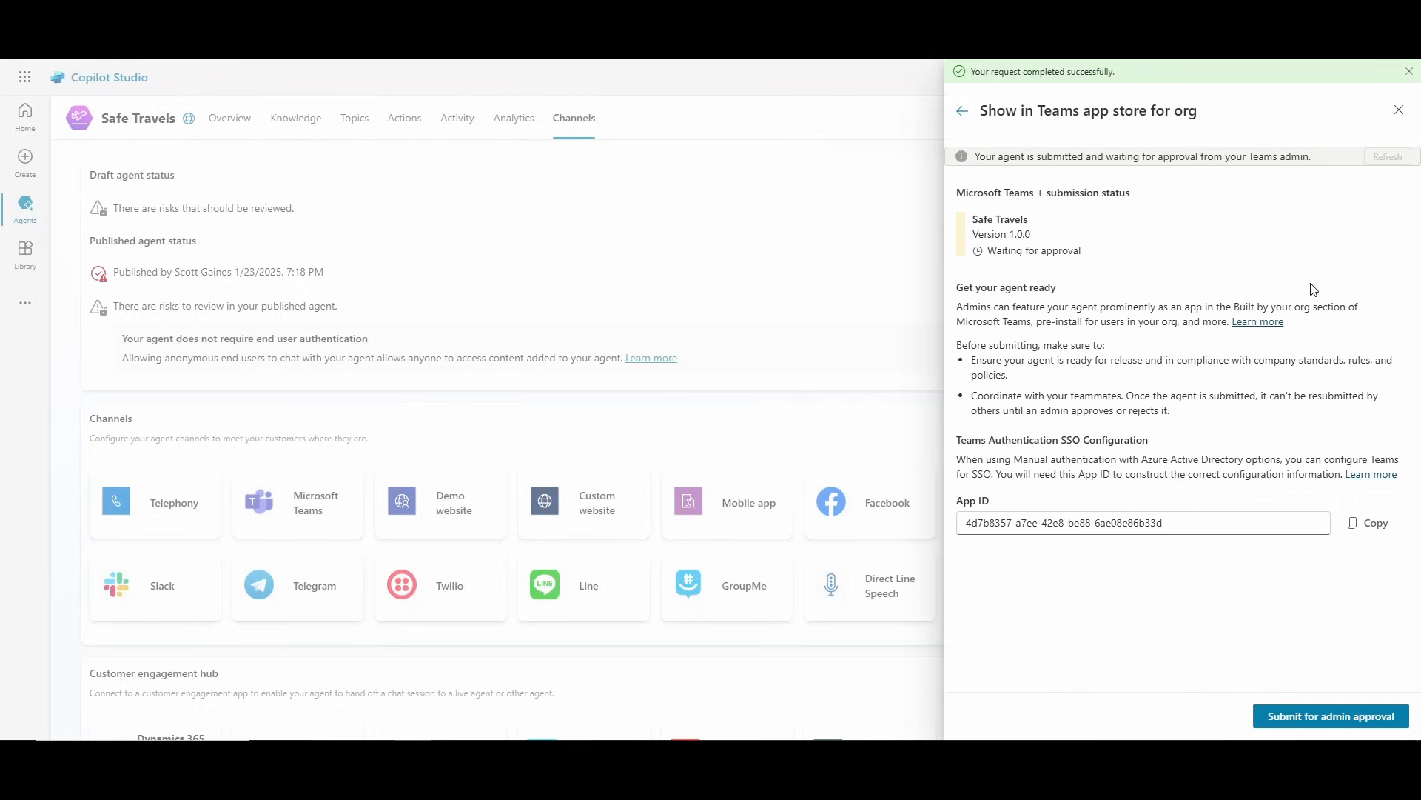
pyautogui.click(1388, 156)
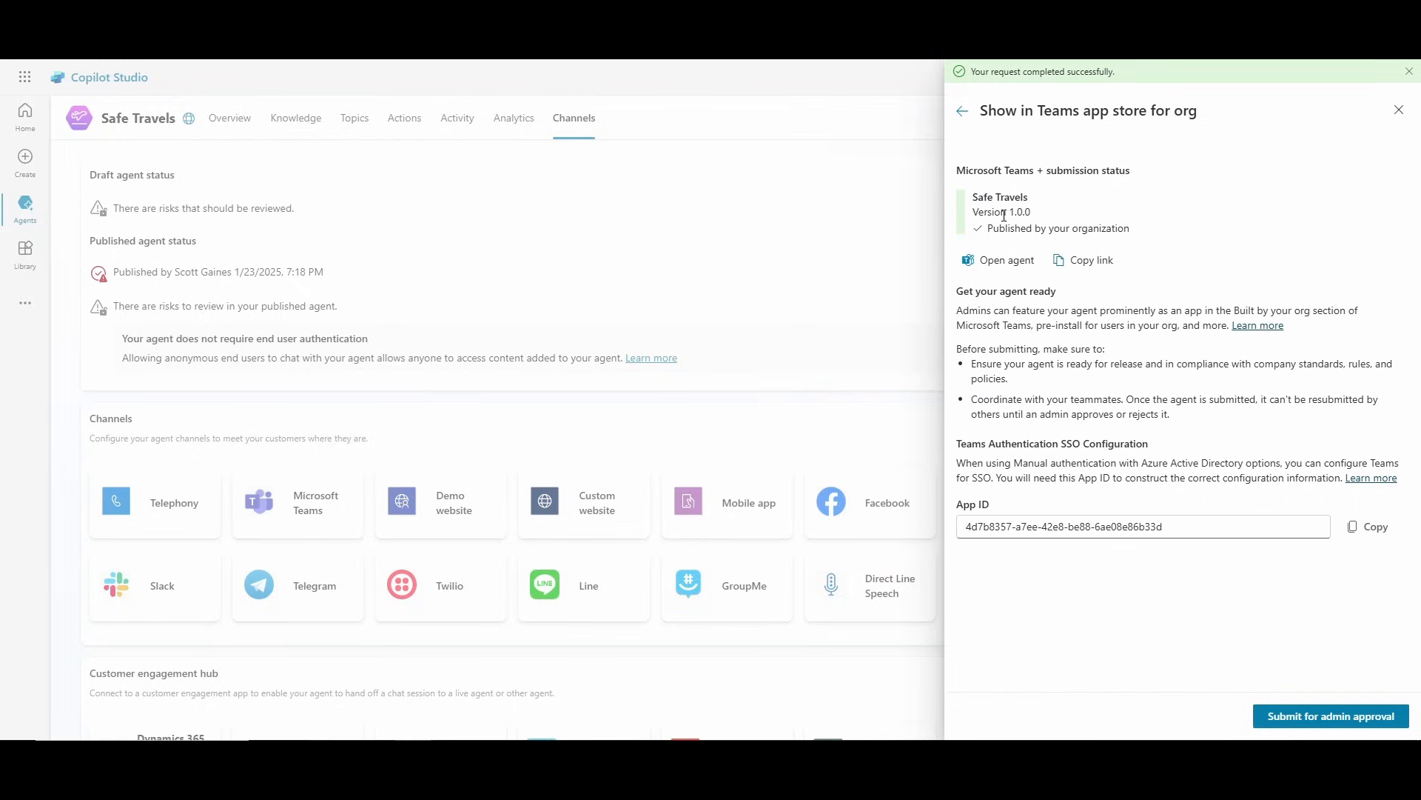
pyautogui.moveTo(475, 89)
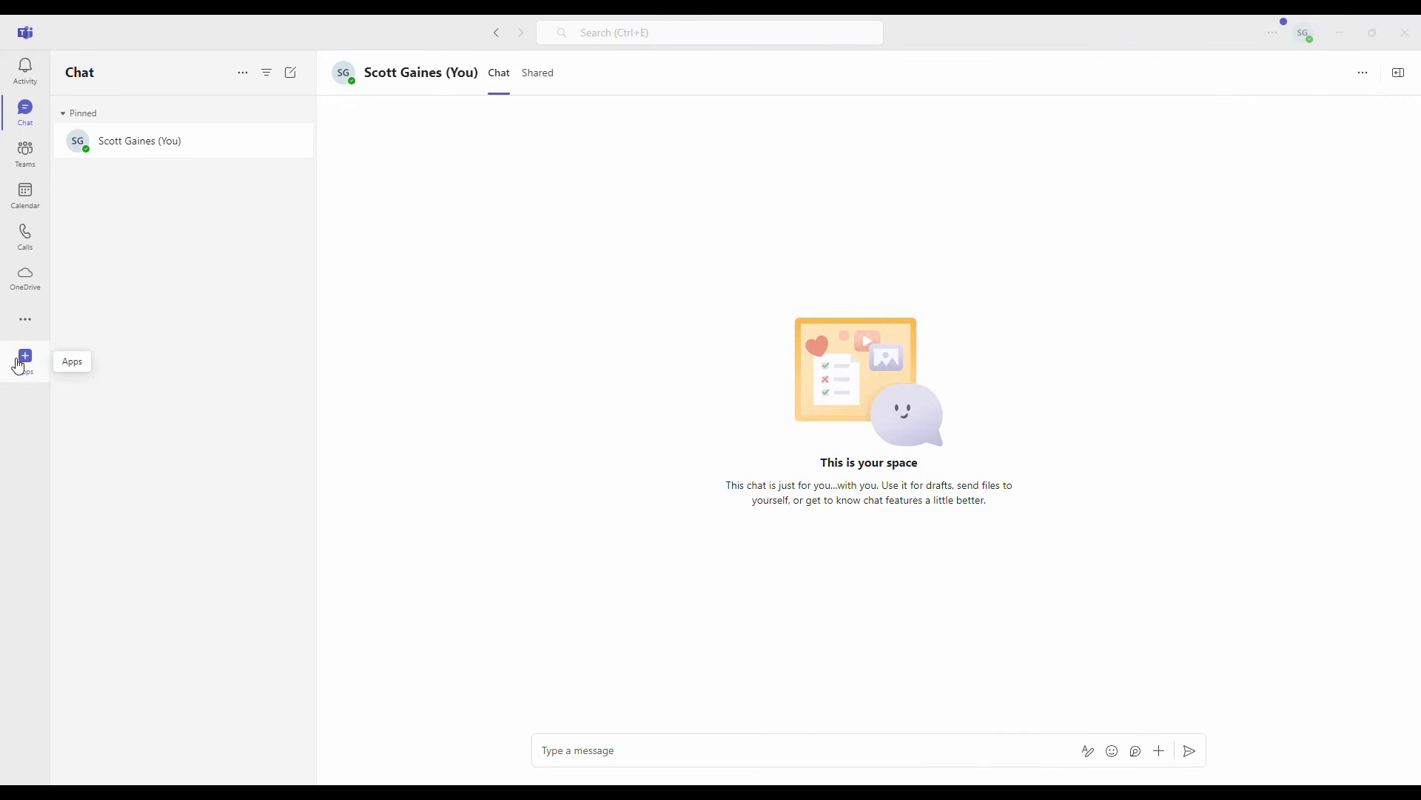
# Step: From Apps, add Safe Travels under Built for your org and confirm in its dialog
pyautogui.click(24, 356)
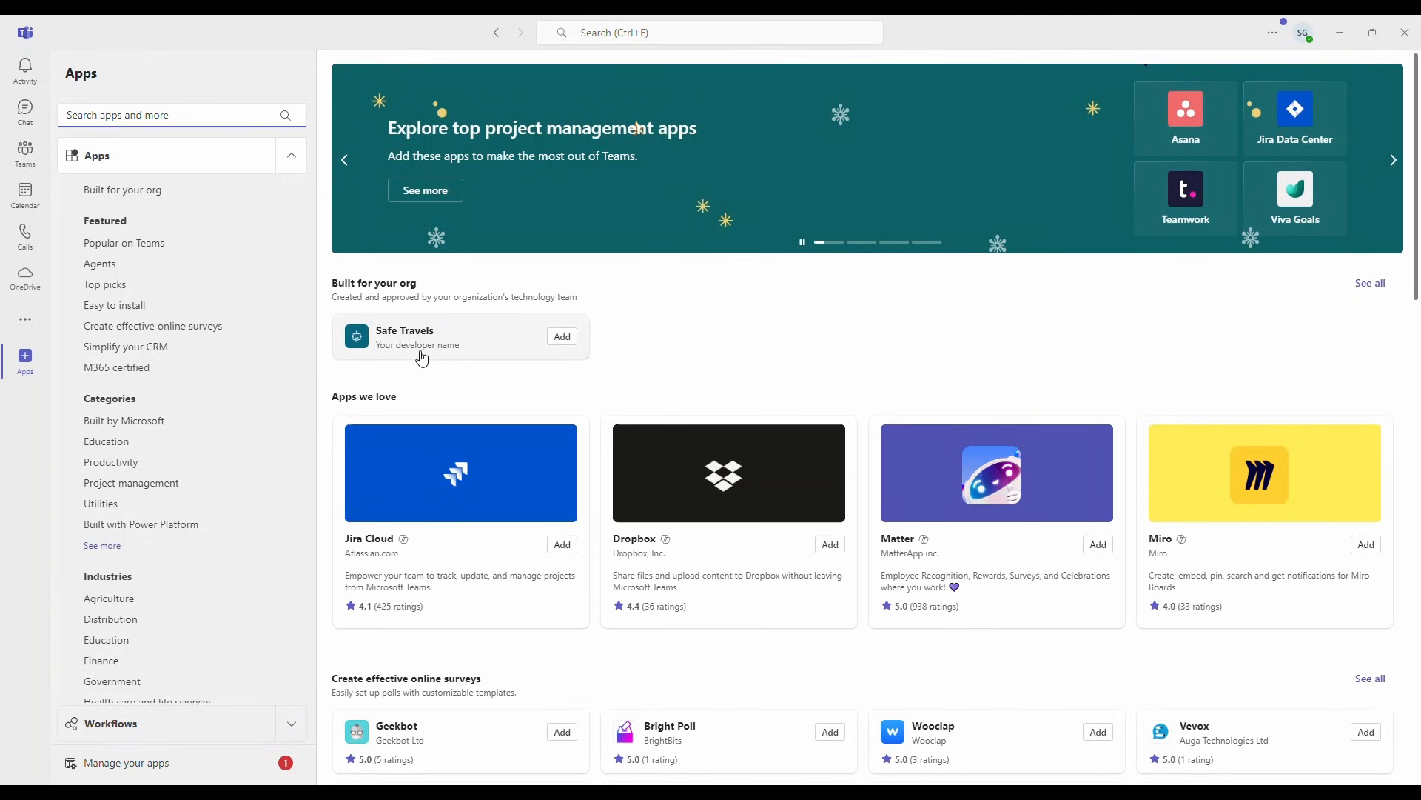
pyautogui.moveTo(562, 340)
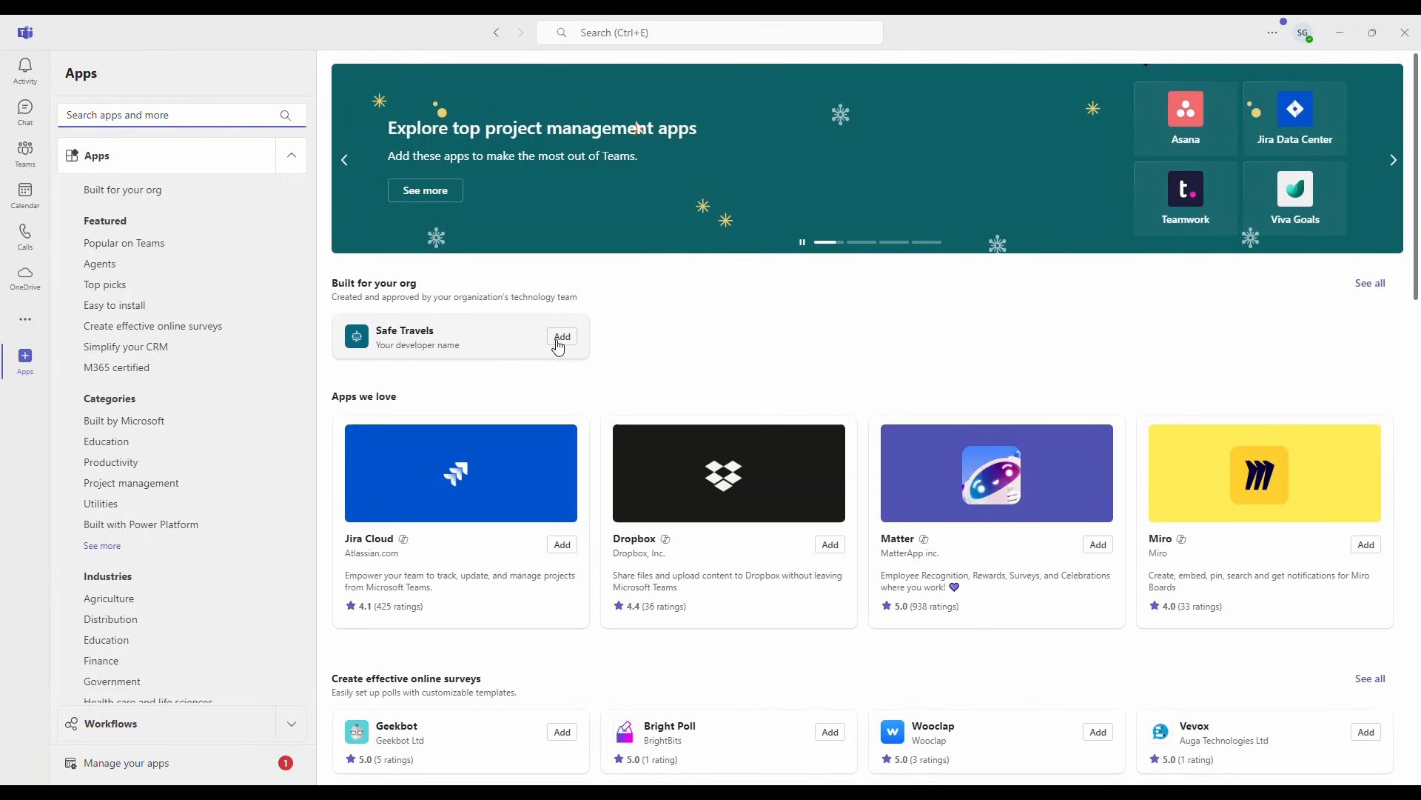
pyautogui.click(562, 338)
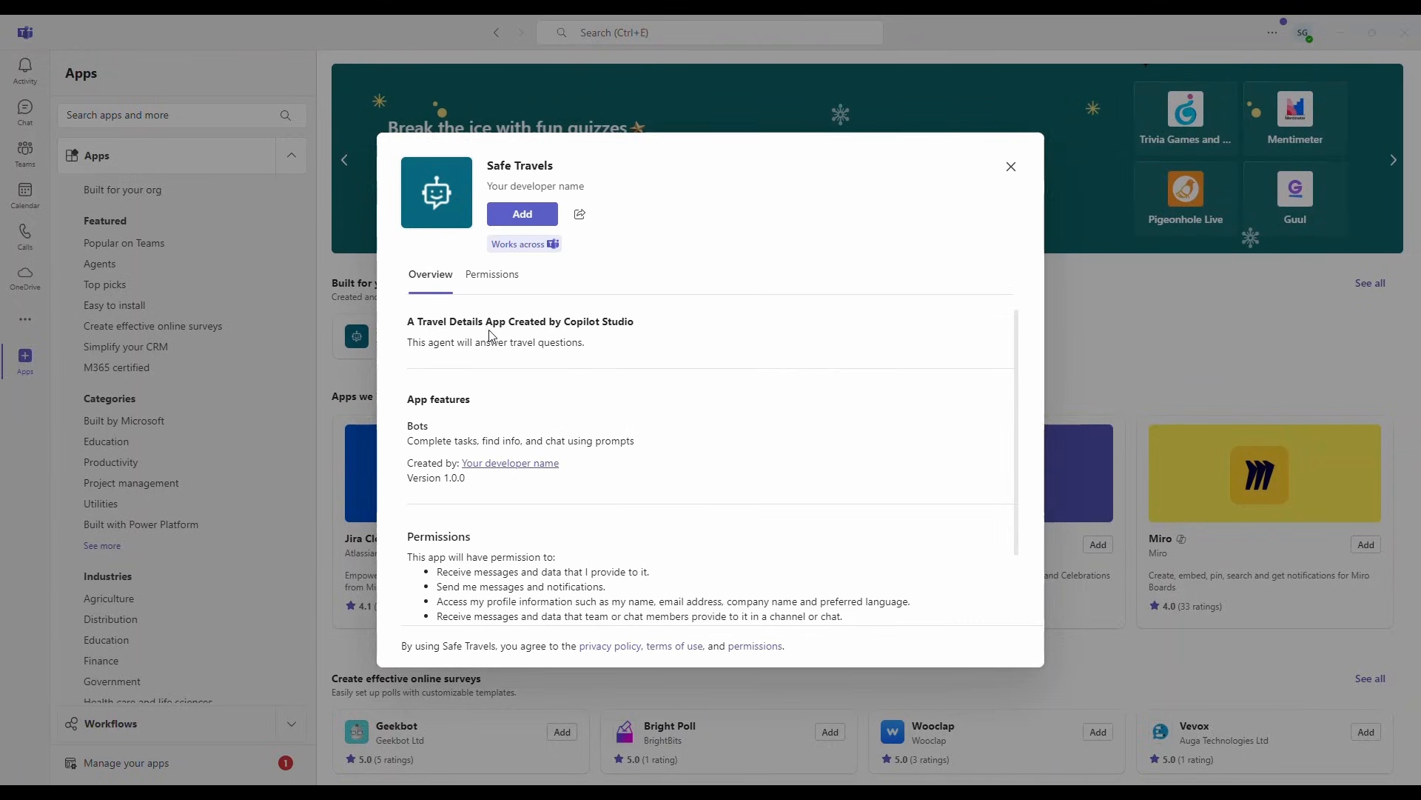
pyautogui.moveTo(600, 364)
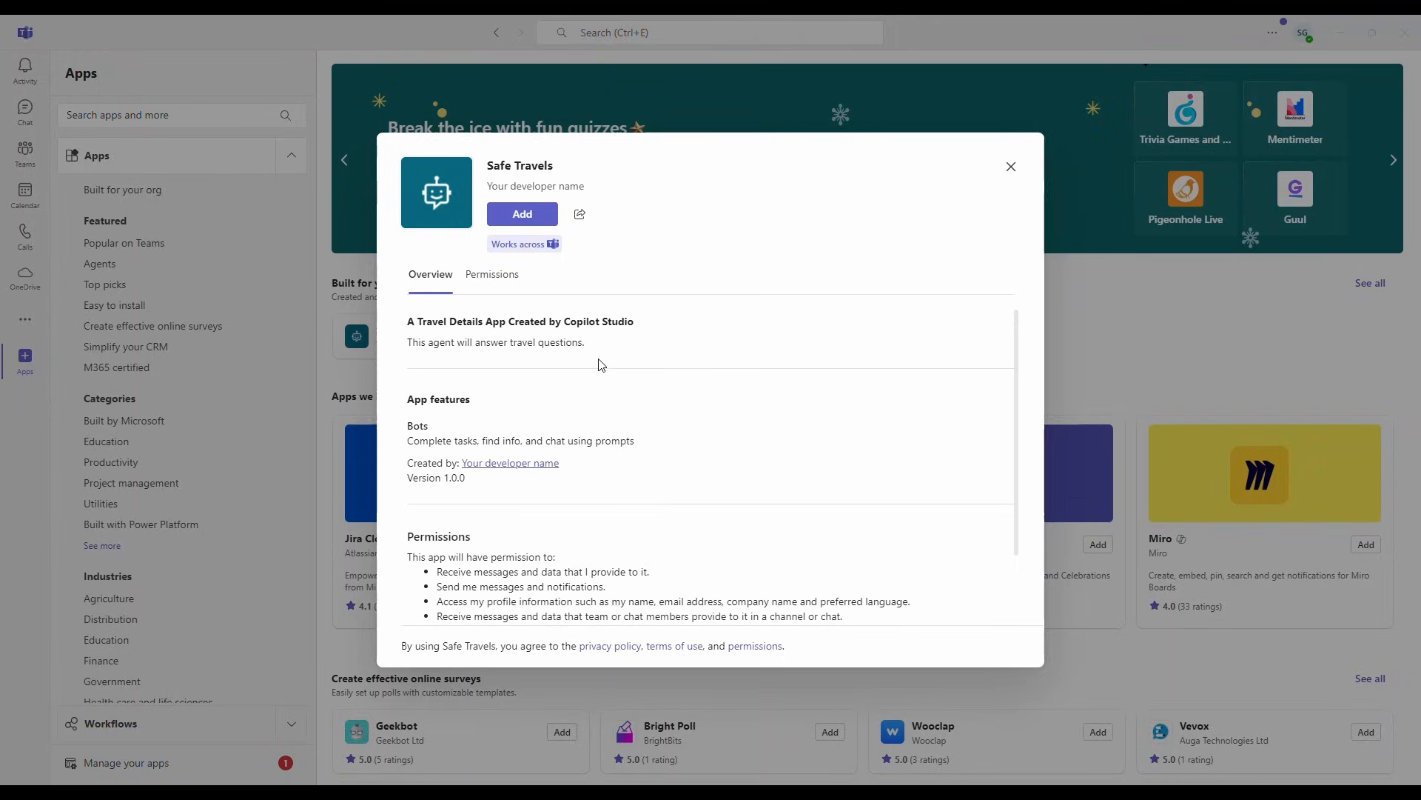
pyautogui.click(522, 214)
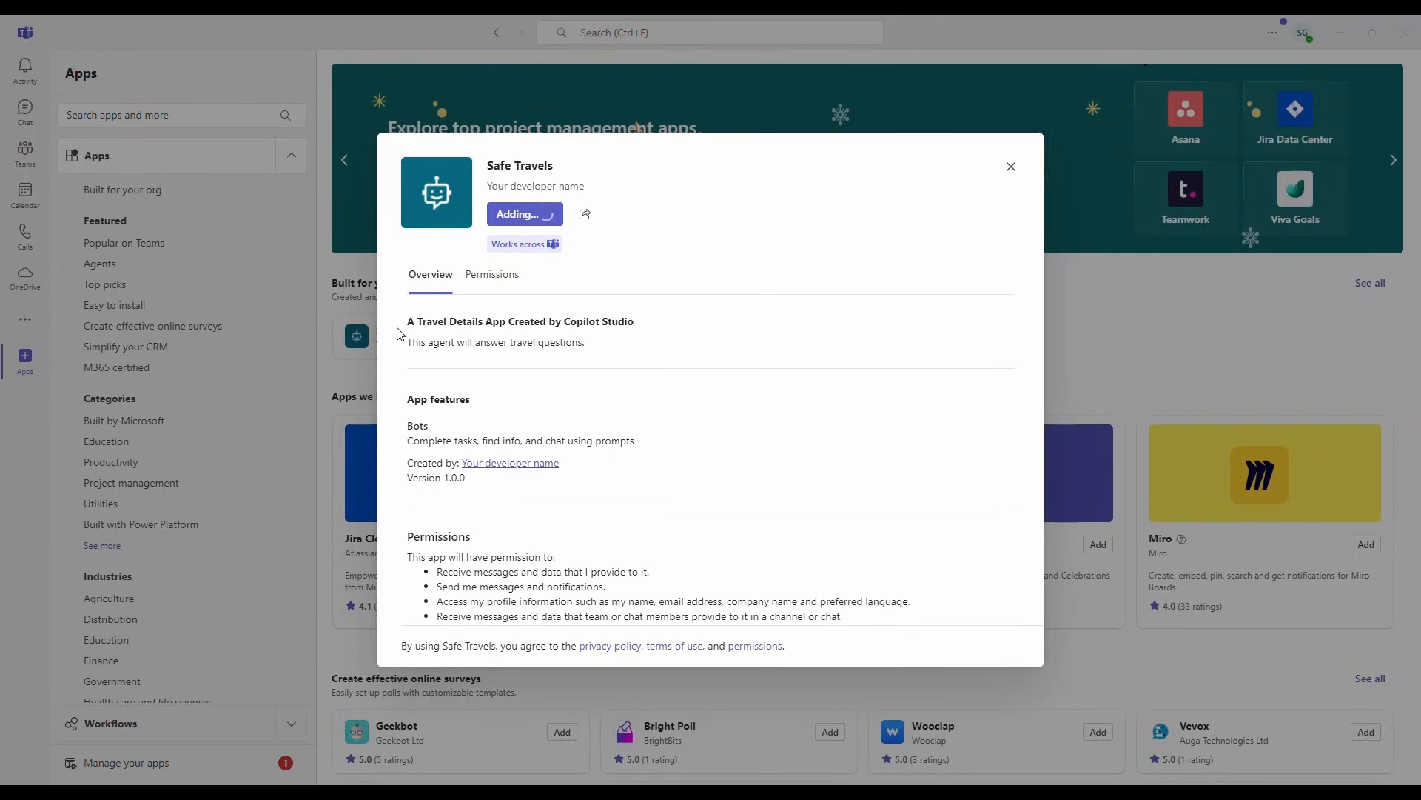
pyautogui.click(524, 214)
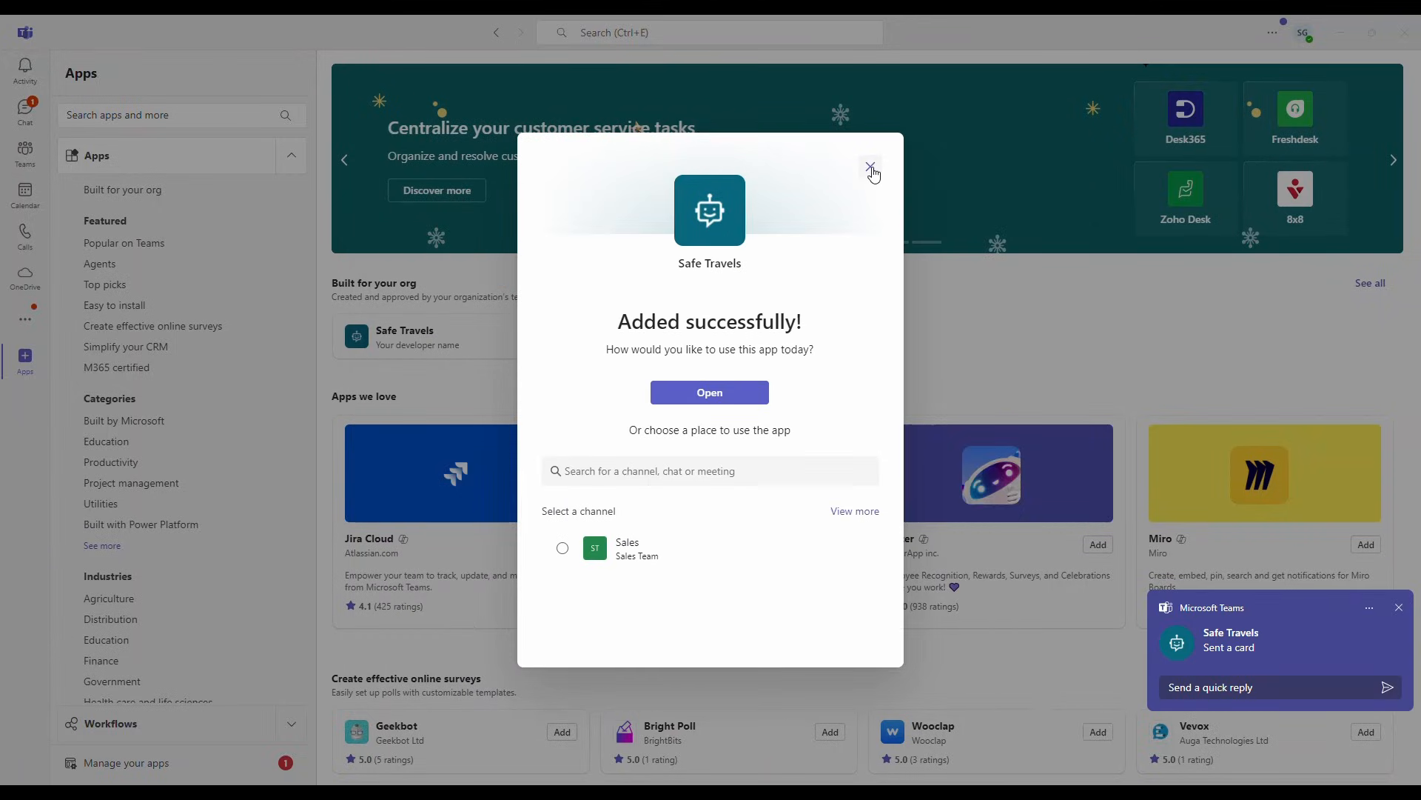
# Step: Close the success dialog, open the Safe Travels chat, and type 'Do I need a visa to trae'
pyautogui.click(871, 170)
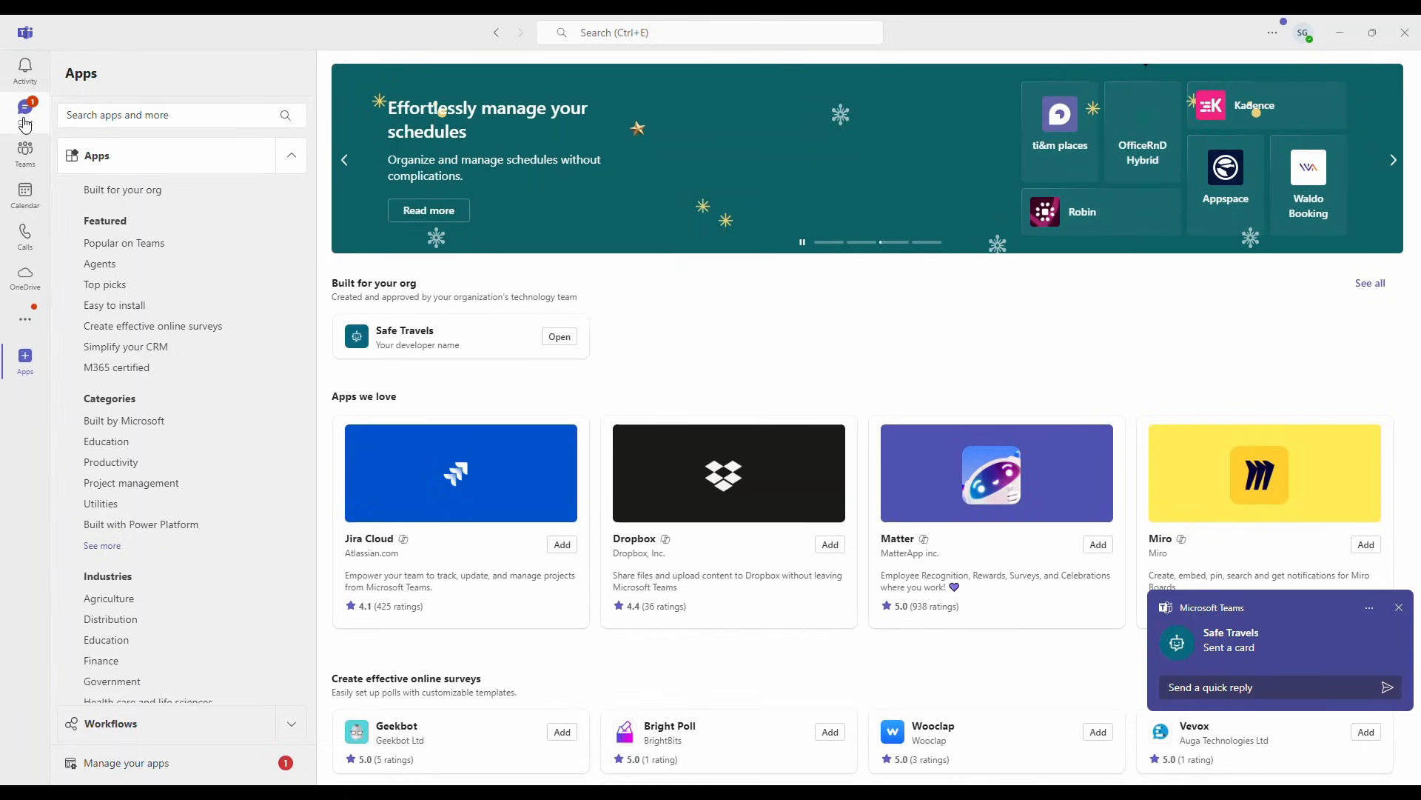
pyautogui.click(25, 110)
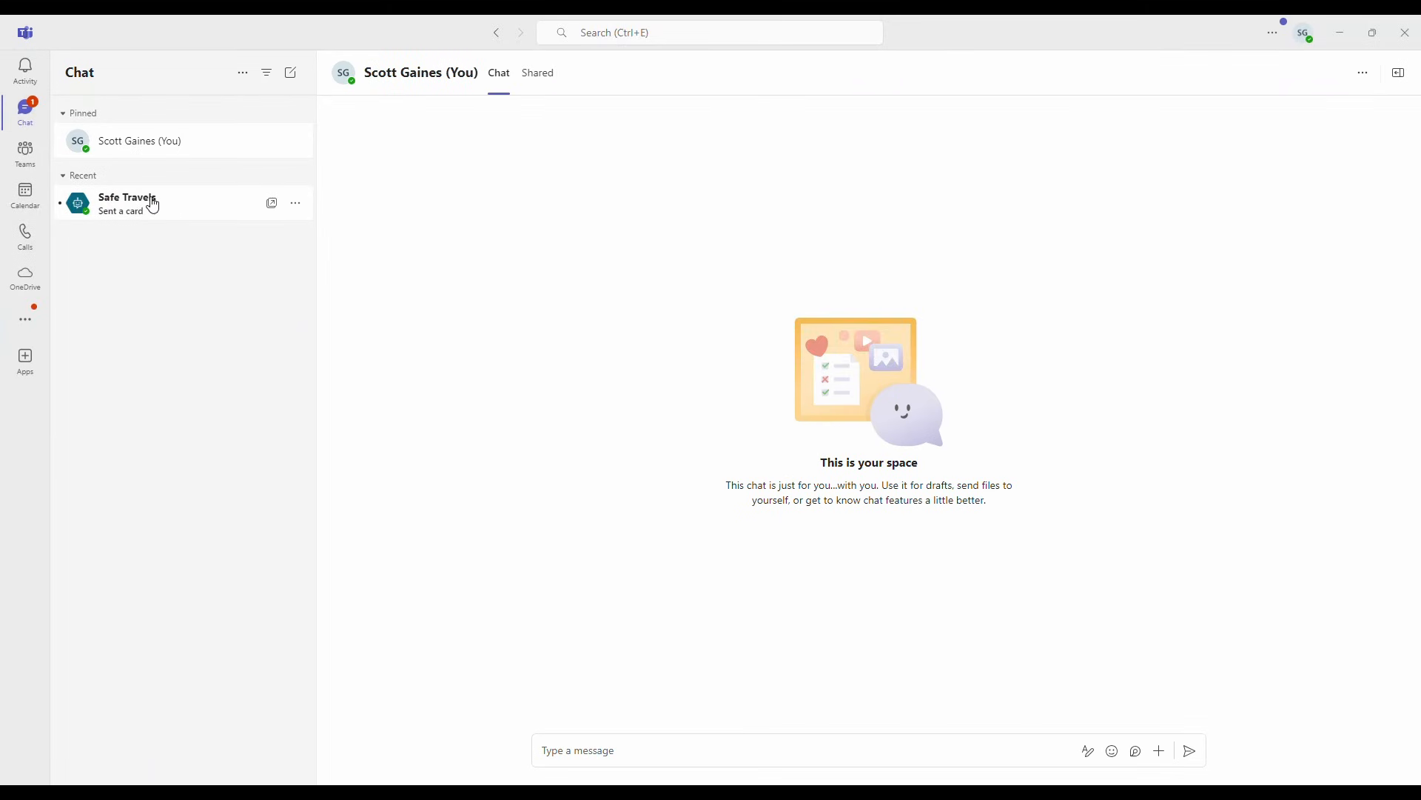
pyautogui.click(127, 203)
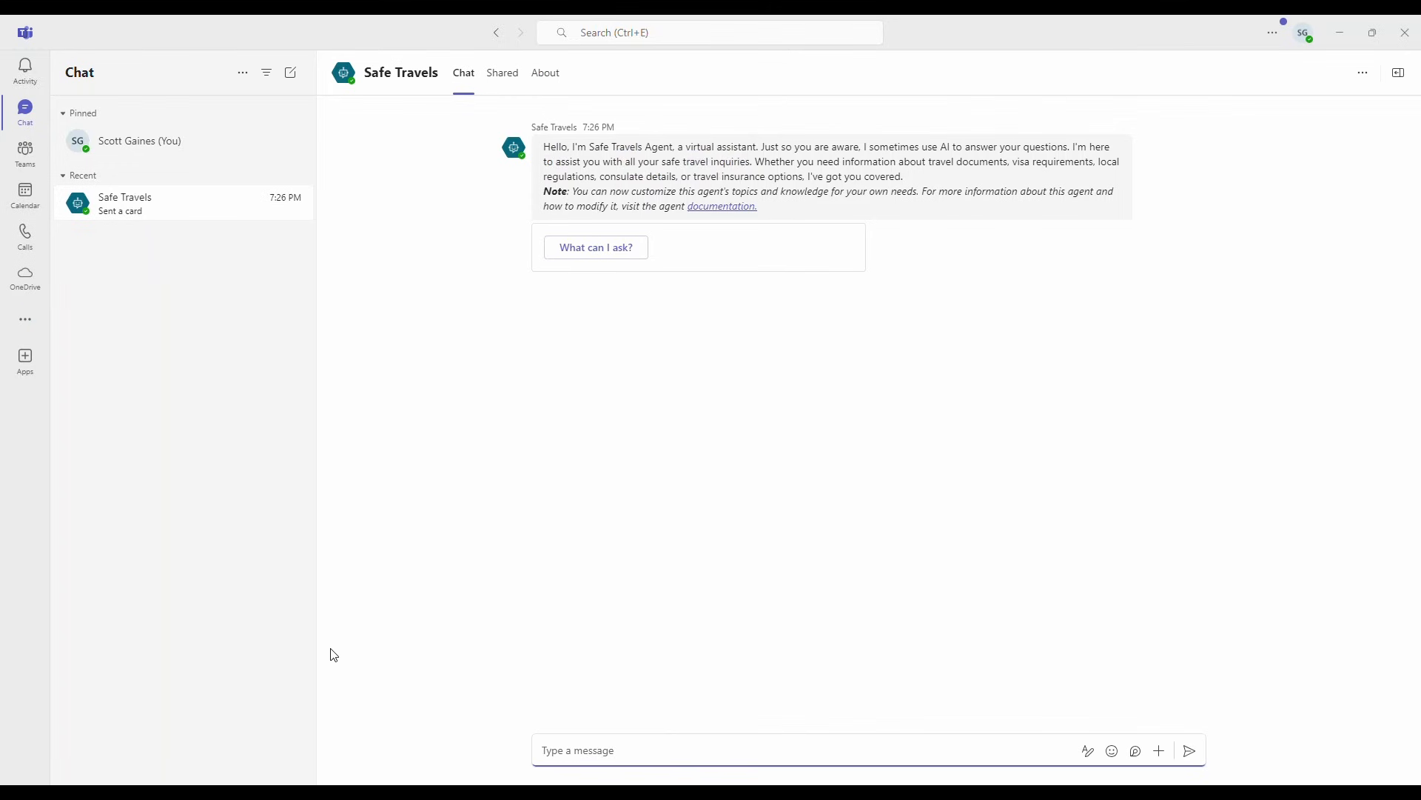
pyautogui.moveTo(549, 732)
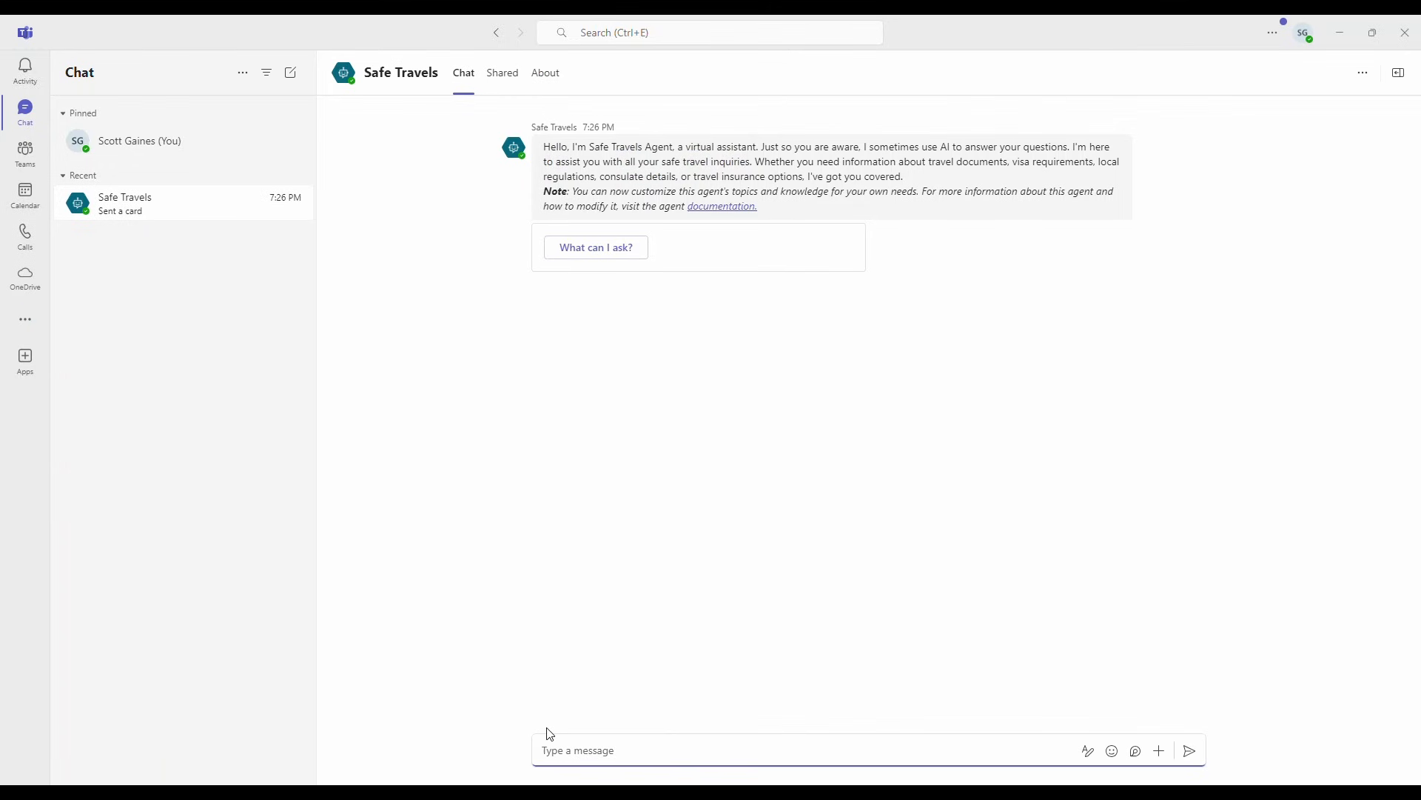
pyautogui.write('Do I need')
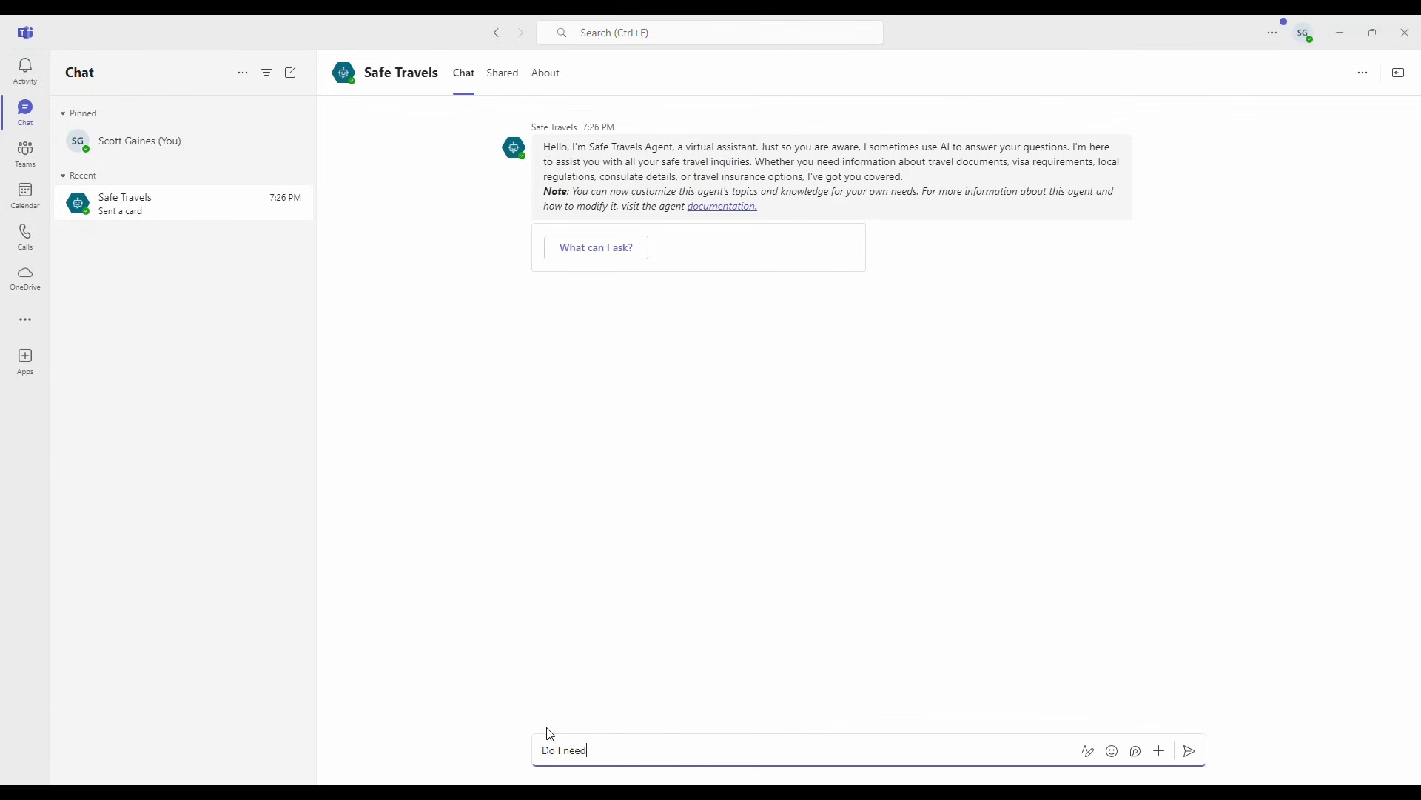
pyautogui.write('a visa to trae')
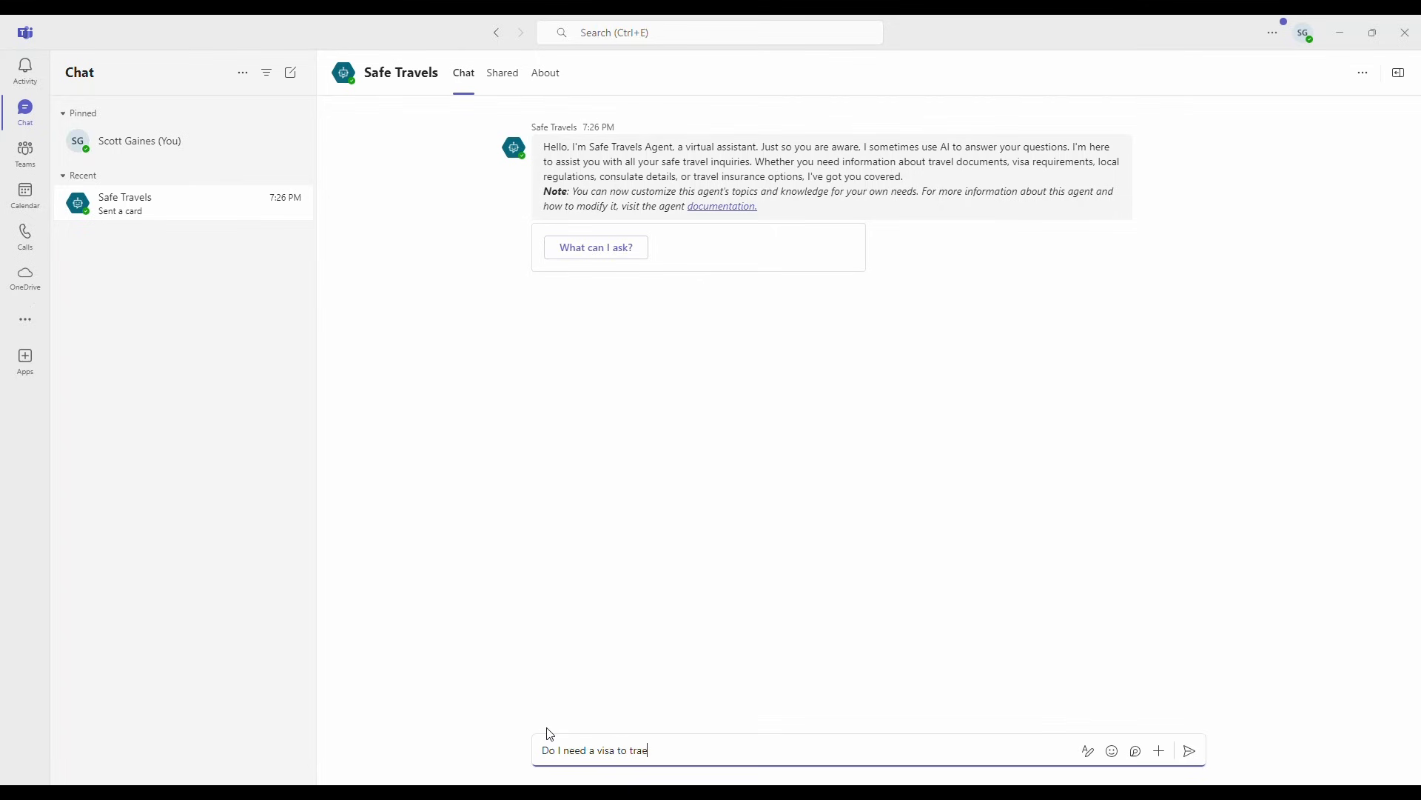